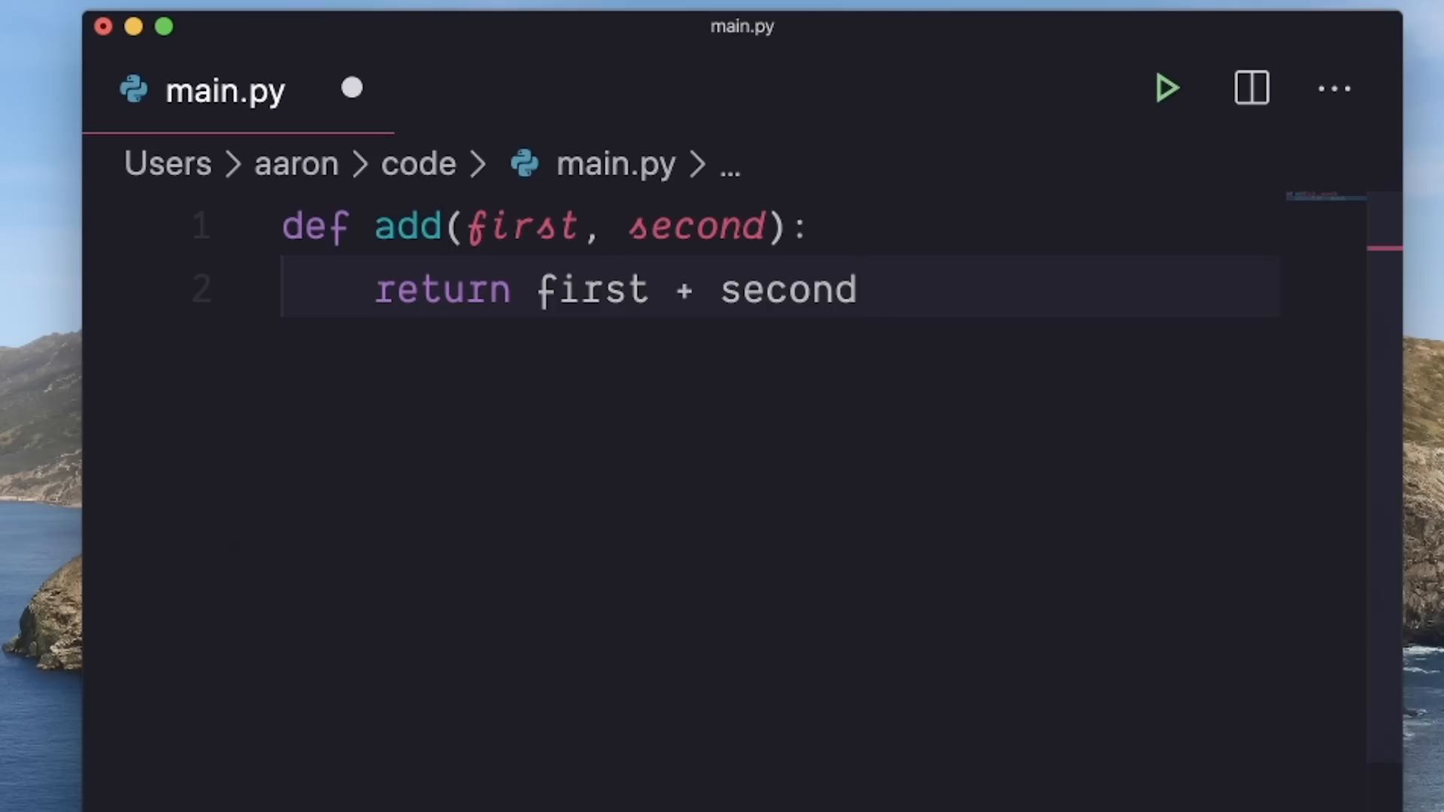
Discard the partial command, run main.py interactively in Python, and call add(1,2).
text(print(add(1,2)))
text(python)
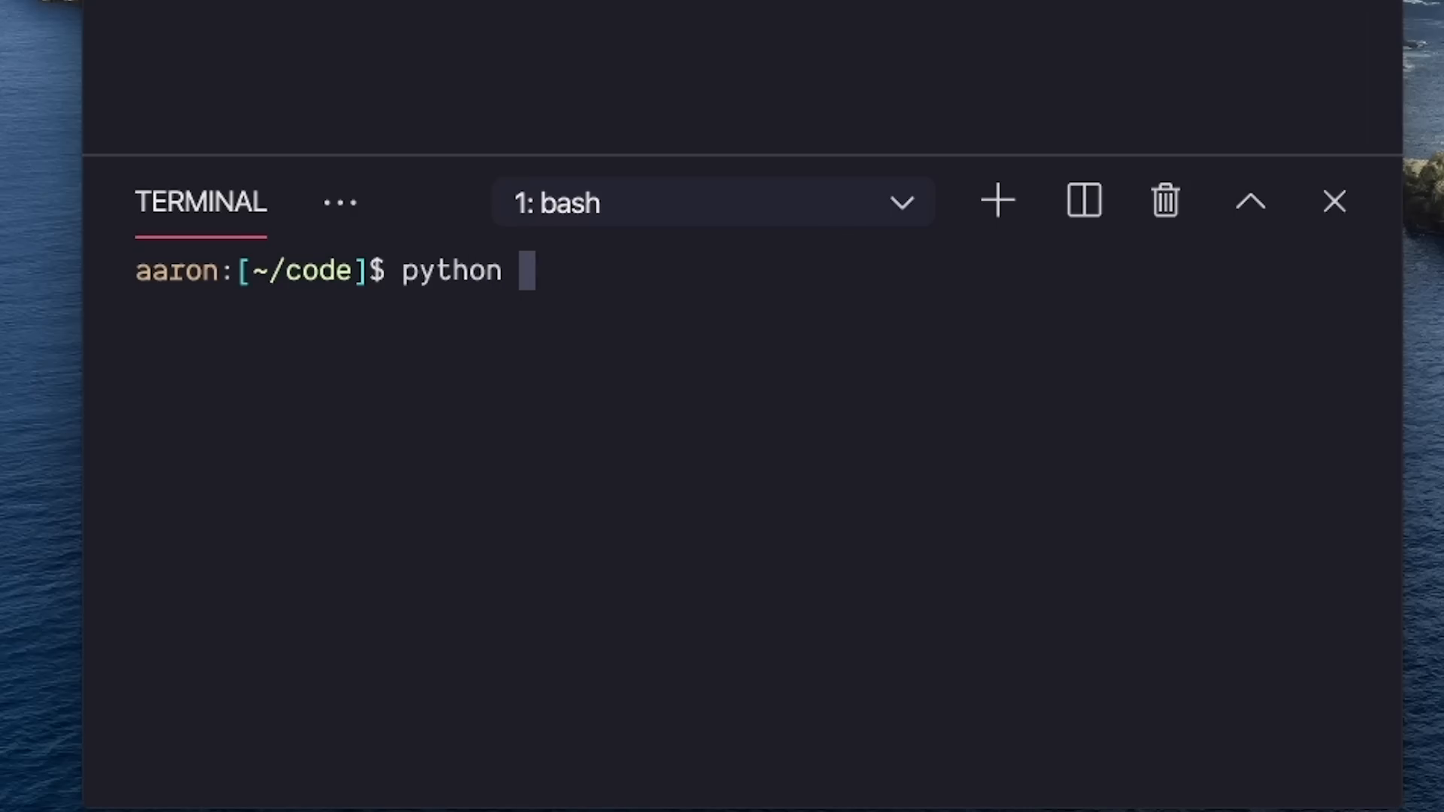
key(ctrl+u)
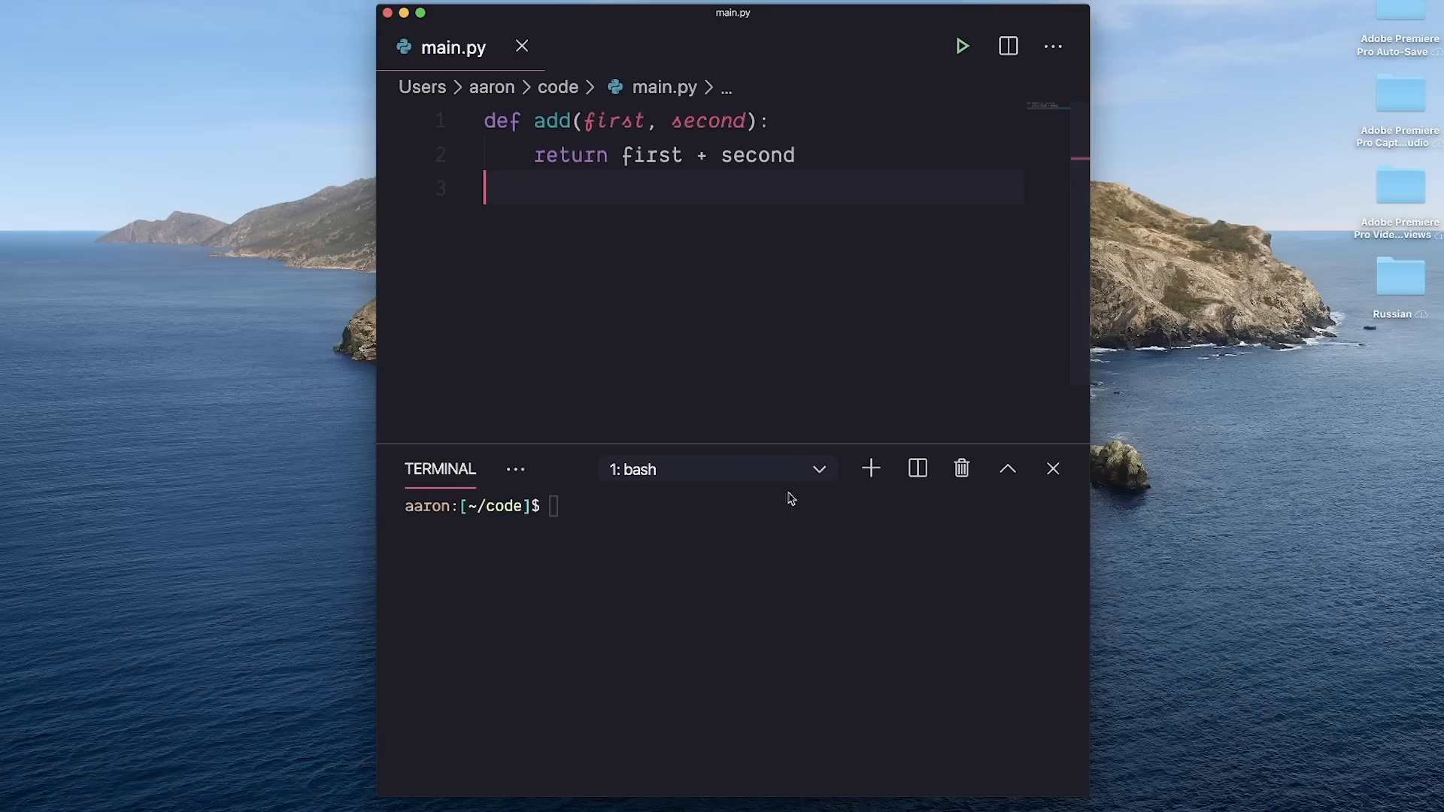
text(python)
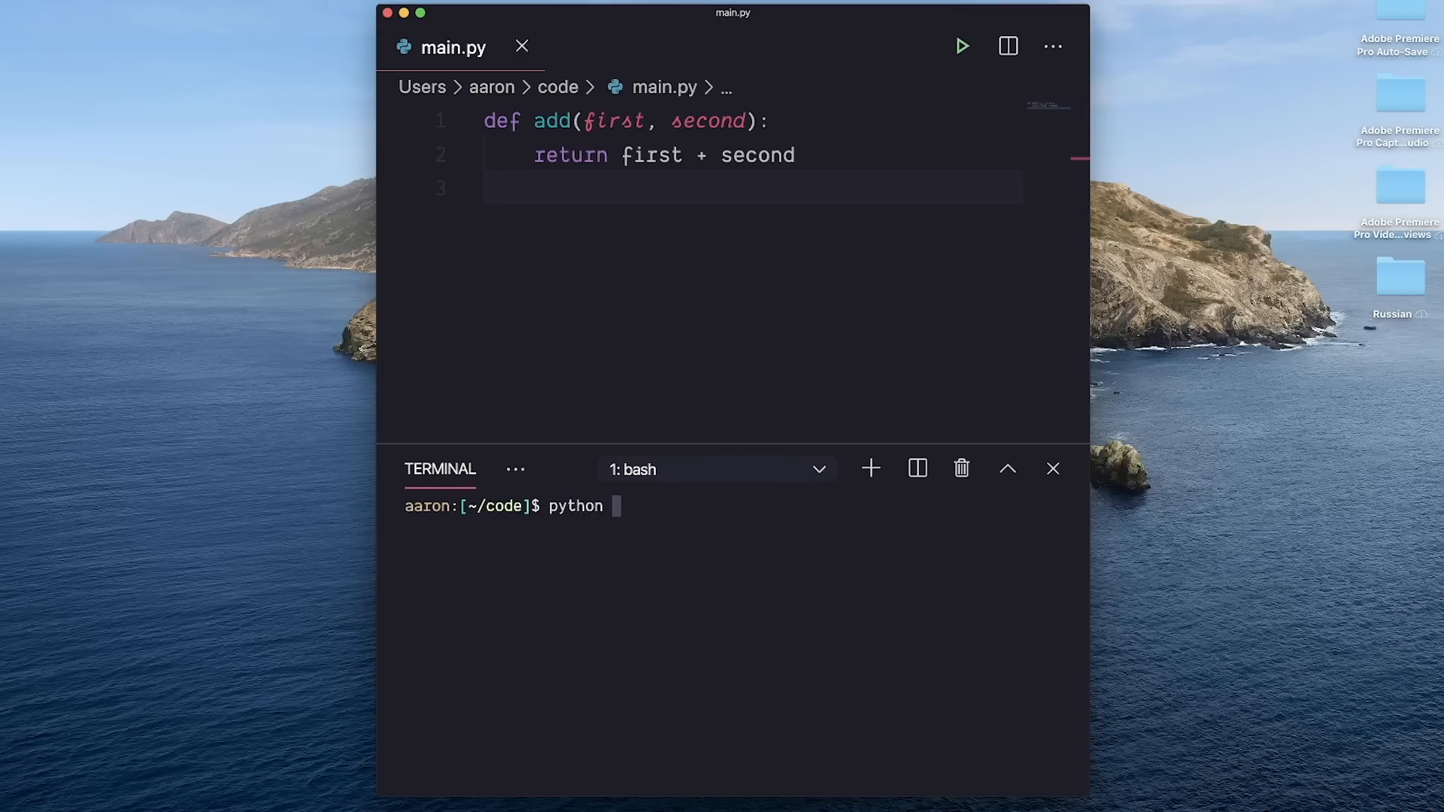
text(main.py)
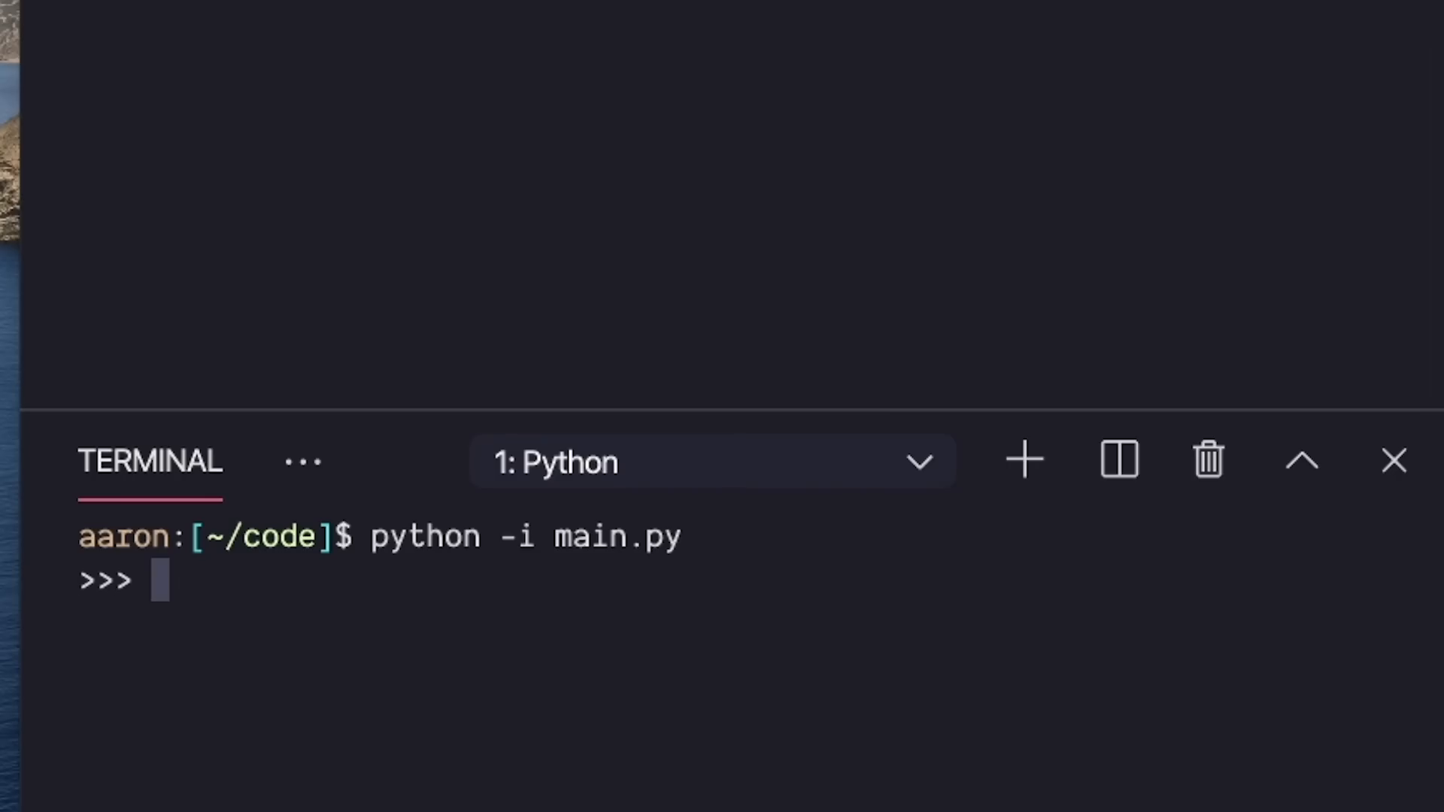
text(add()
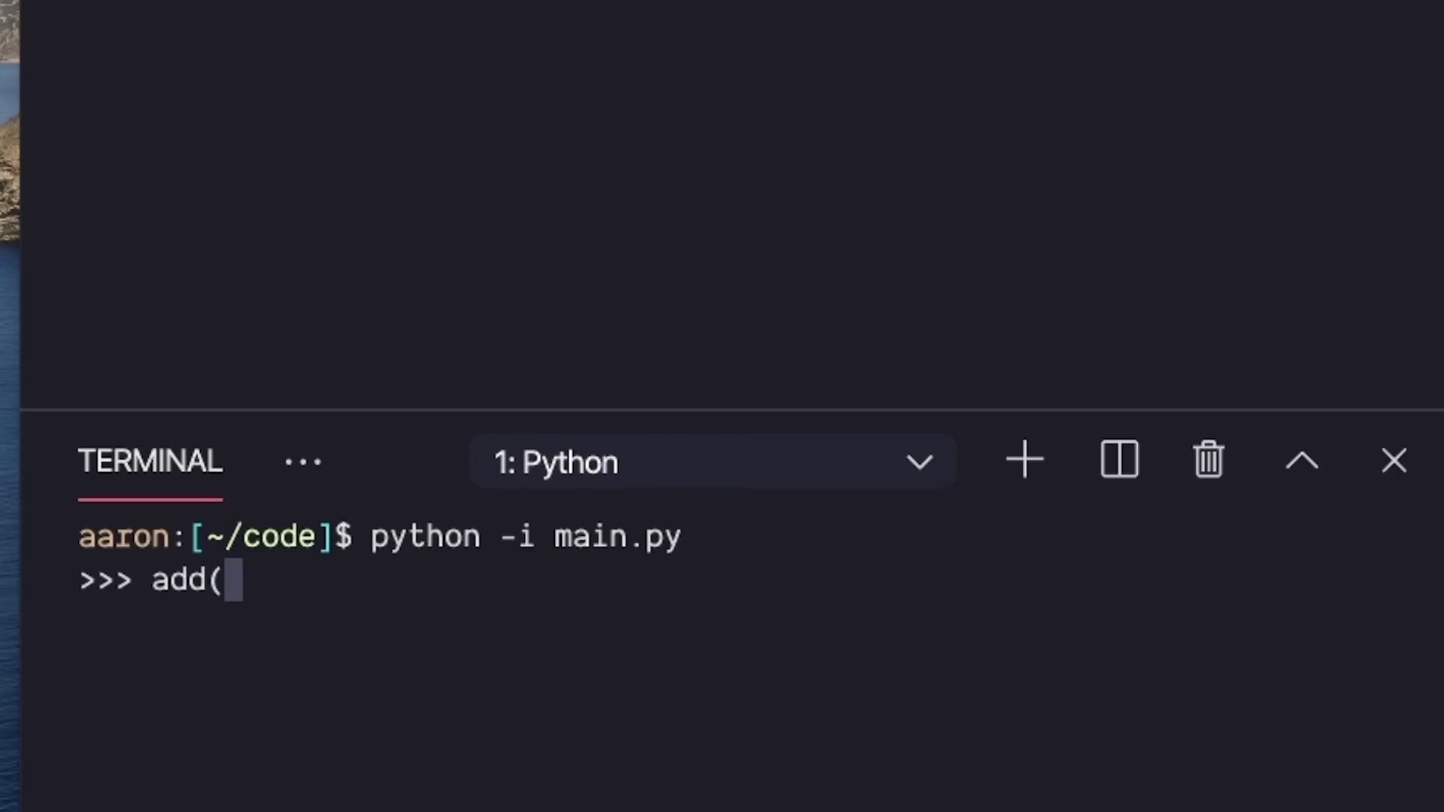
text(1,2))
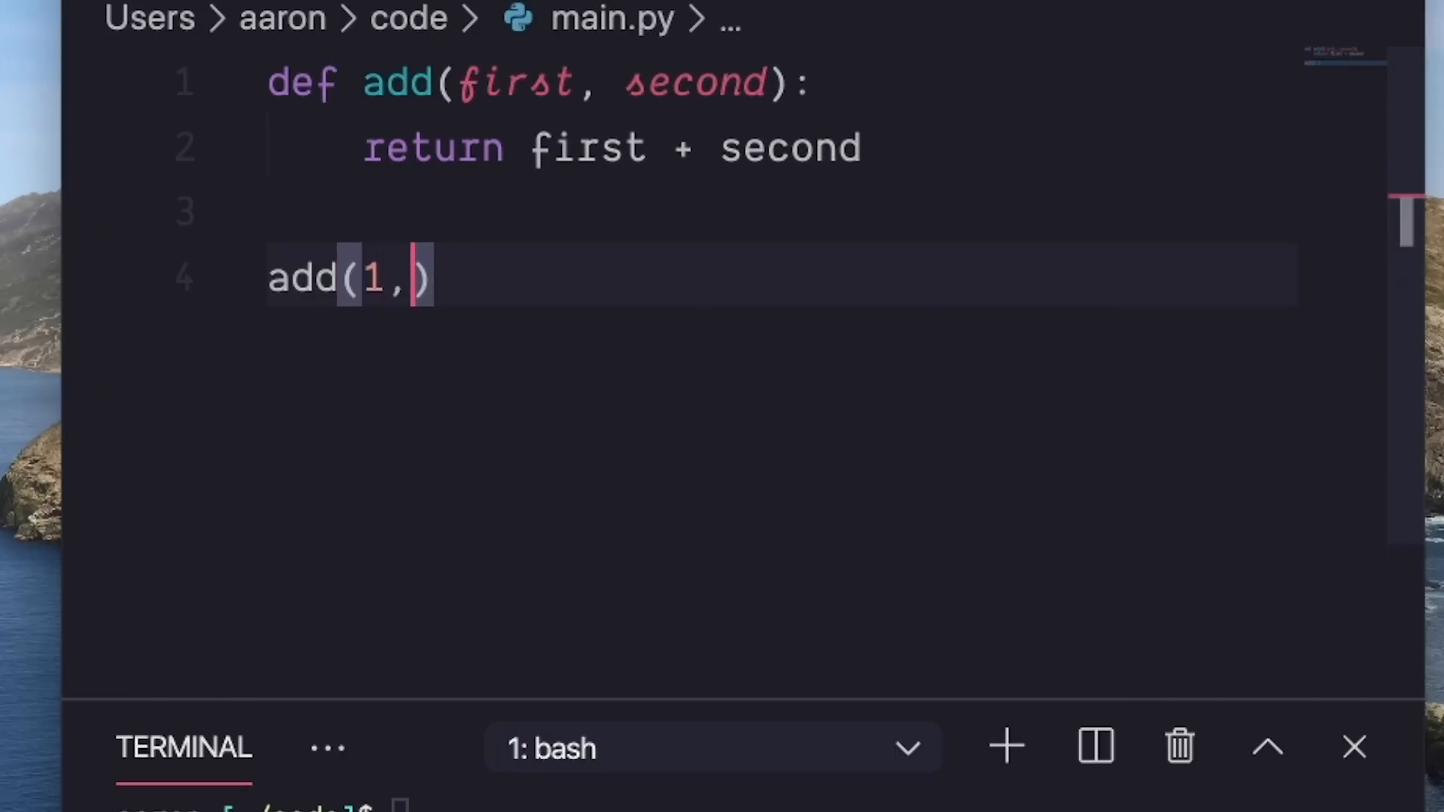
Finish the add(1,2) call and add a call to add(1, 'two') below it.
text(2))
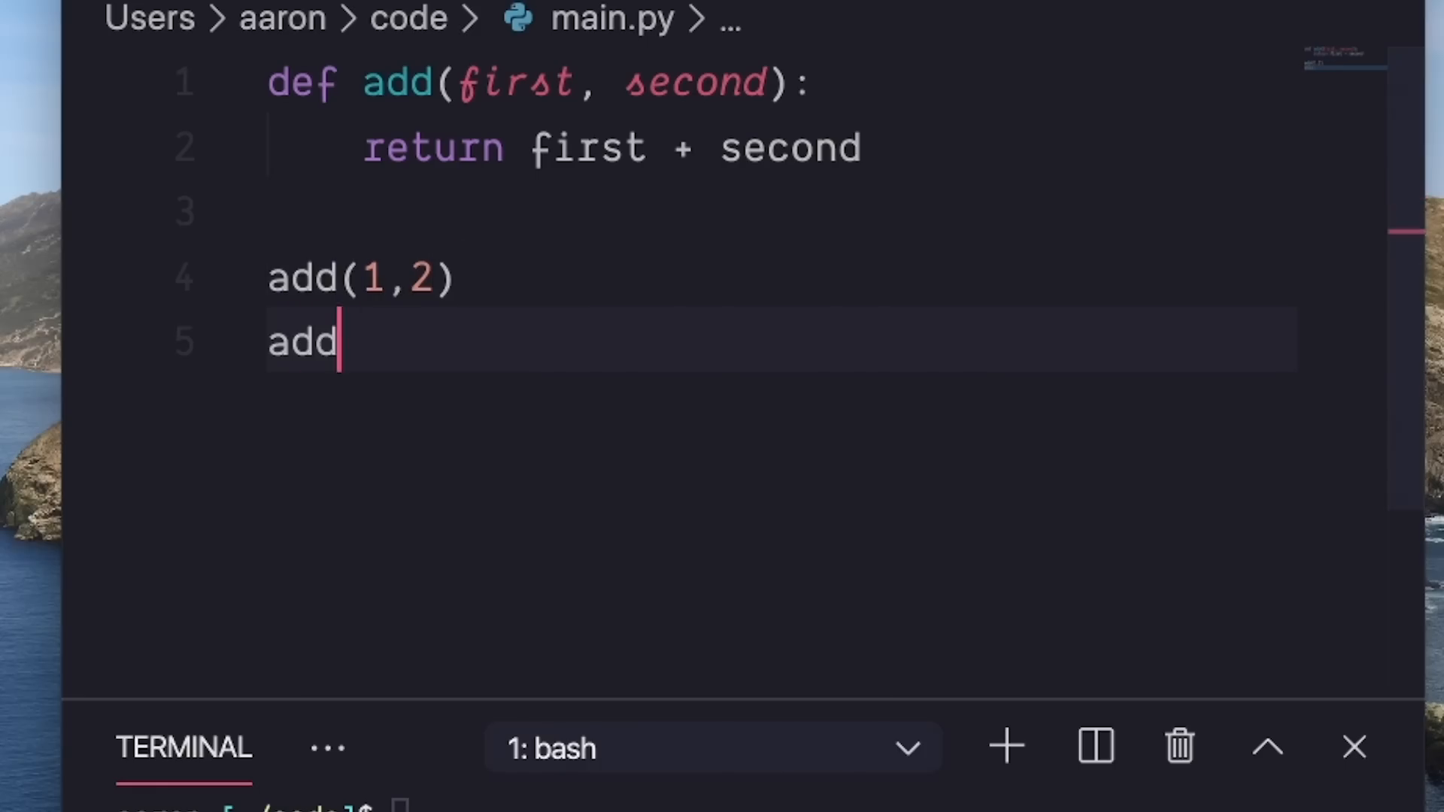
text(())
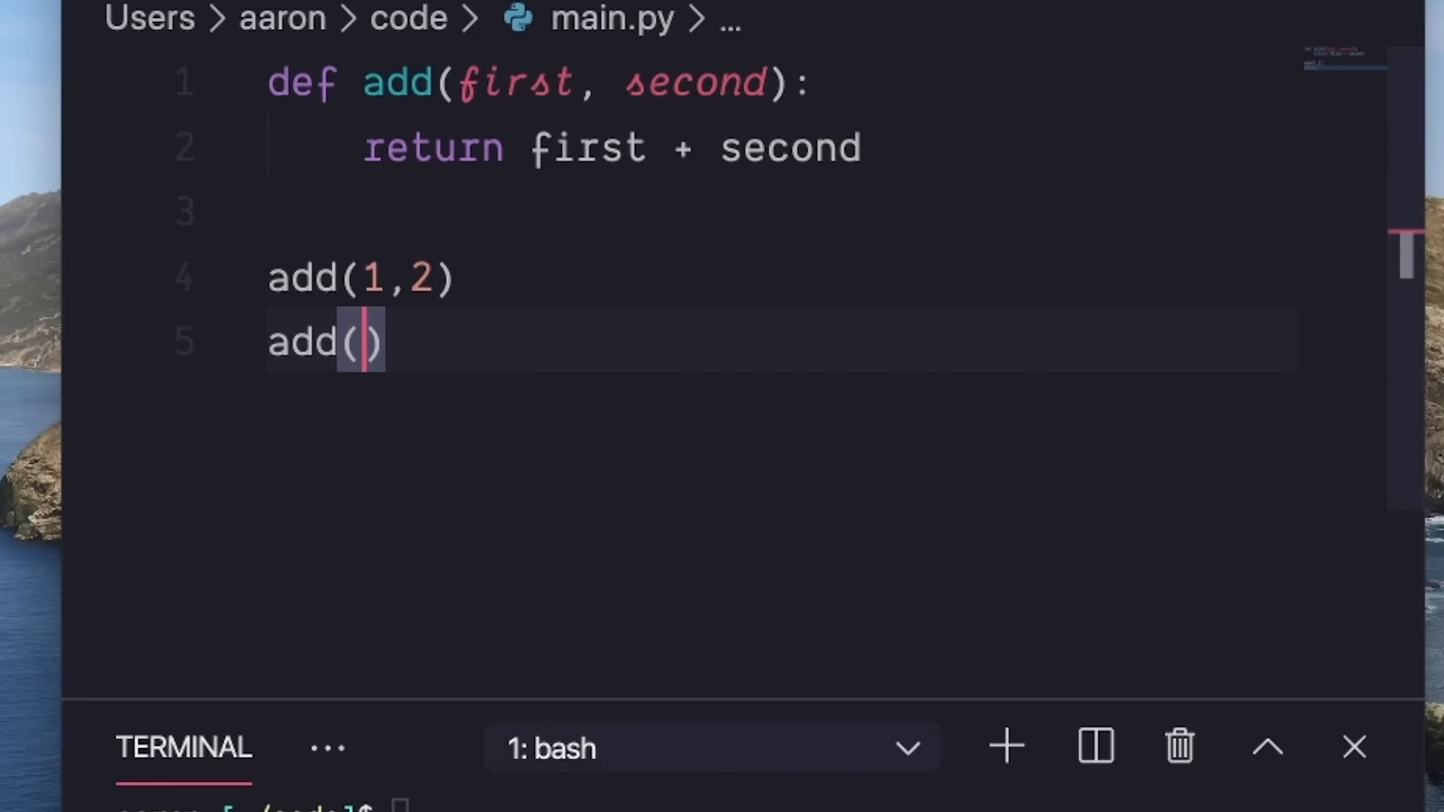
text(1, '')
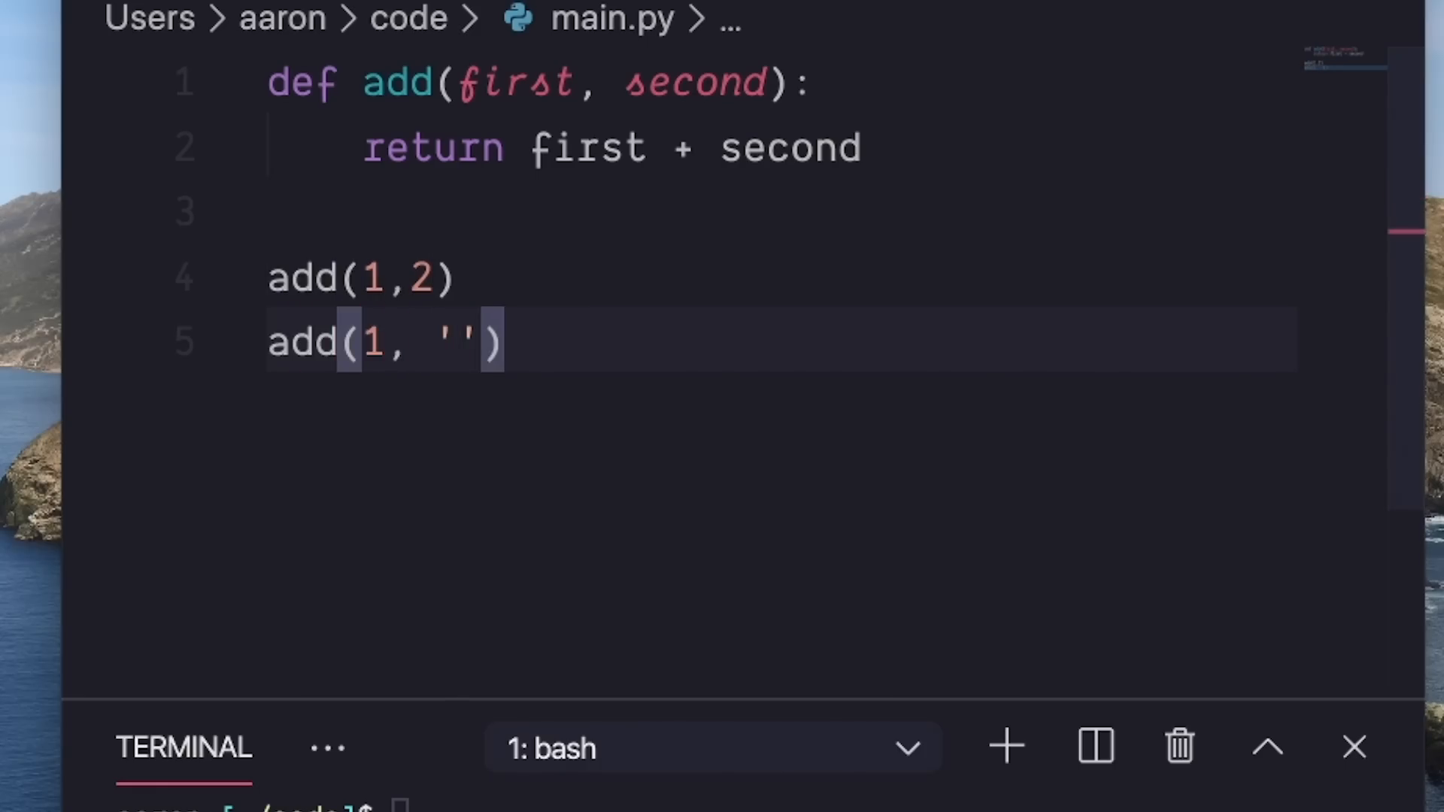
text(two)
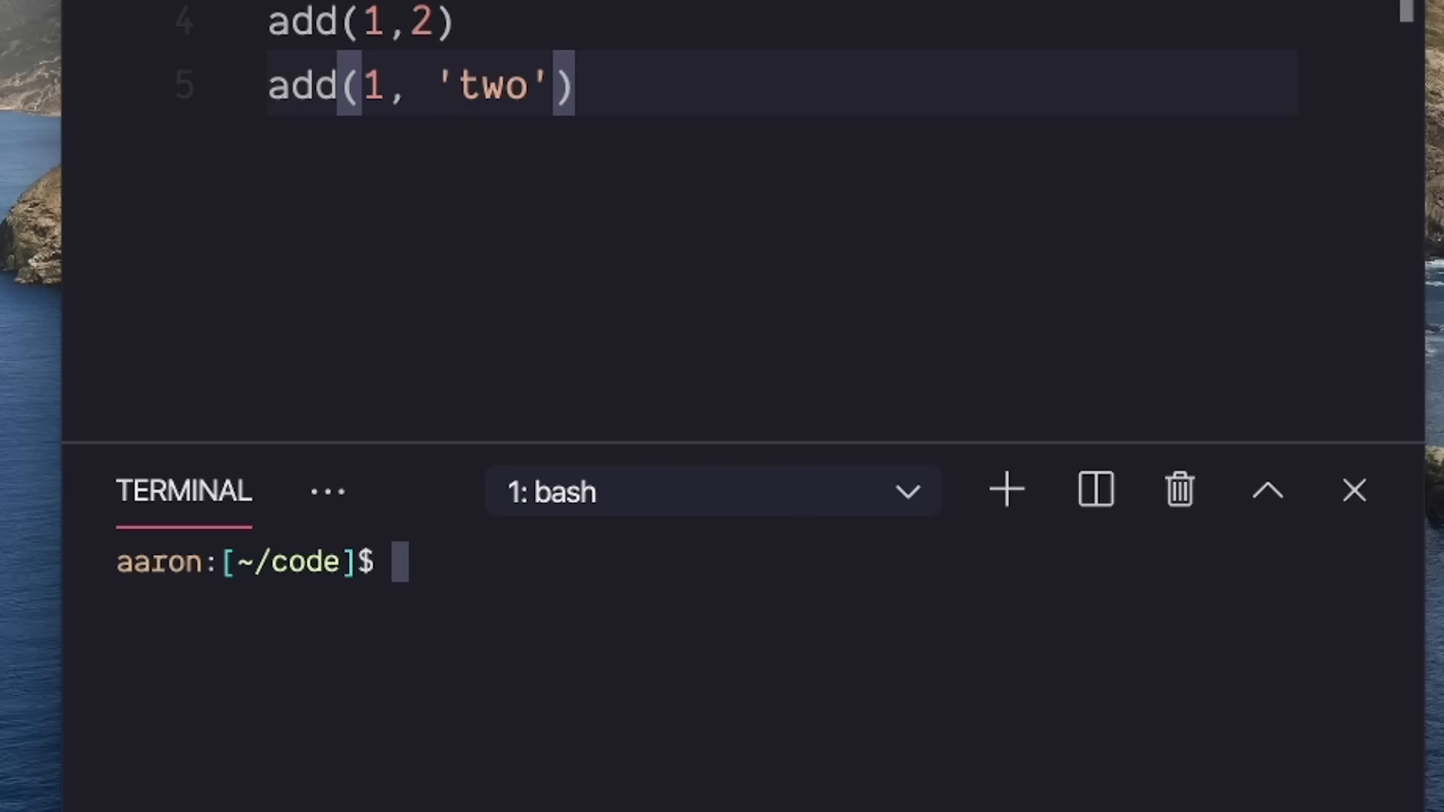
Insert import pdb and pdb.set_trace(), then enter python main.py in the terminal.
text(imp)
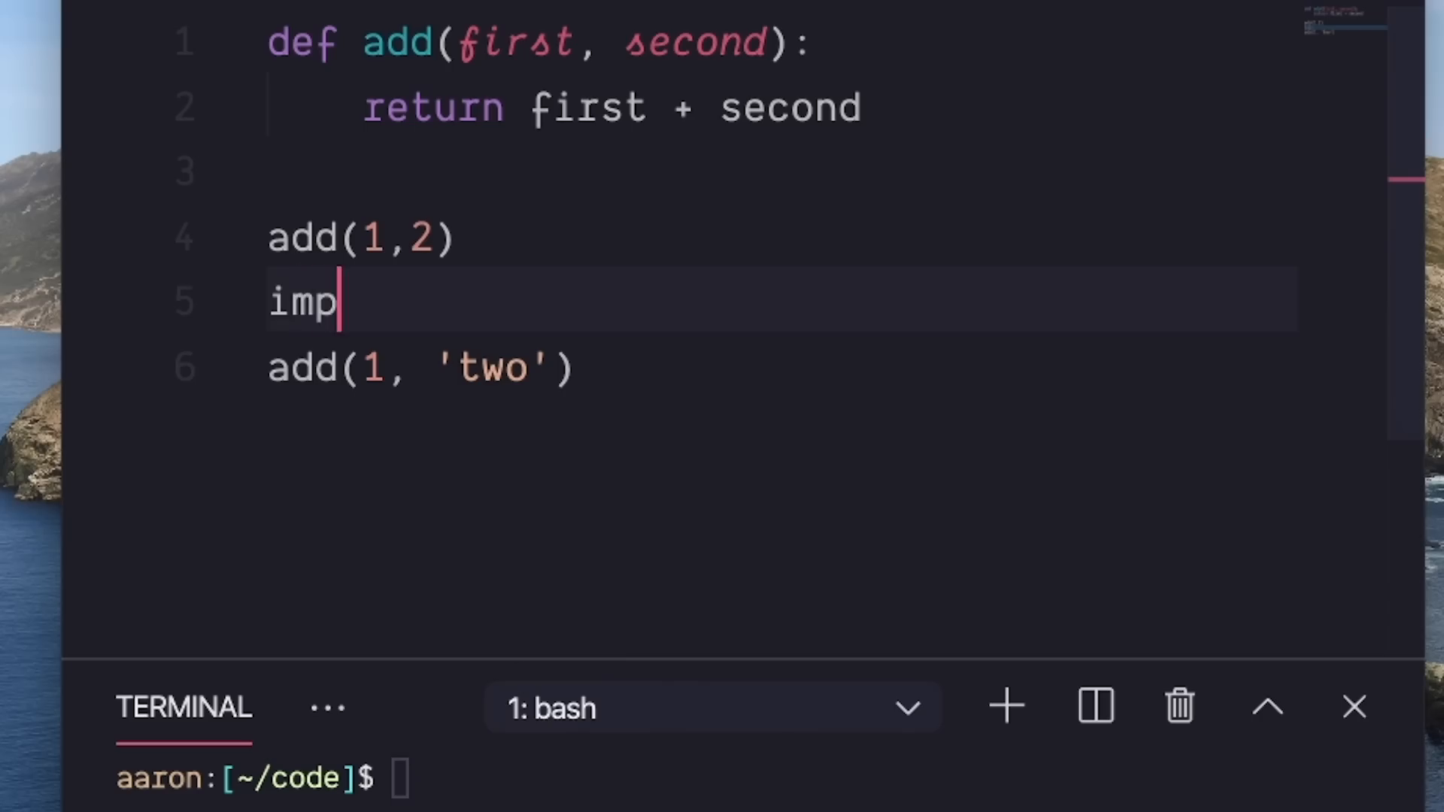
text(ort pdb)
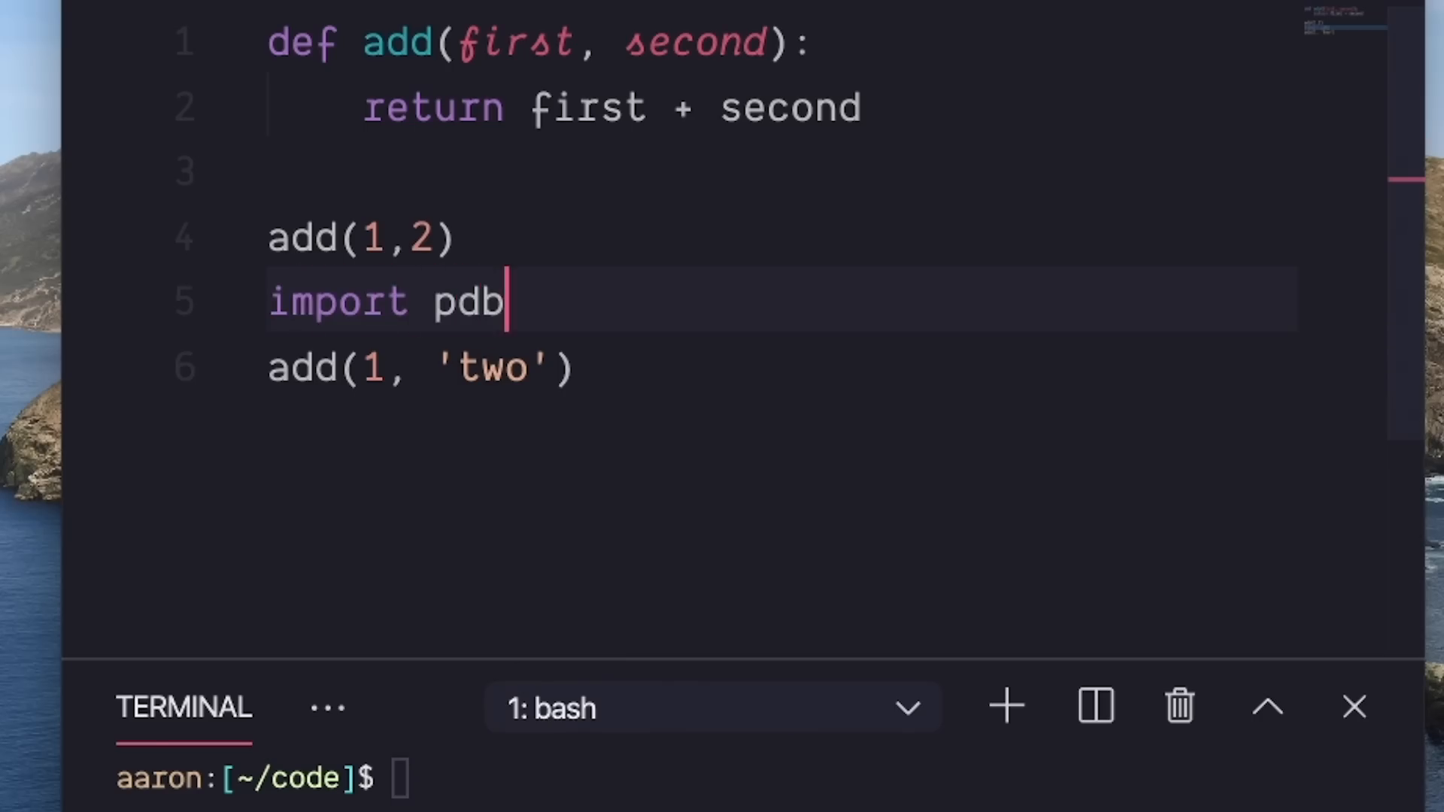
text(pdb.set_trace()
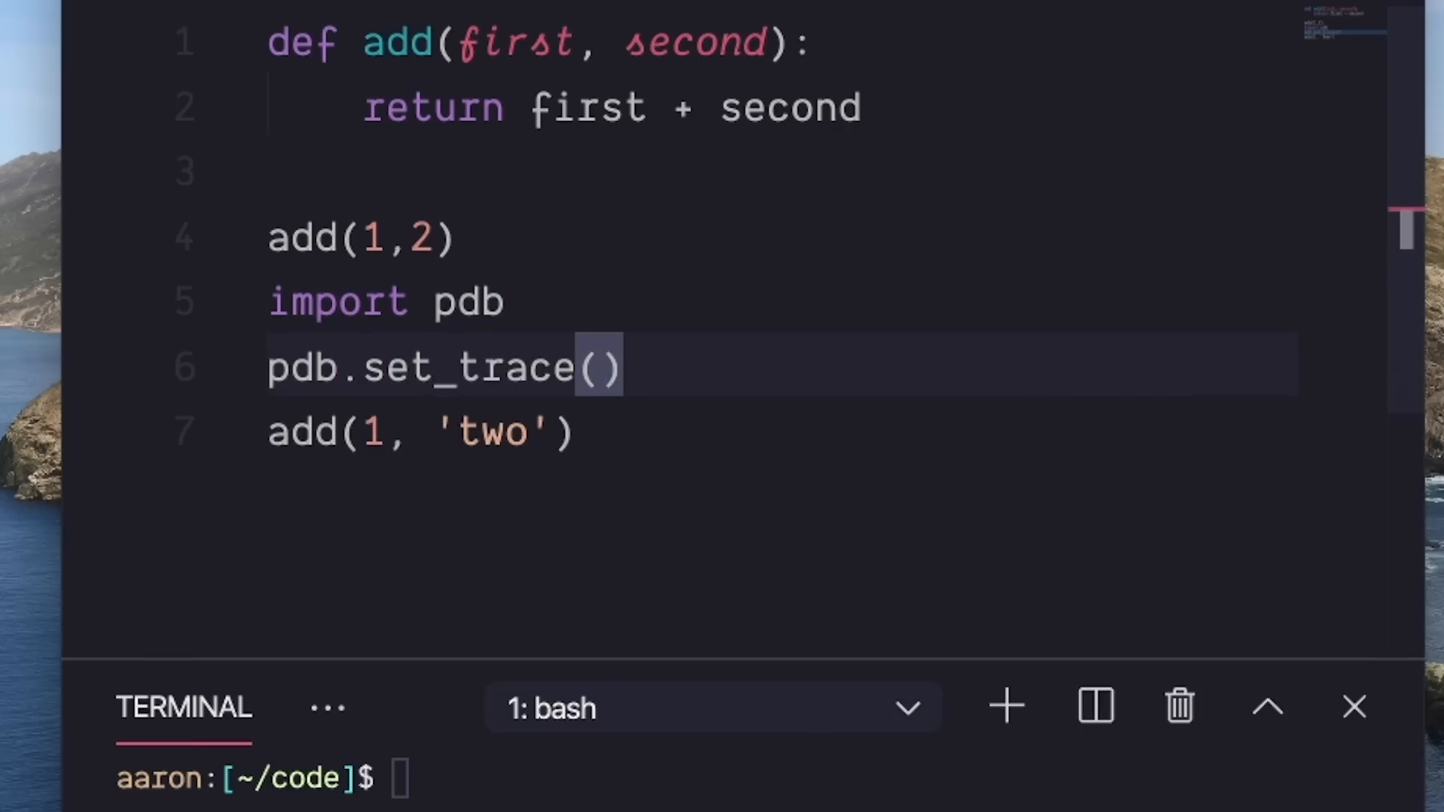
text(python main.py)
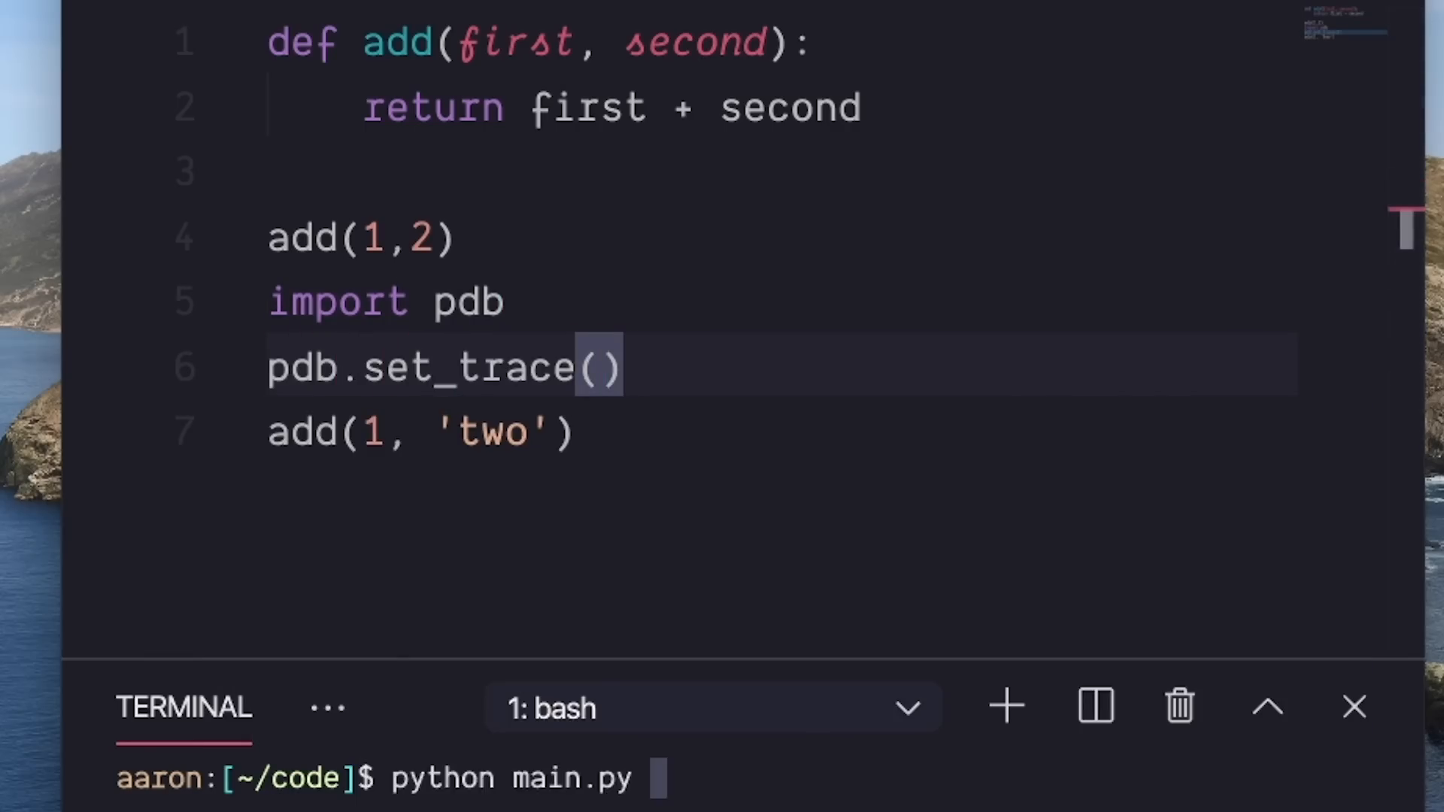
Run main.py to the pdb breakpoint, print add, and step with n to the TypeError.
key(Return)
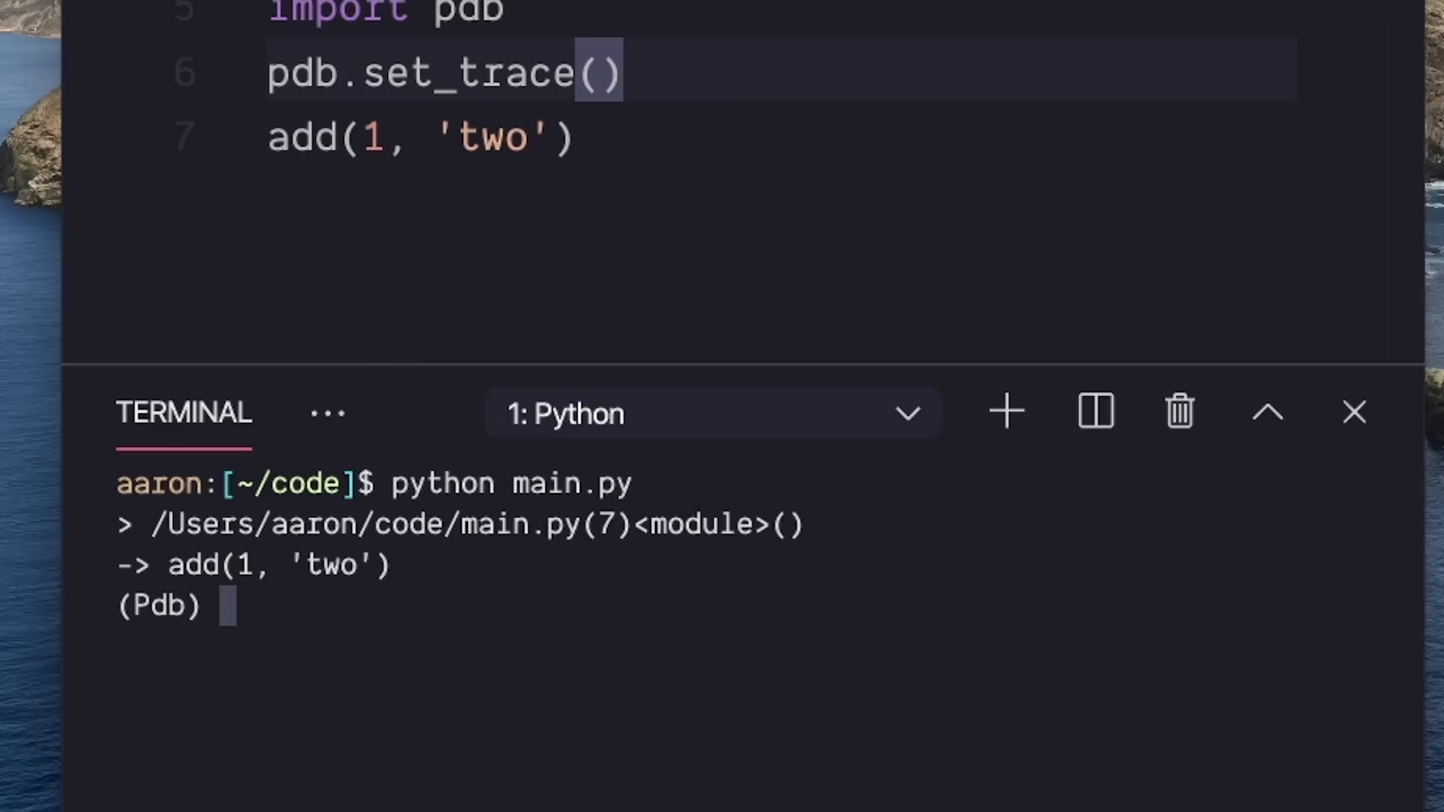
text(p add)
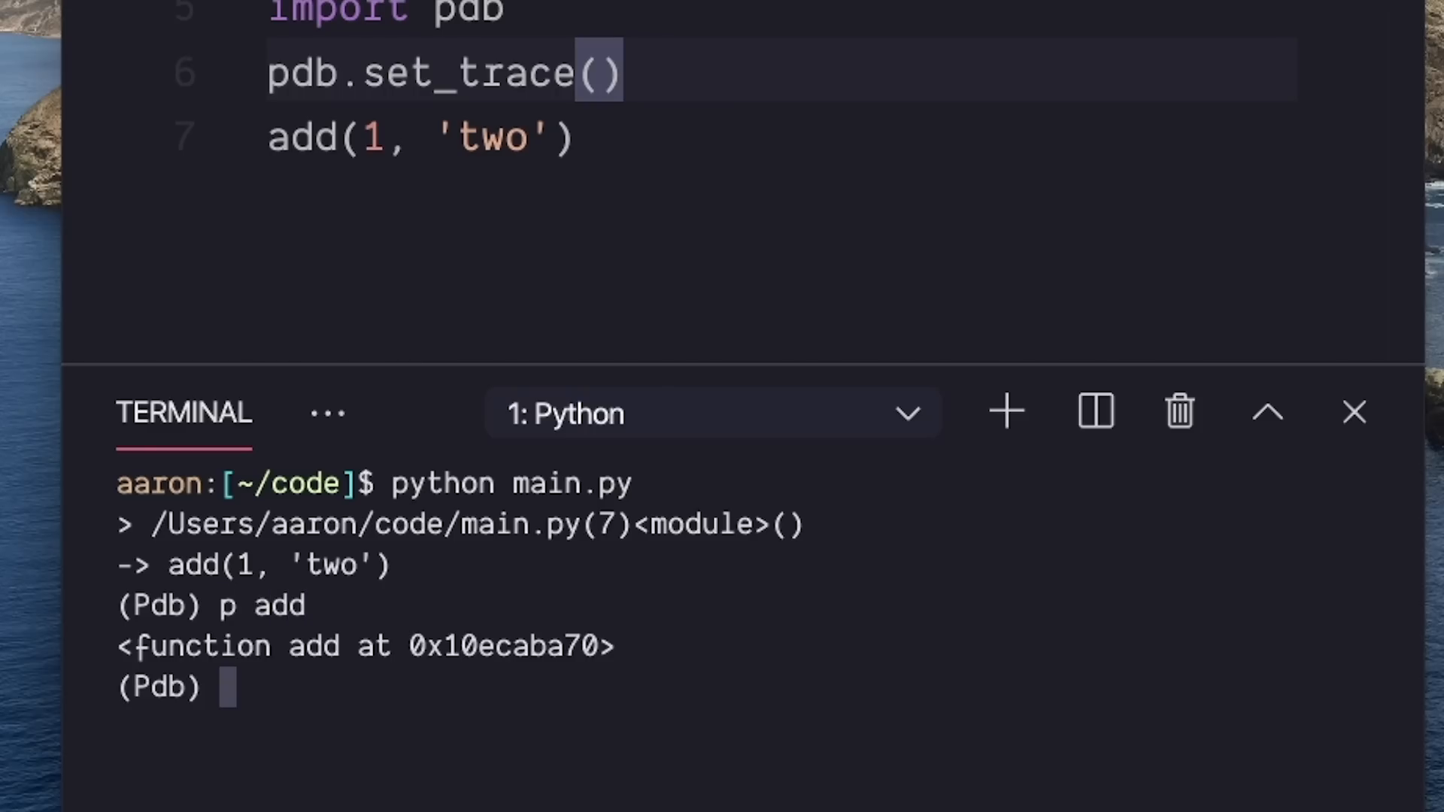
text(n)
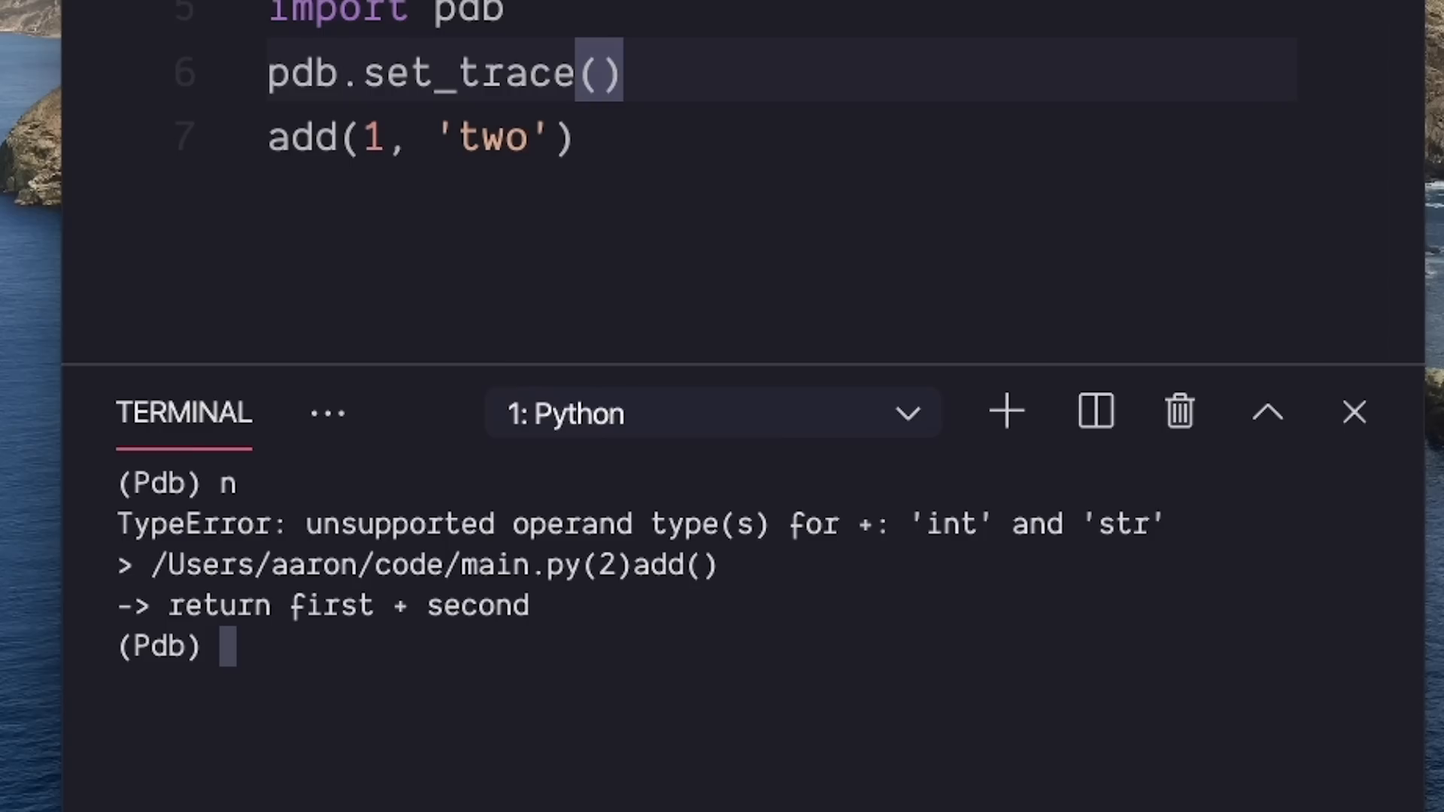
mouse_move(693, 40)
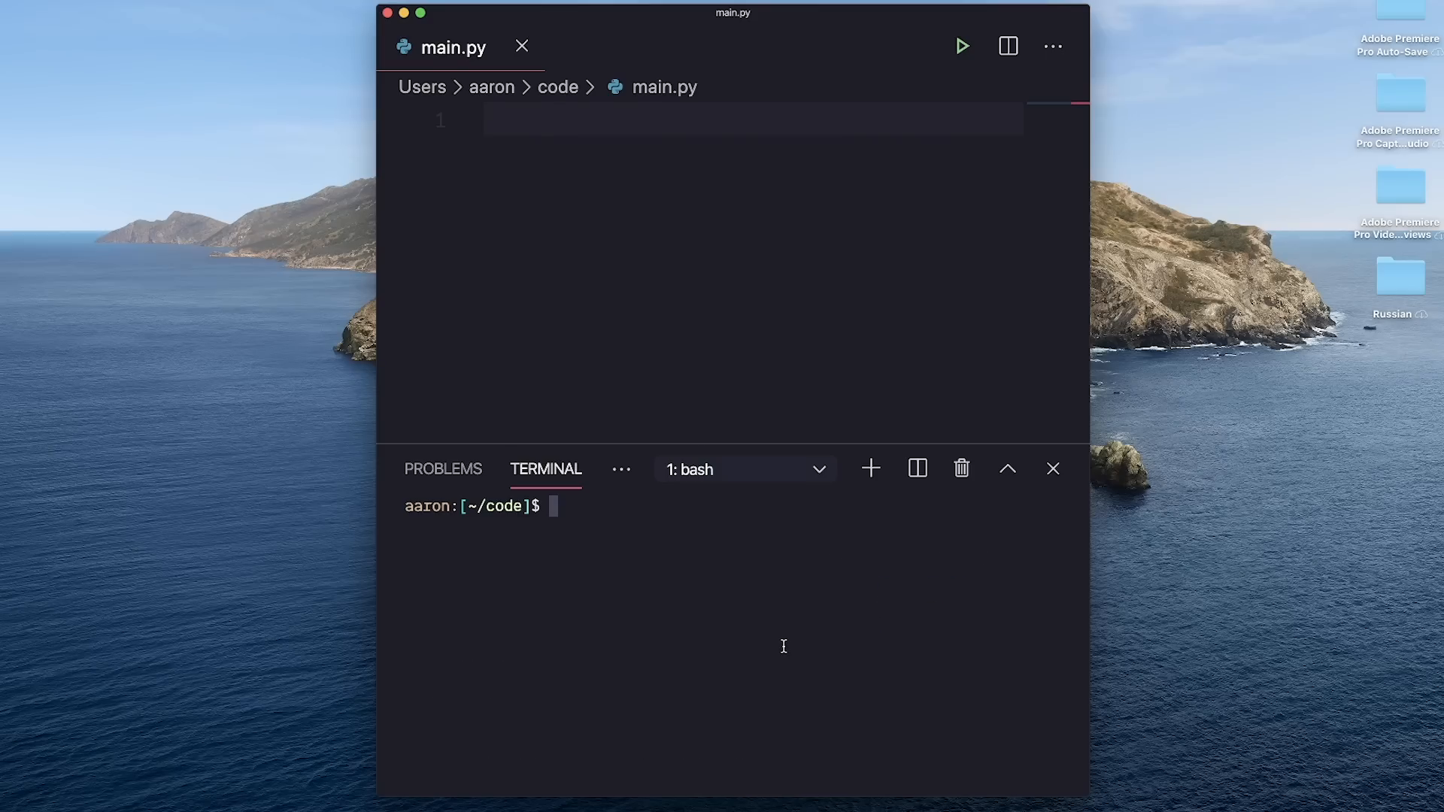
Install virtualenv with pip and create a venv environment.
text(pip i)
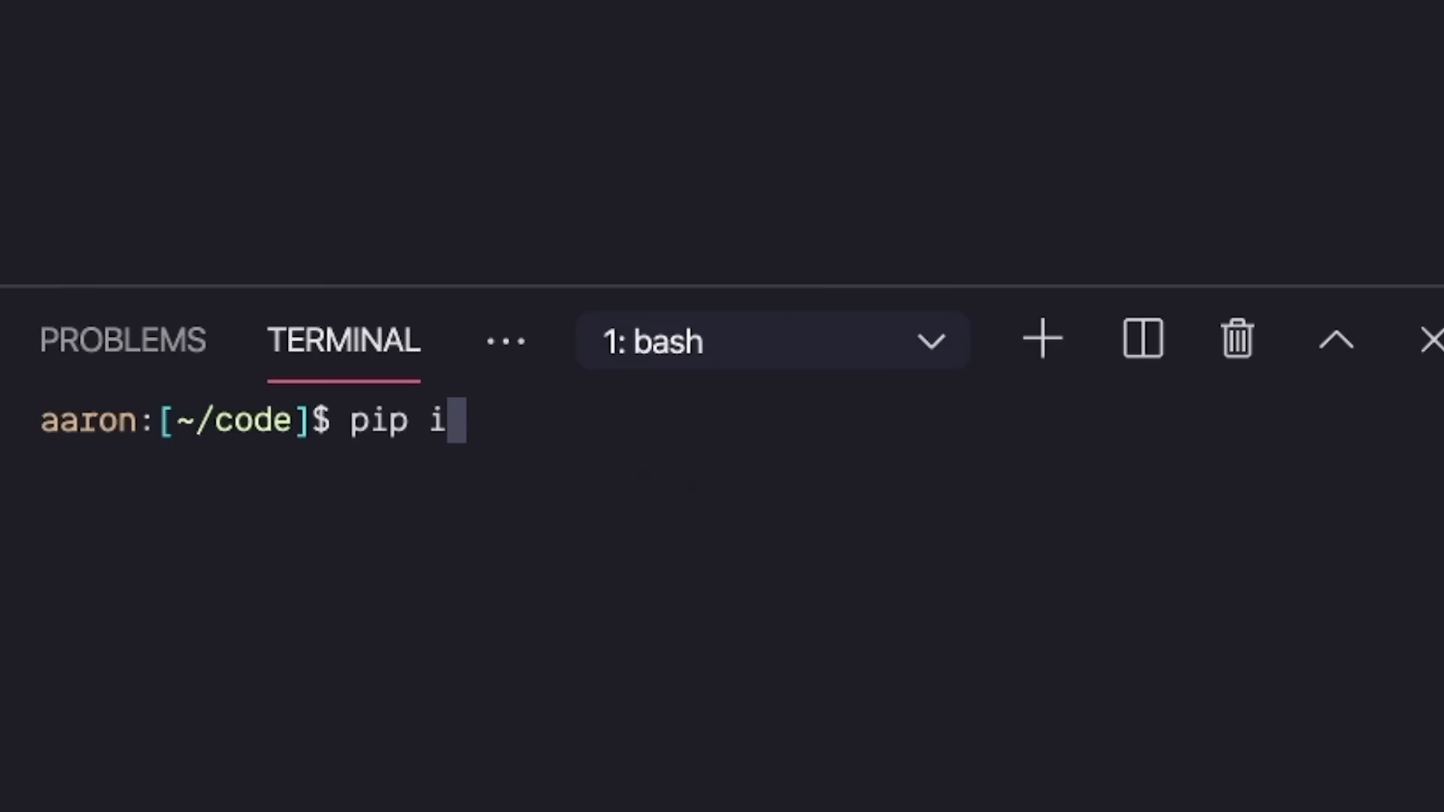
text(nstall virtualenv)
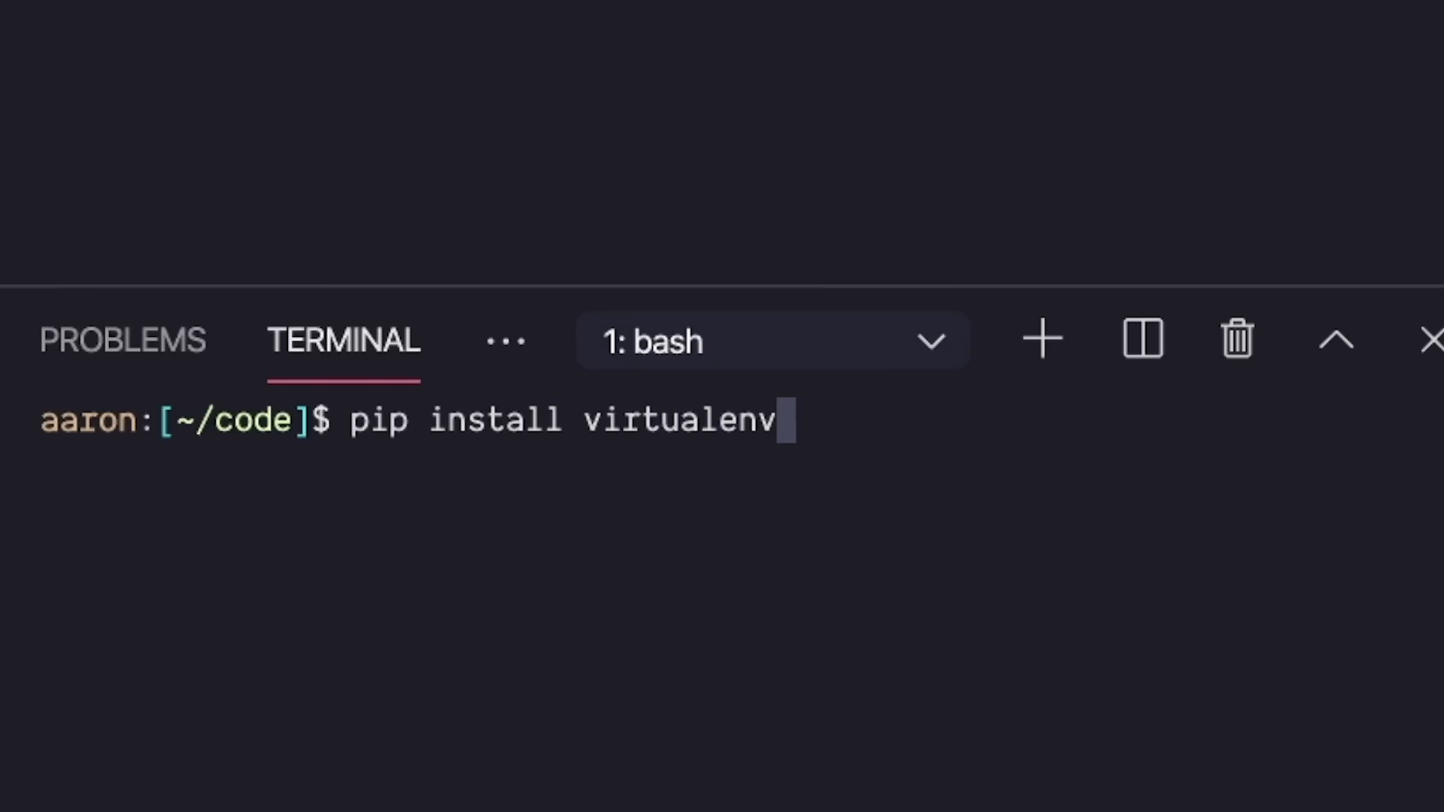
key(ctrl+u)
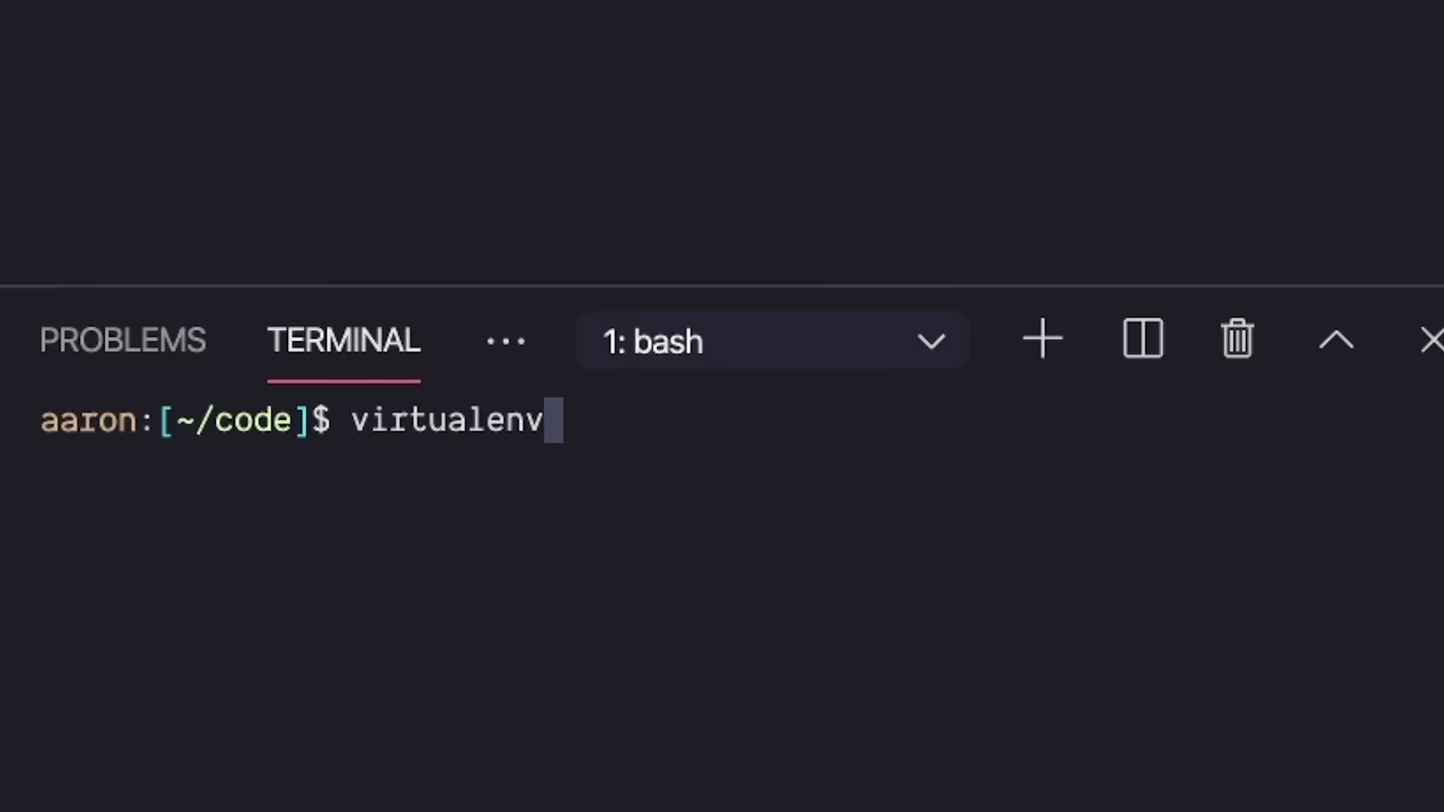
text(venv)
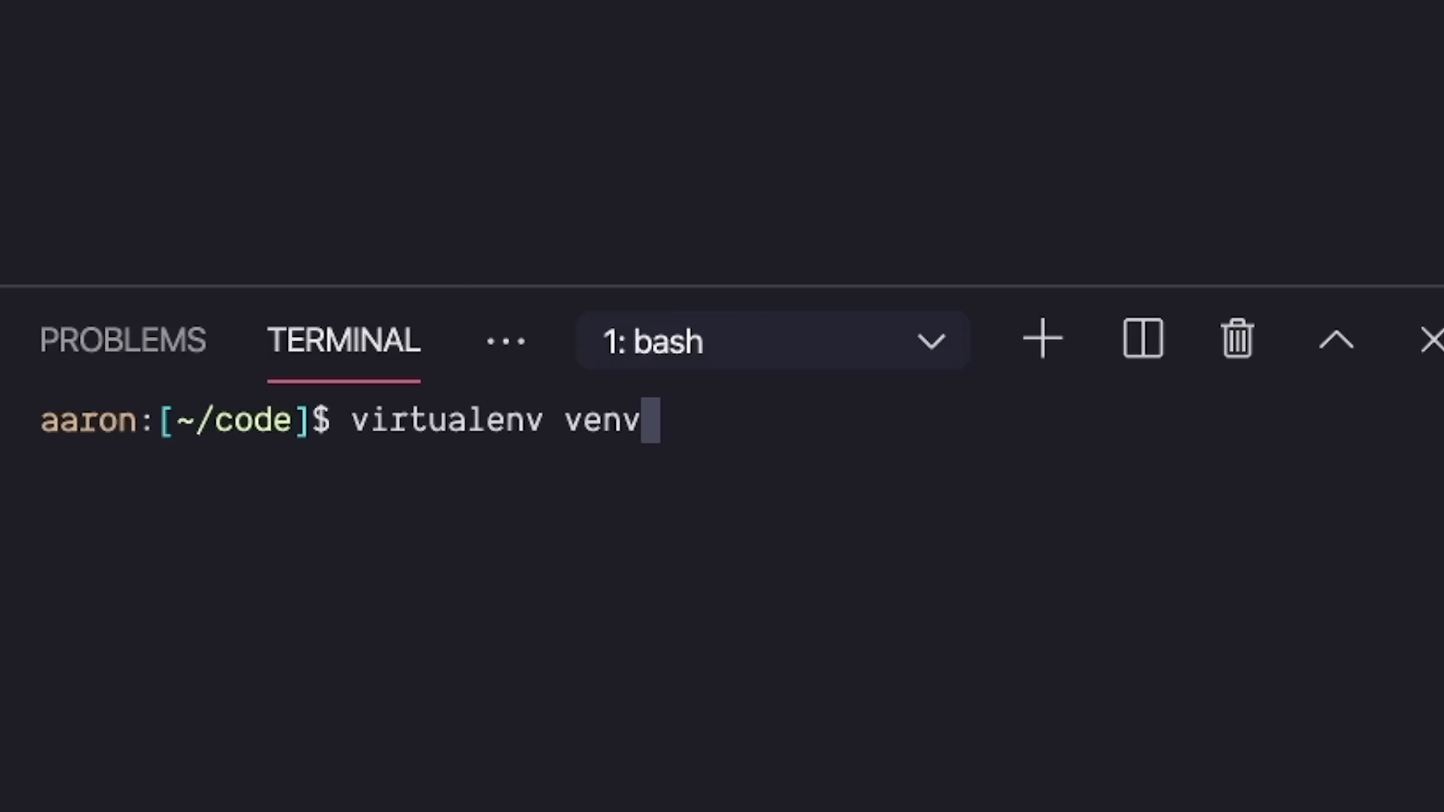
key(ctrl+c)
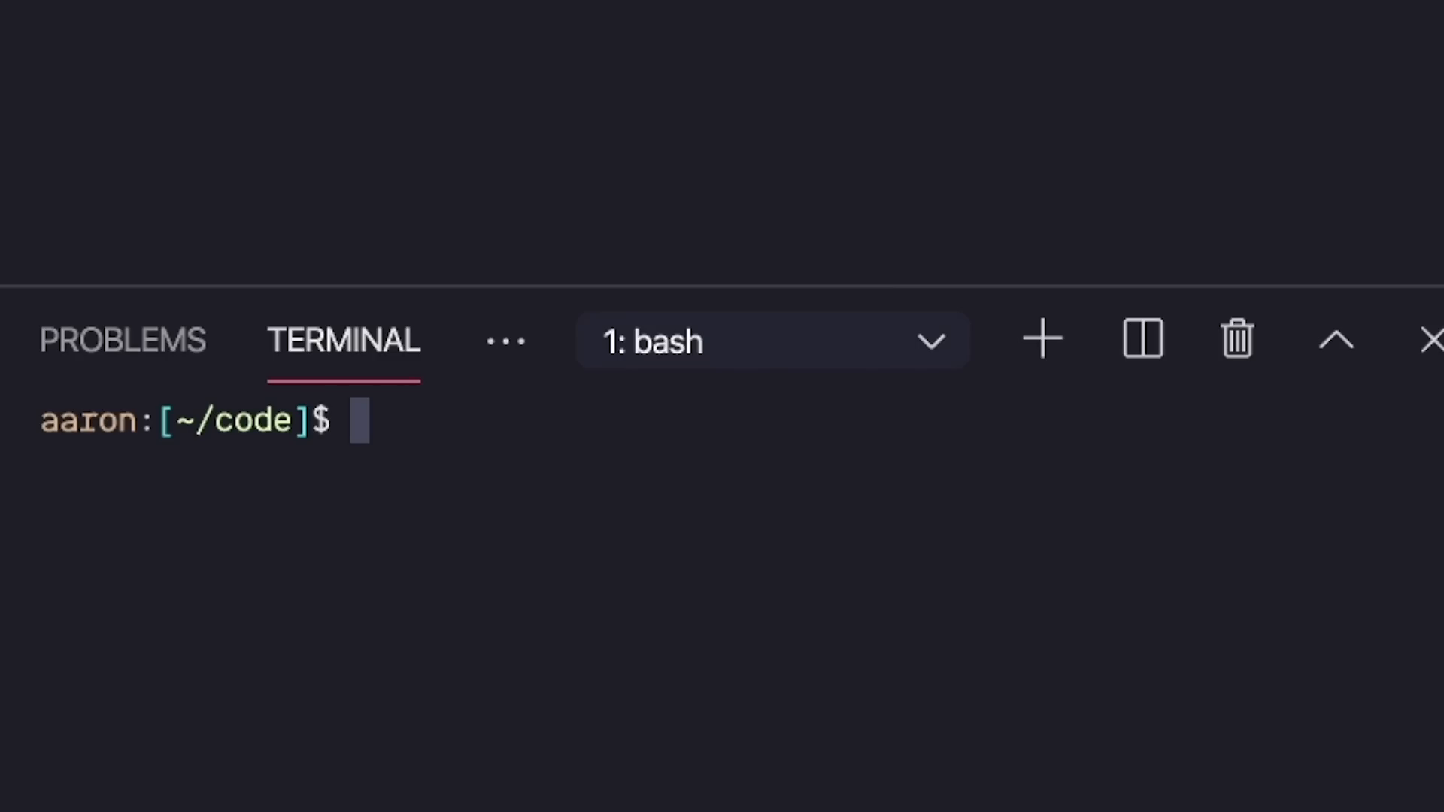
Activate venv with source venv/bin/activate and type pip install selenium.
text(sourc)
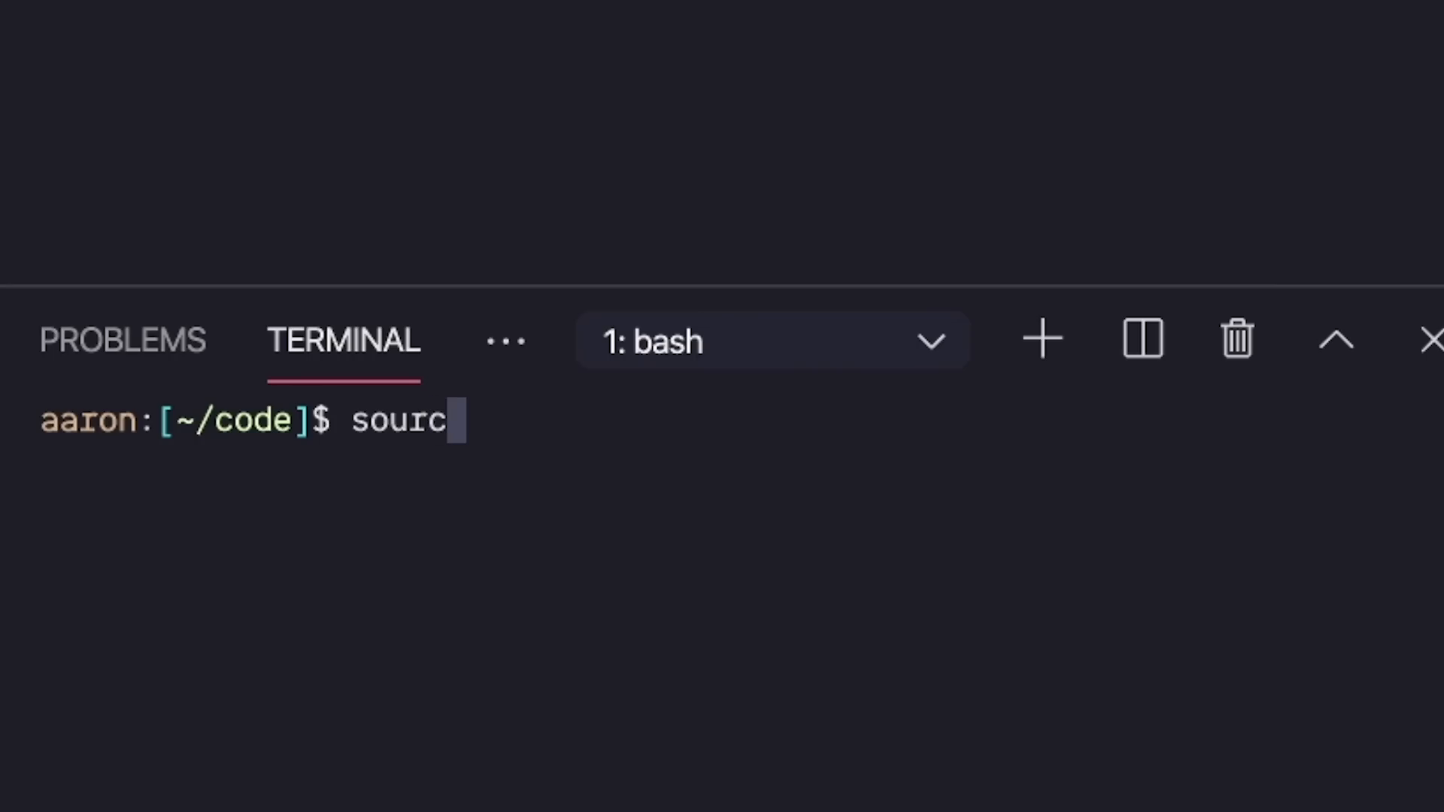
text(e venv/)
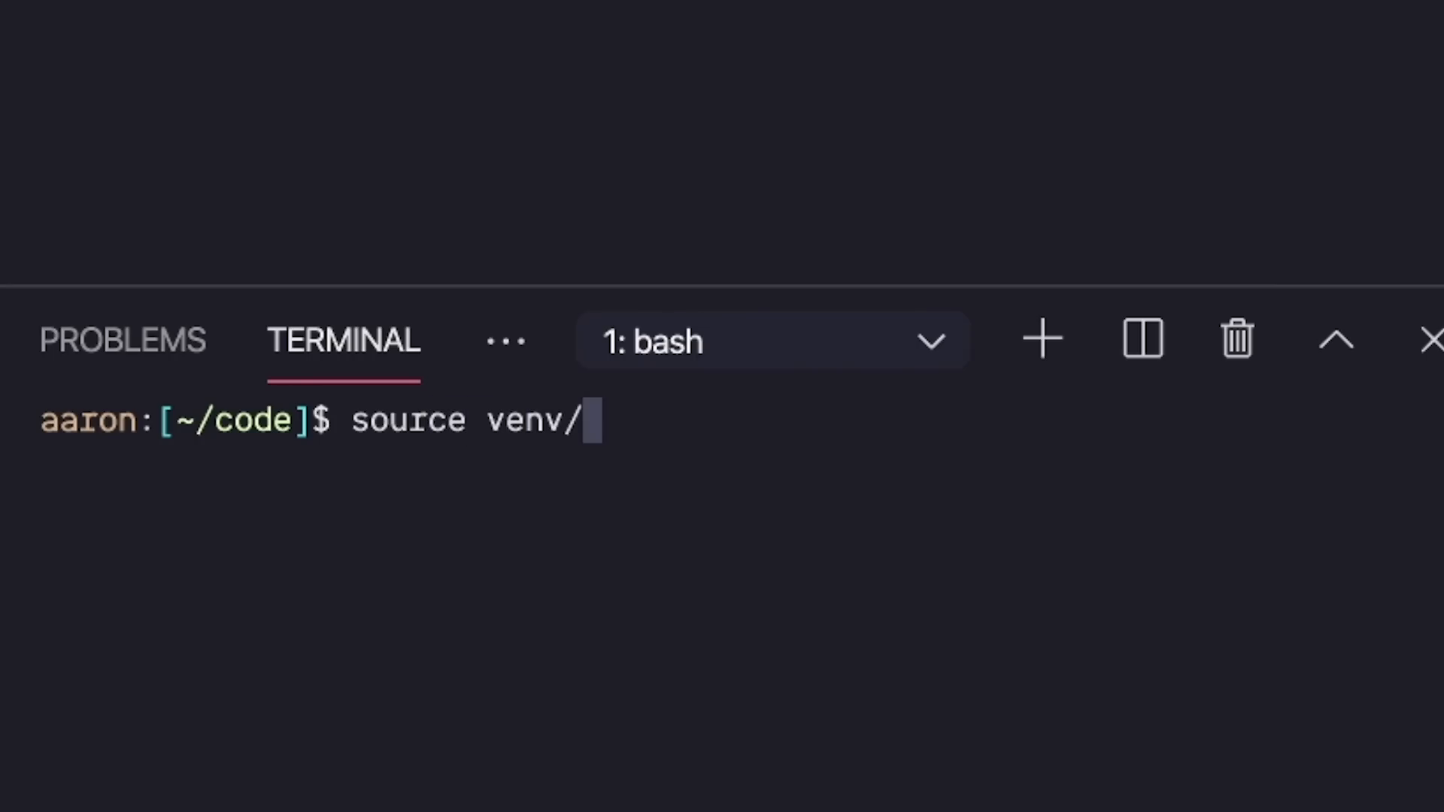
text(bin/c)
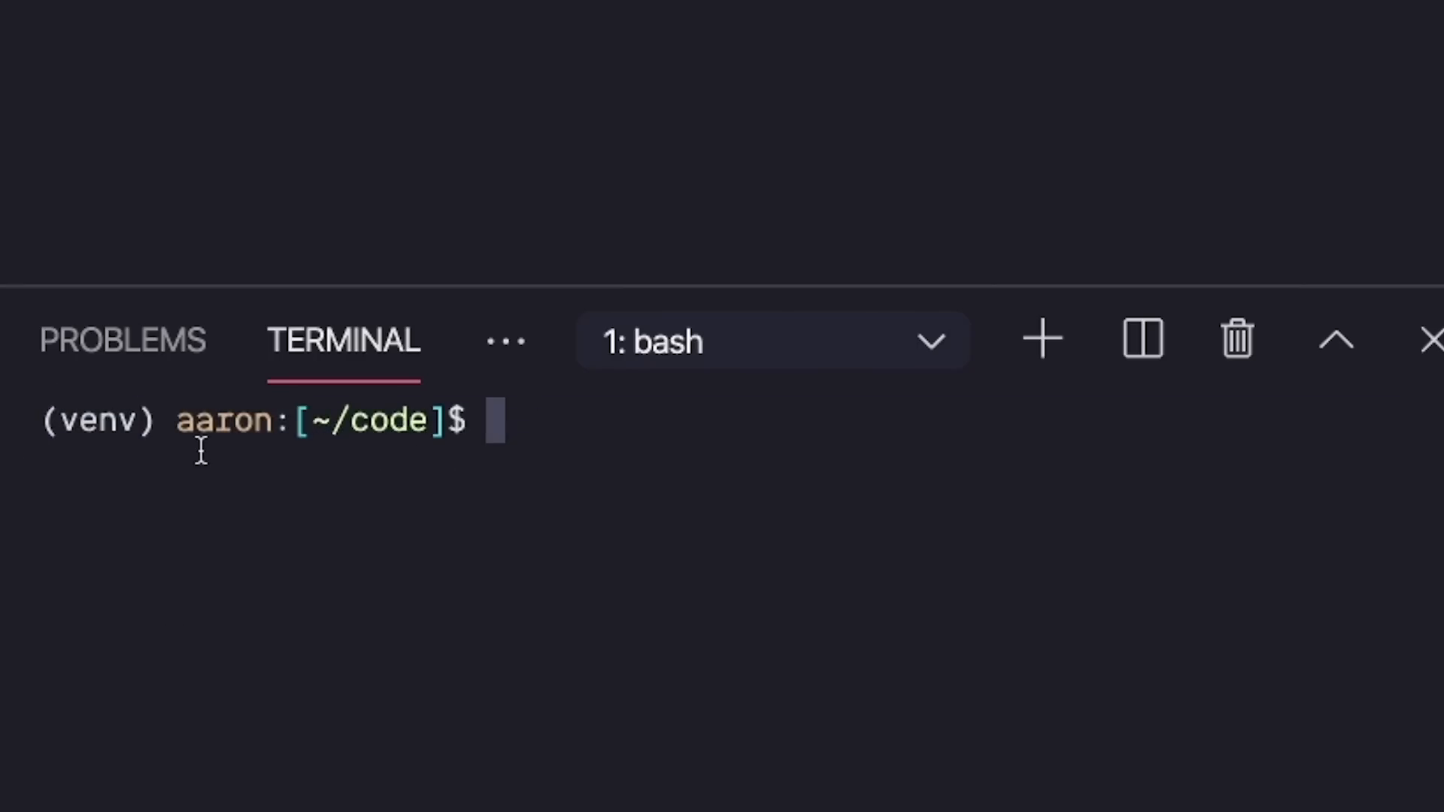
text(pip)
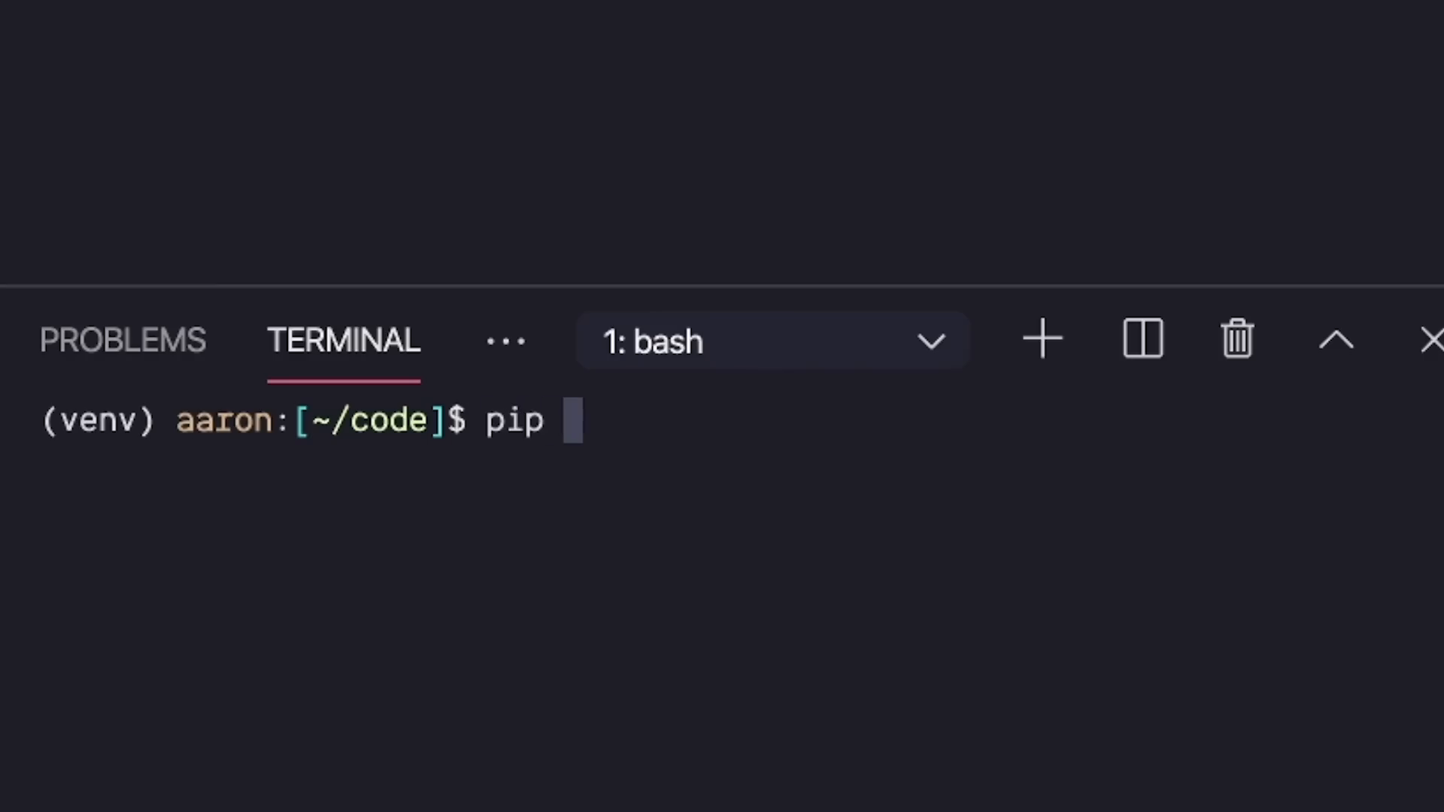
text(install)
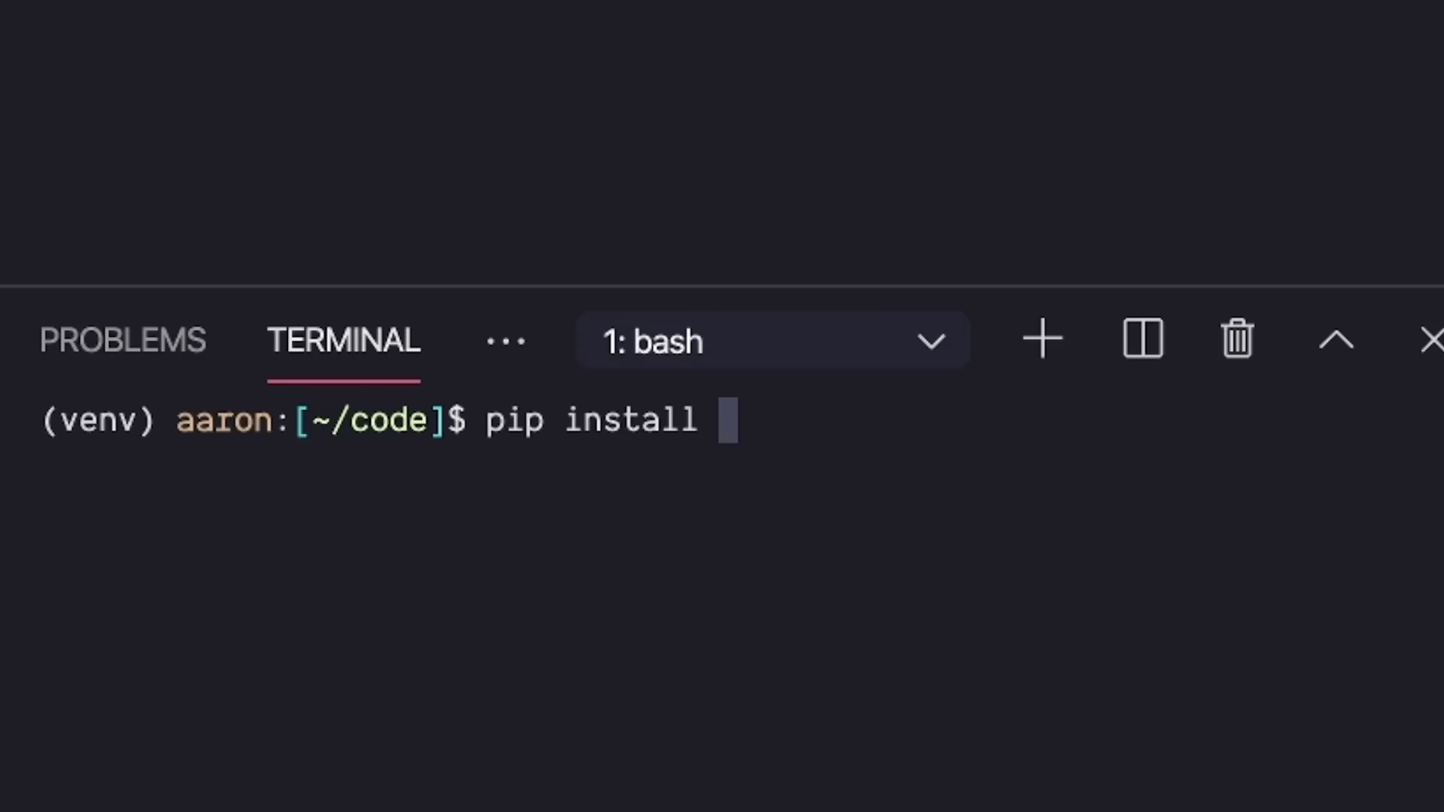
text(s)
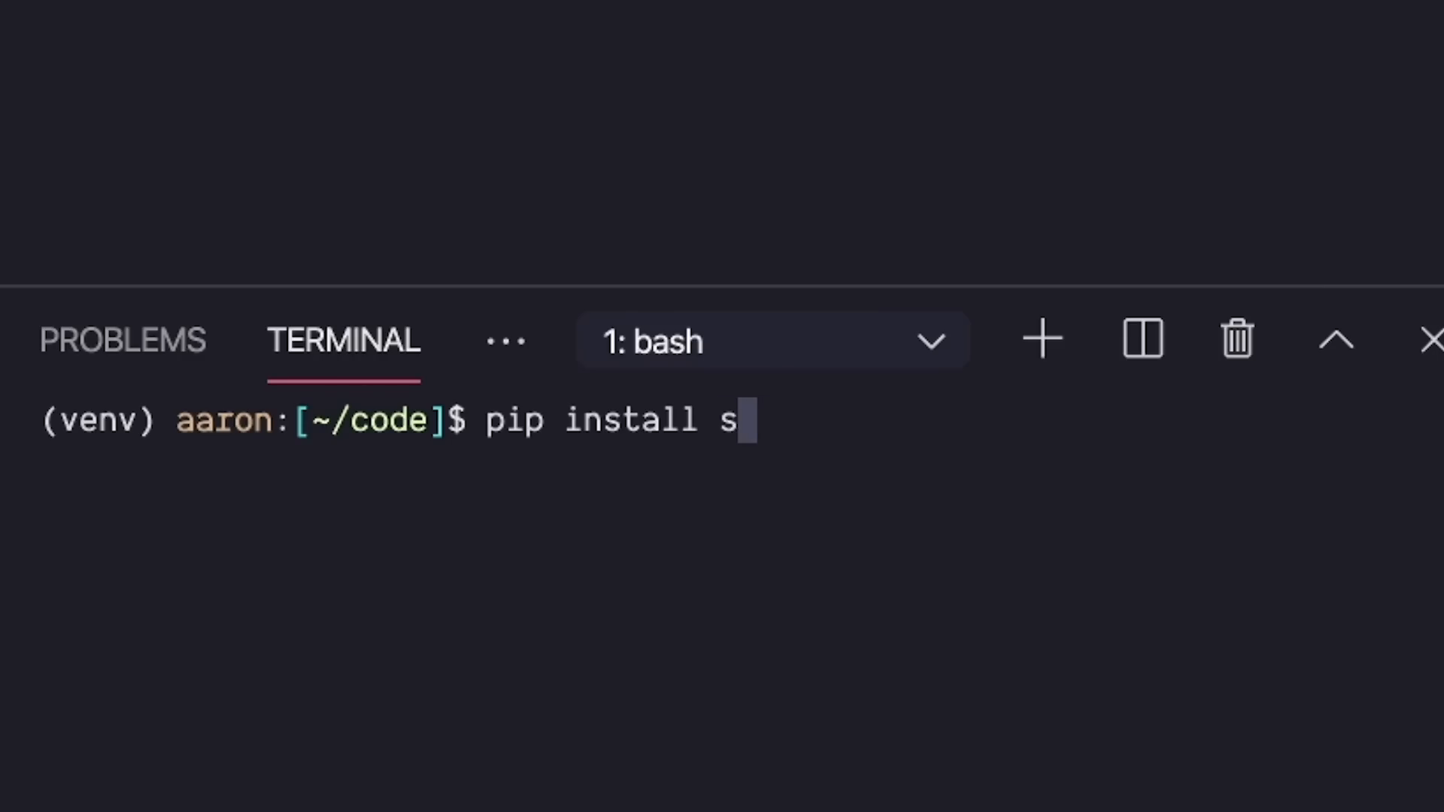
text(elenium)
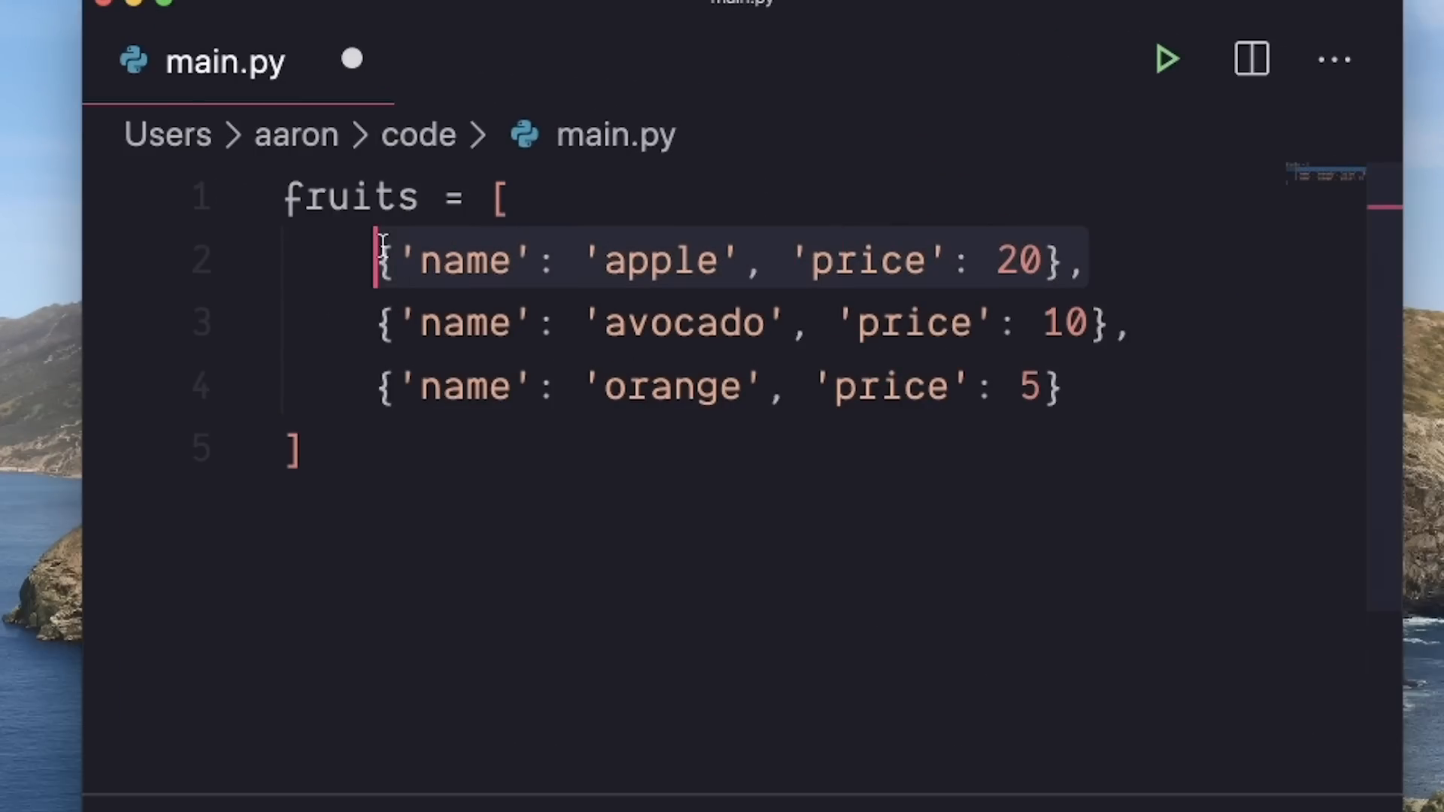
mouse_move(449, 311)
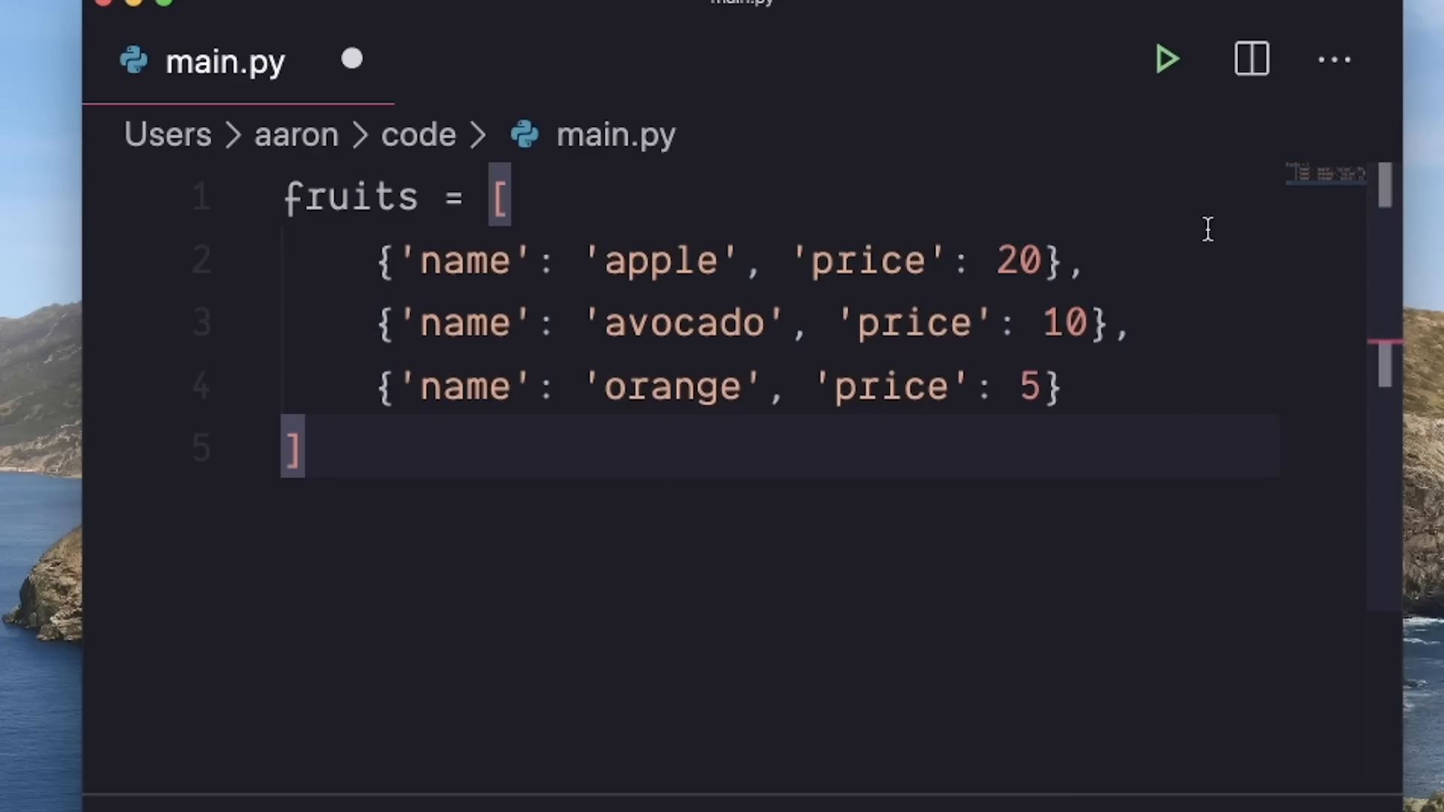
mouse_move(1214, 261)
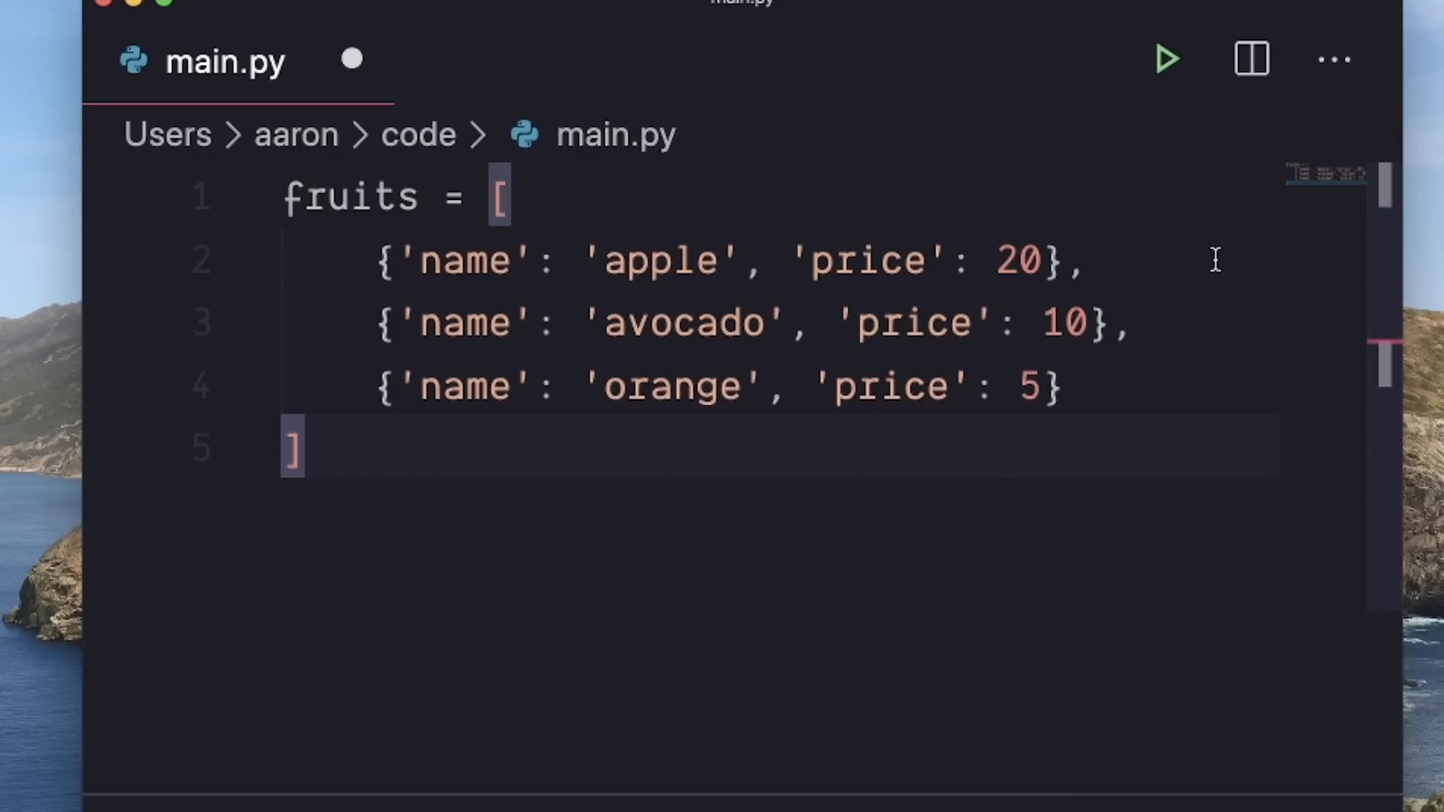
Begin a fruit_names list assignment below the fruits list.
text(fruit_names = [)
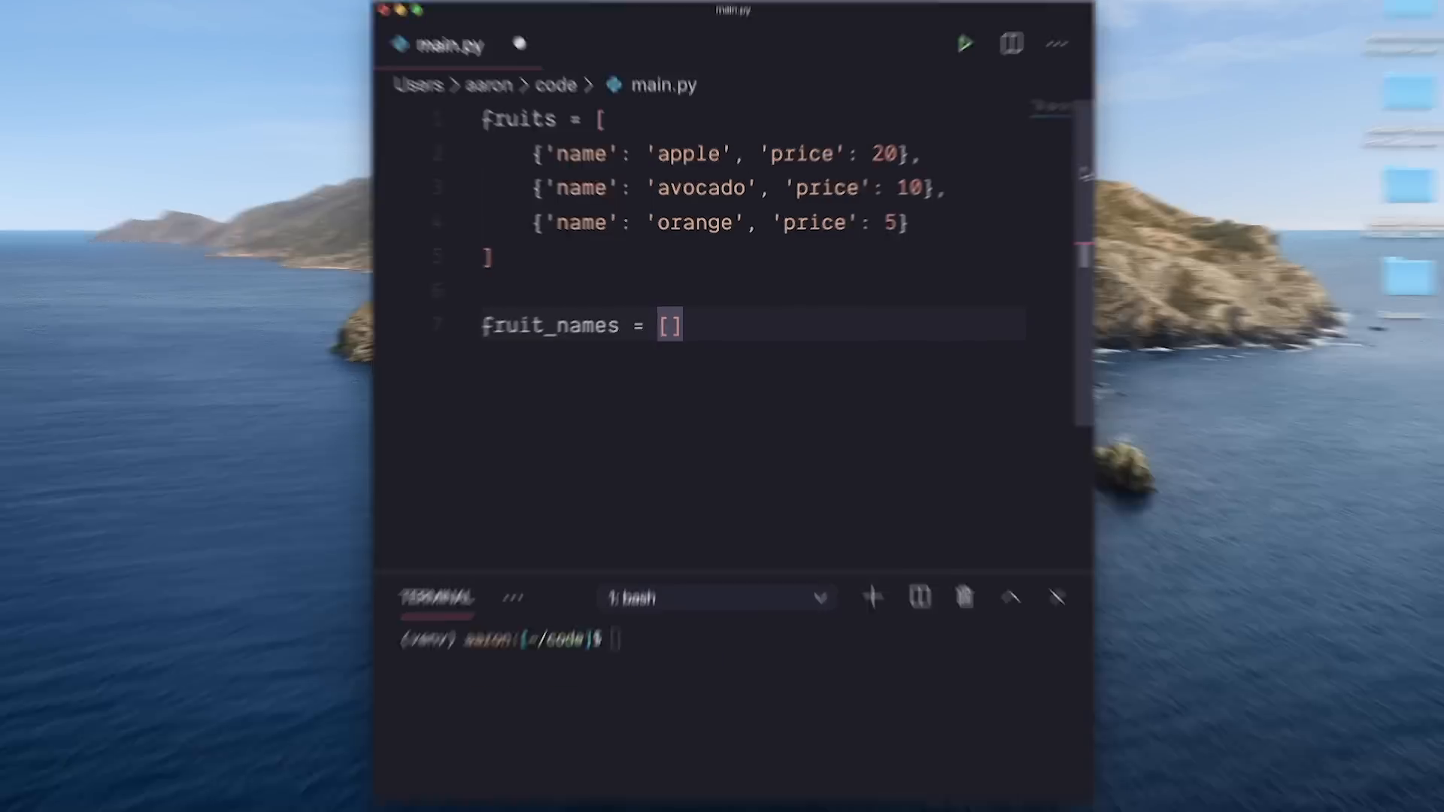
Write the list comprehension 'for fruit in fruits' inside the print call.
text(fruit f)
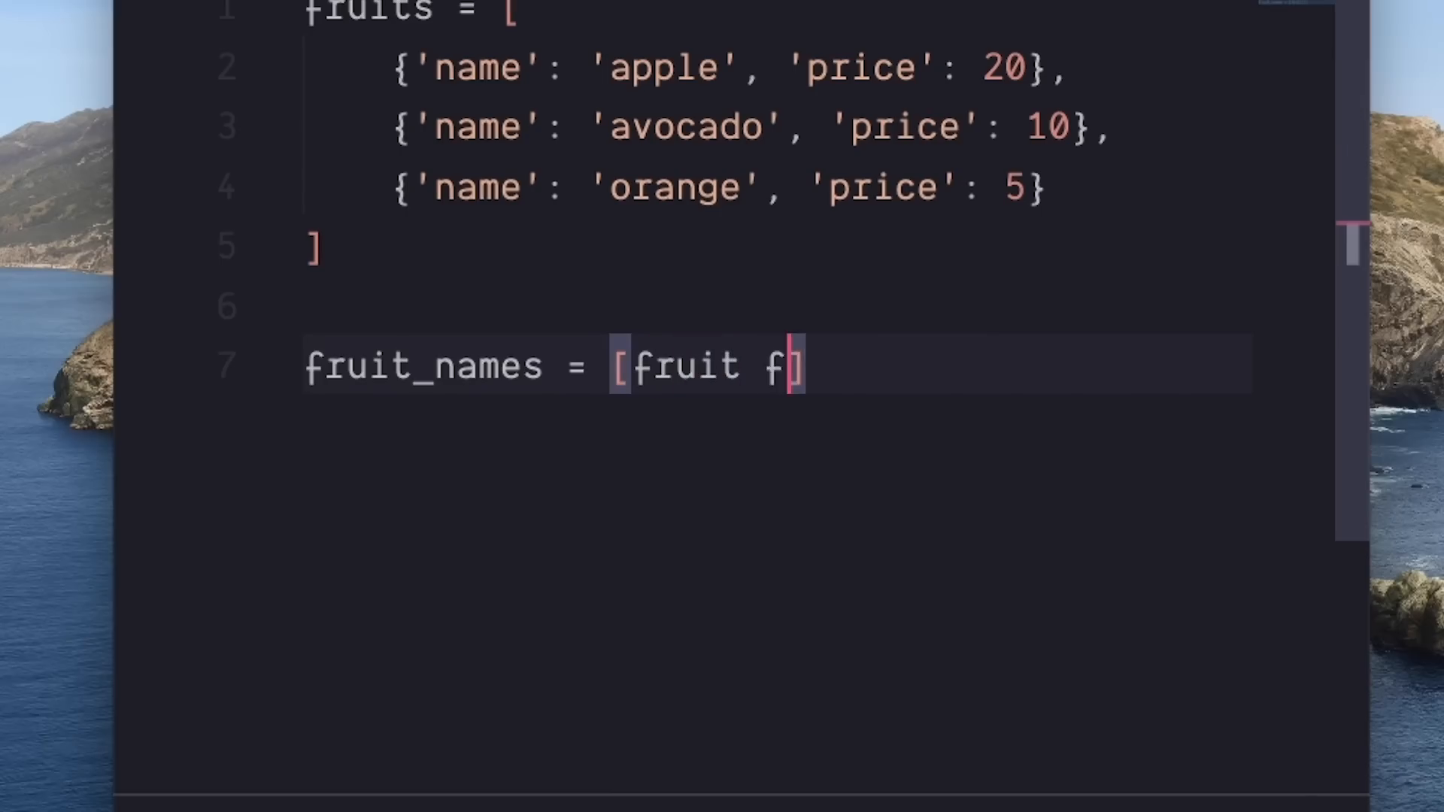
text(or fruit in)
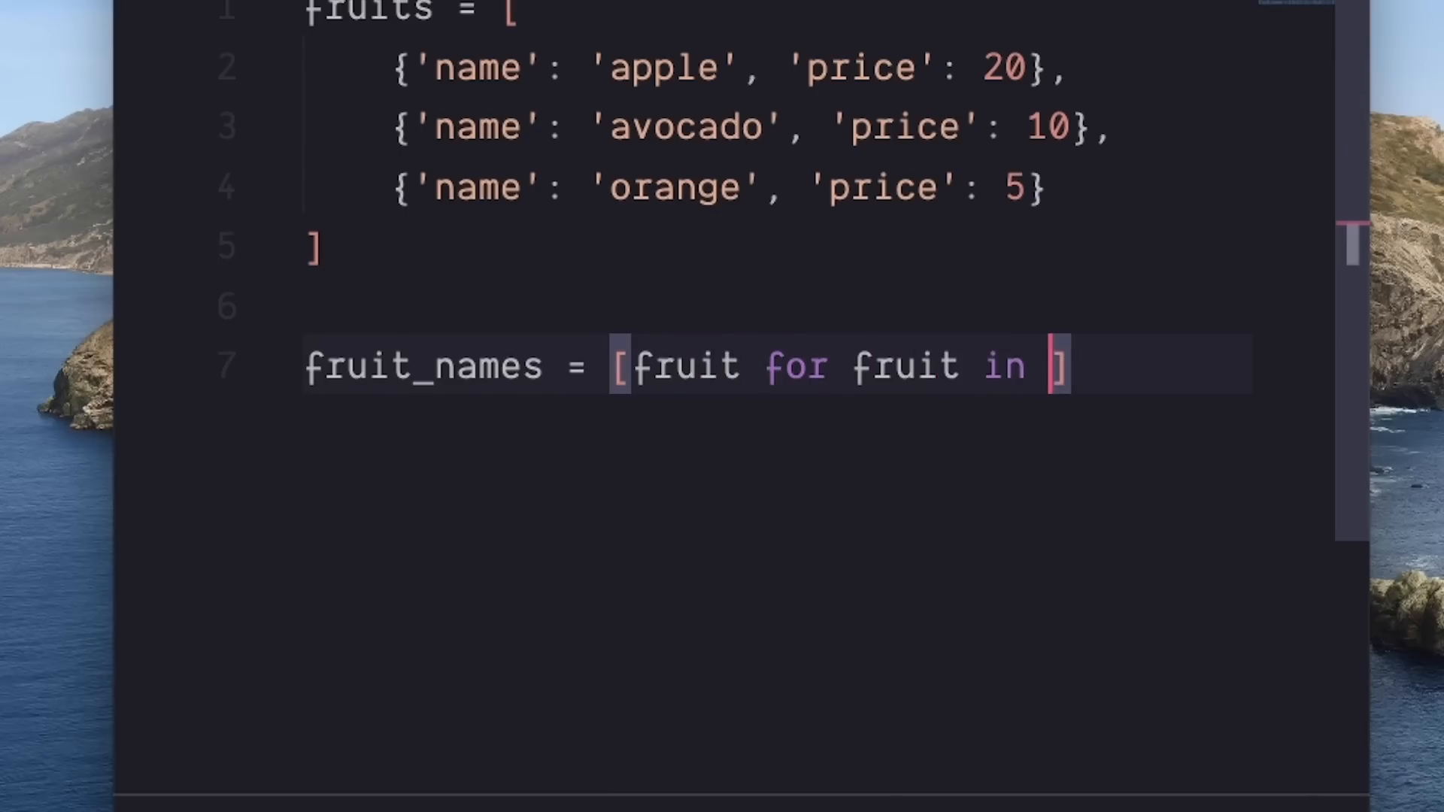
text(fruits)
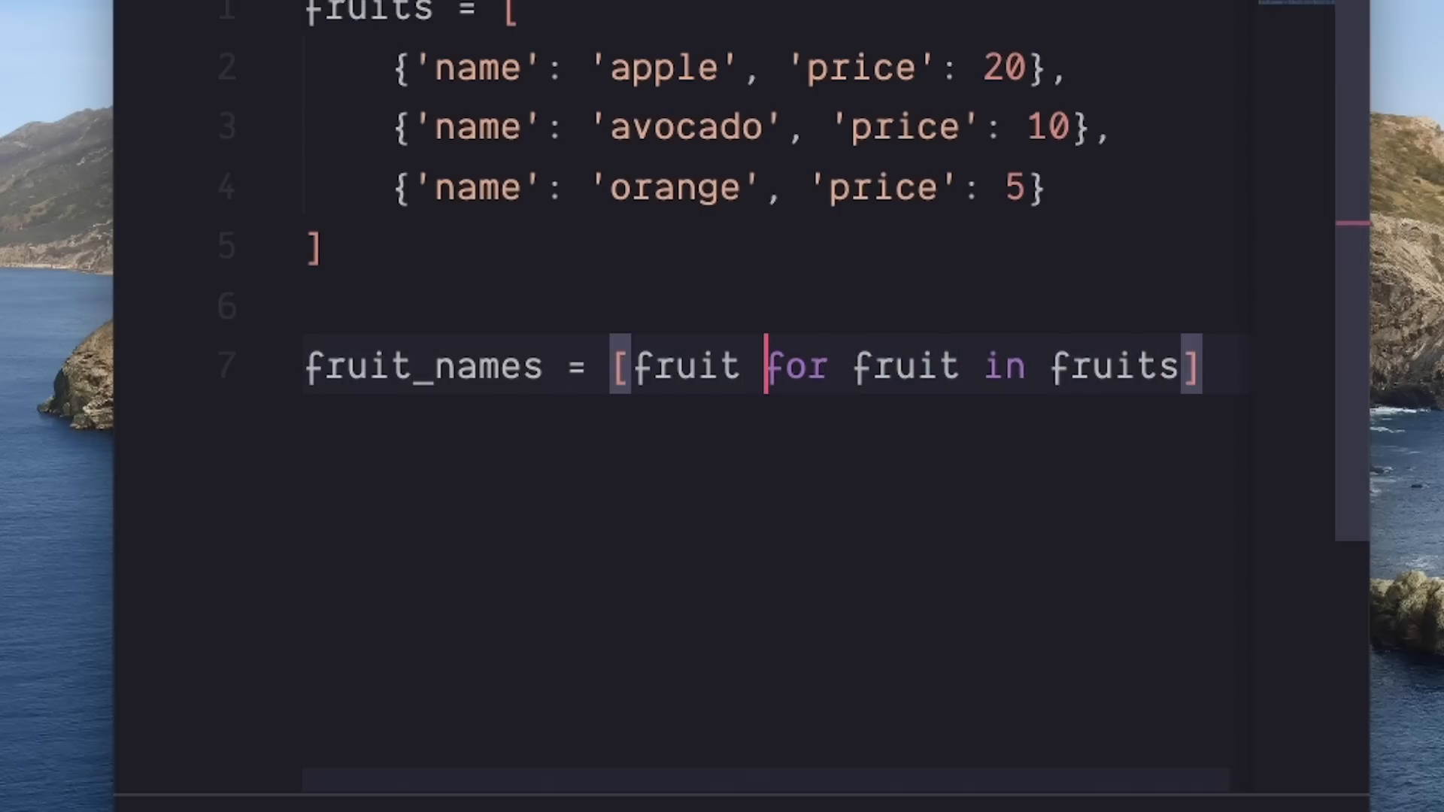
Replace the leading fruit and add an if clause on fruit['name'][0].
double_click(686, 366)
text(['name)
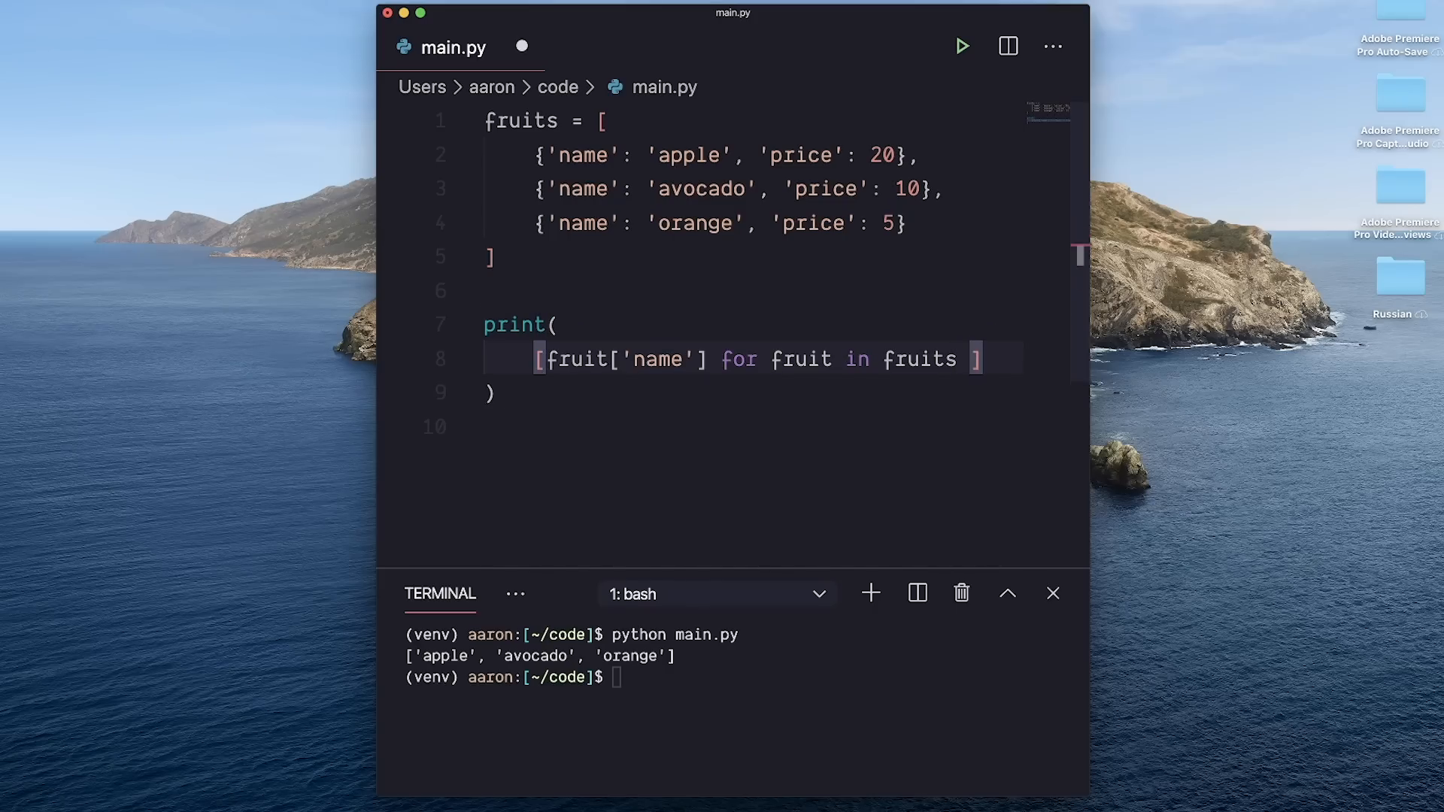
text(if)
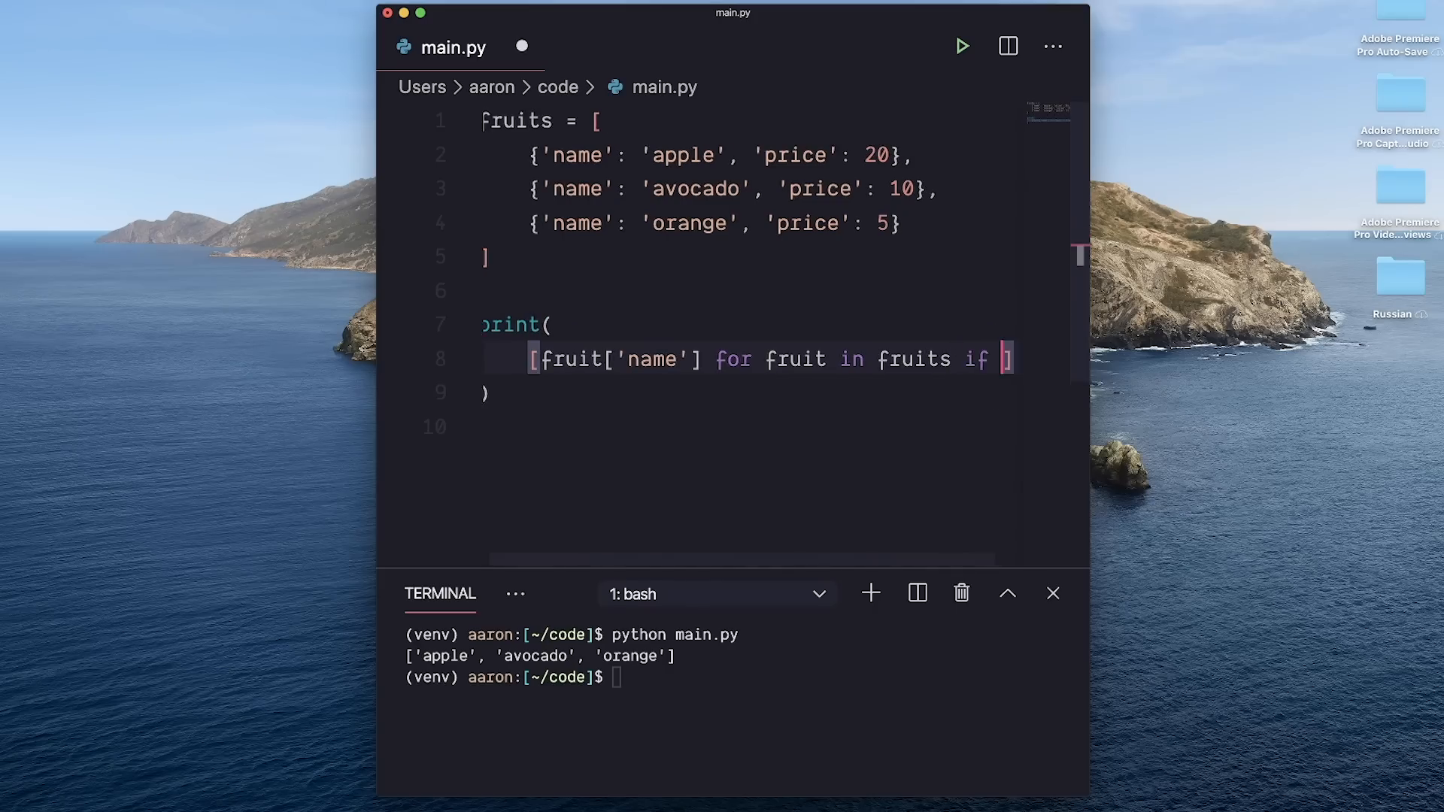
text(fruit['name'][0] =)
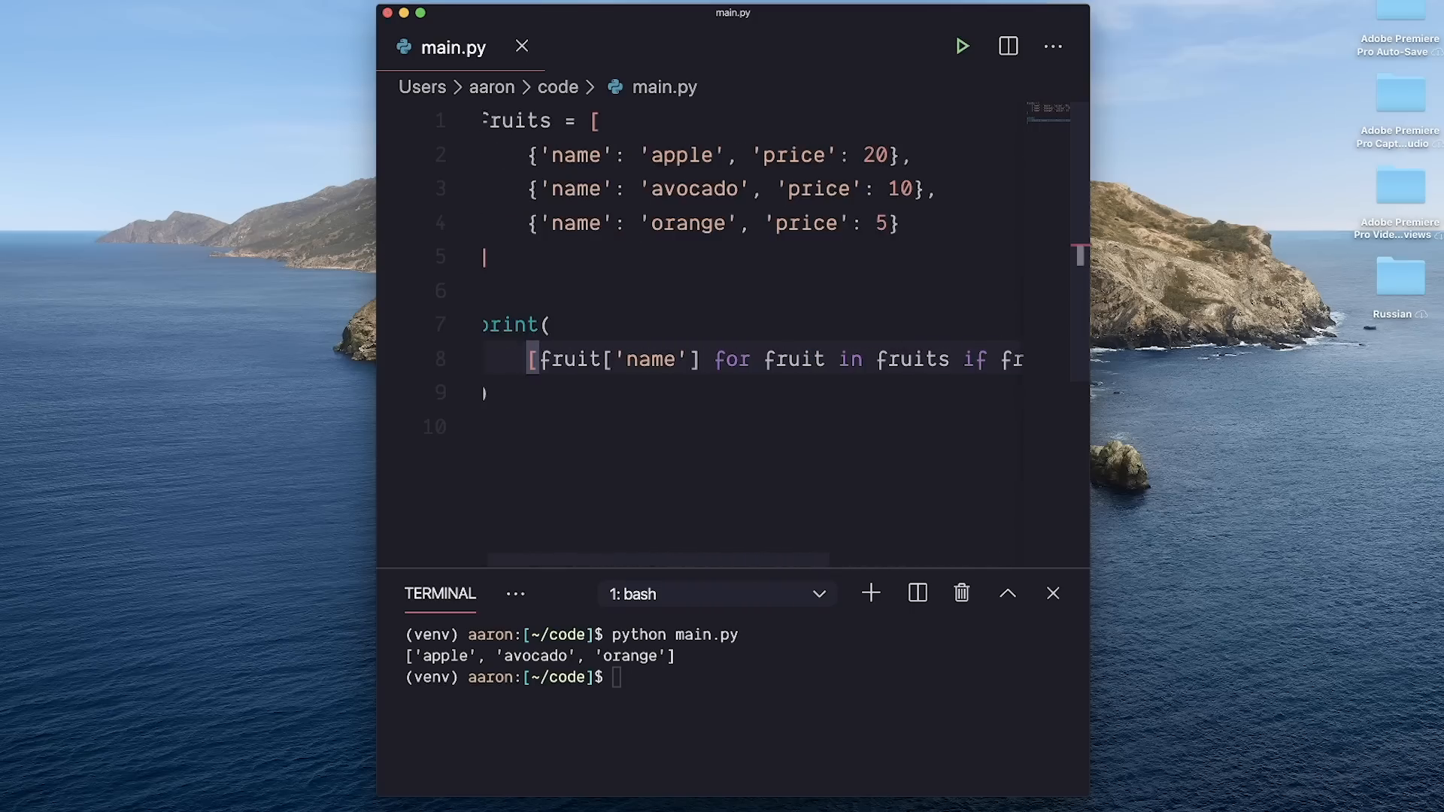
text({})
key(Return)
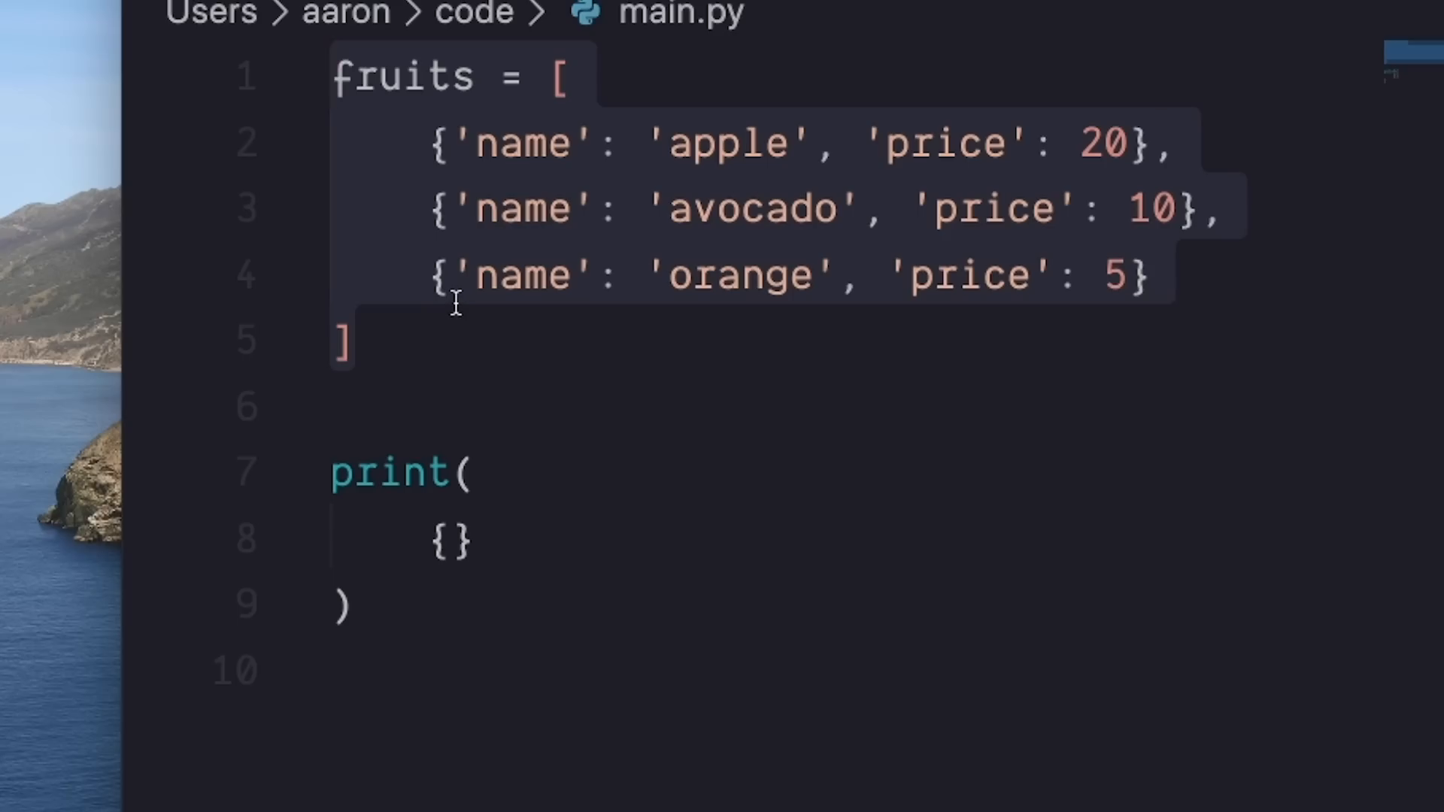
mouse_move(447, 538)
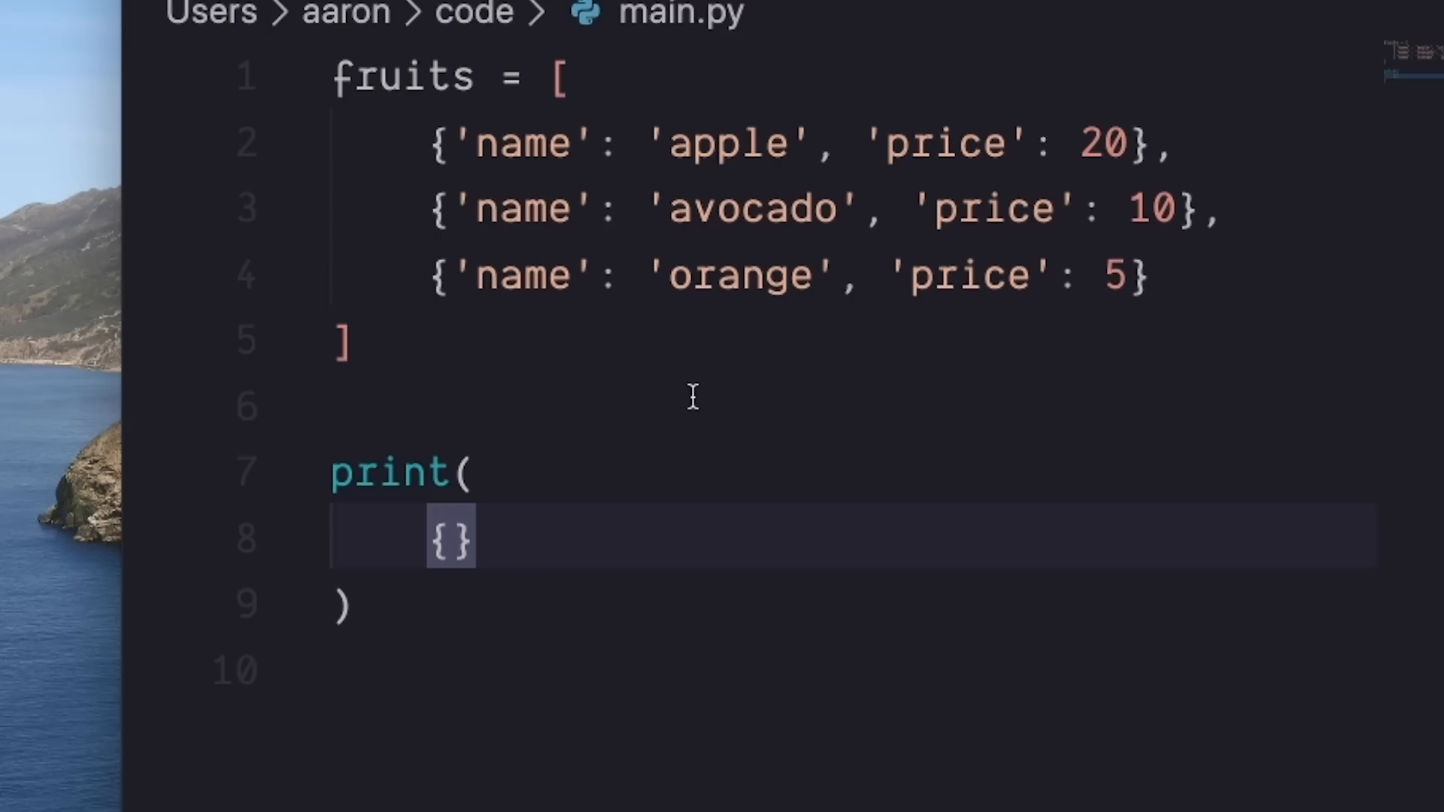
Write {fruit['name']: fruit['price'] for fruit in fruits} inside print().
text(fruit)
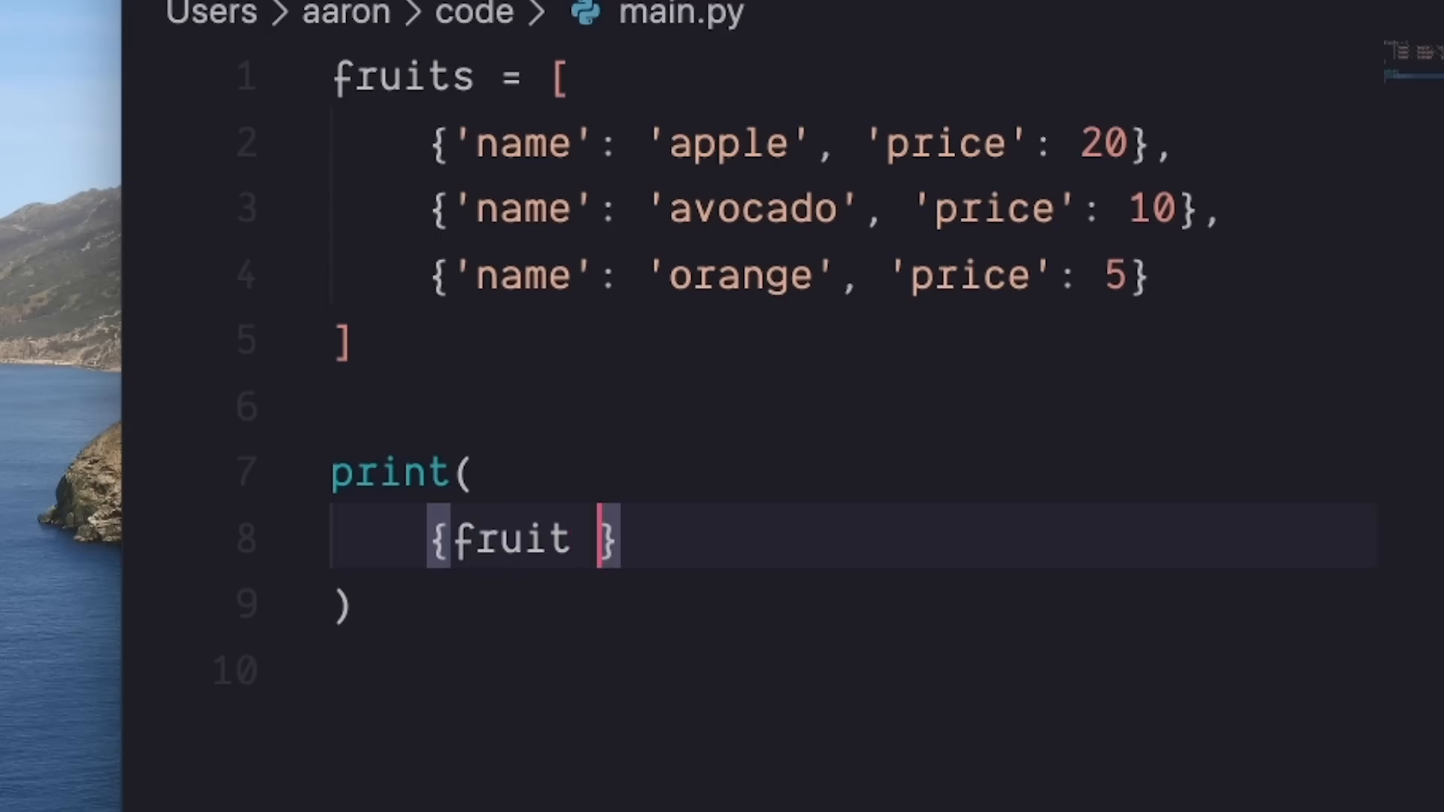
text(['name'])
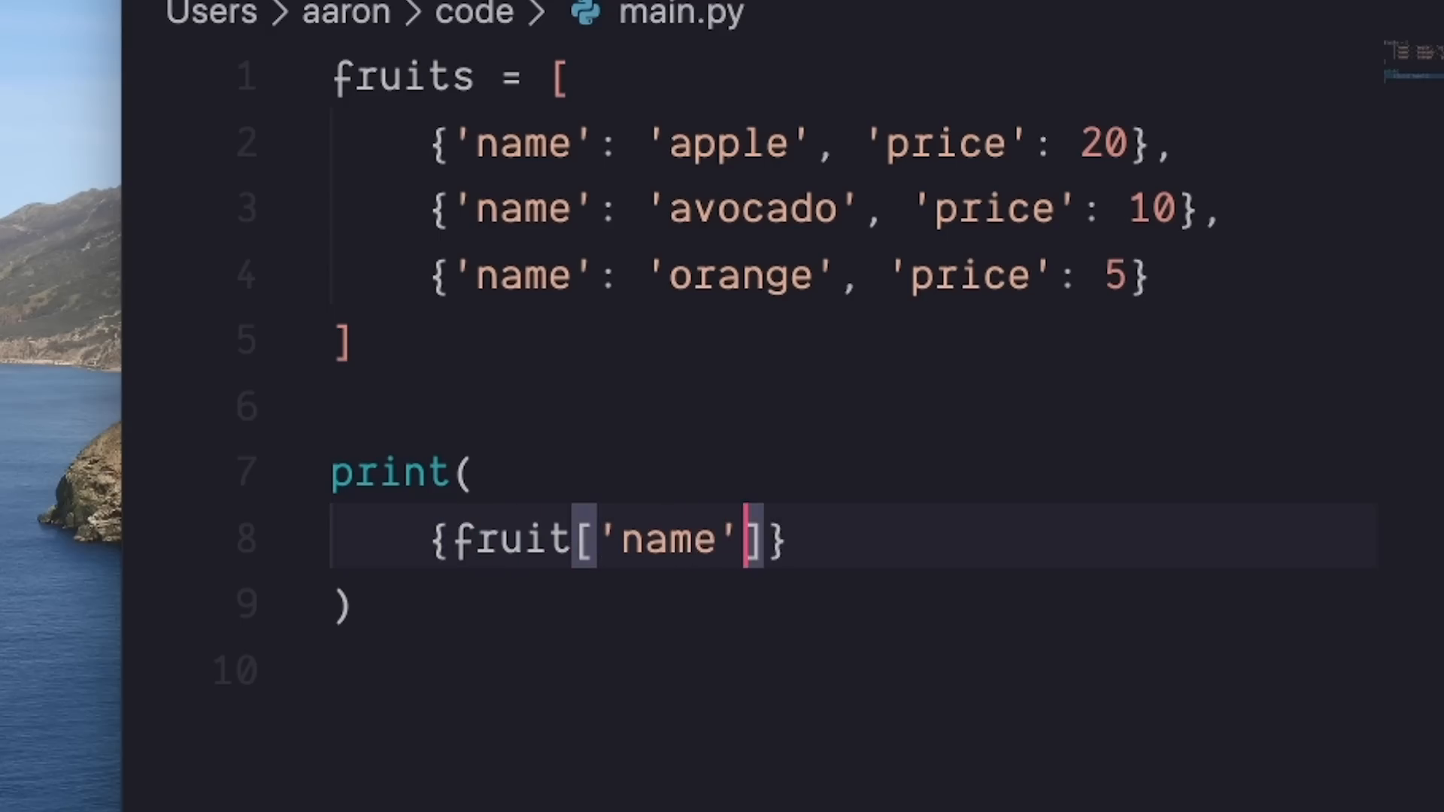
text(: fruit)
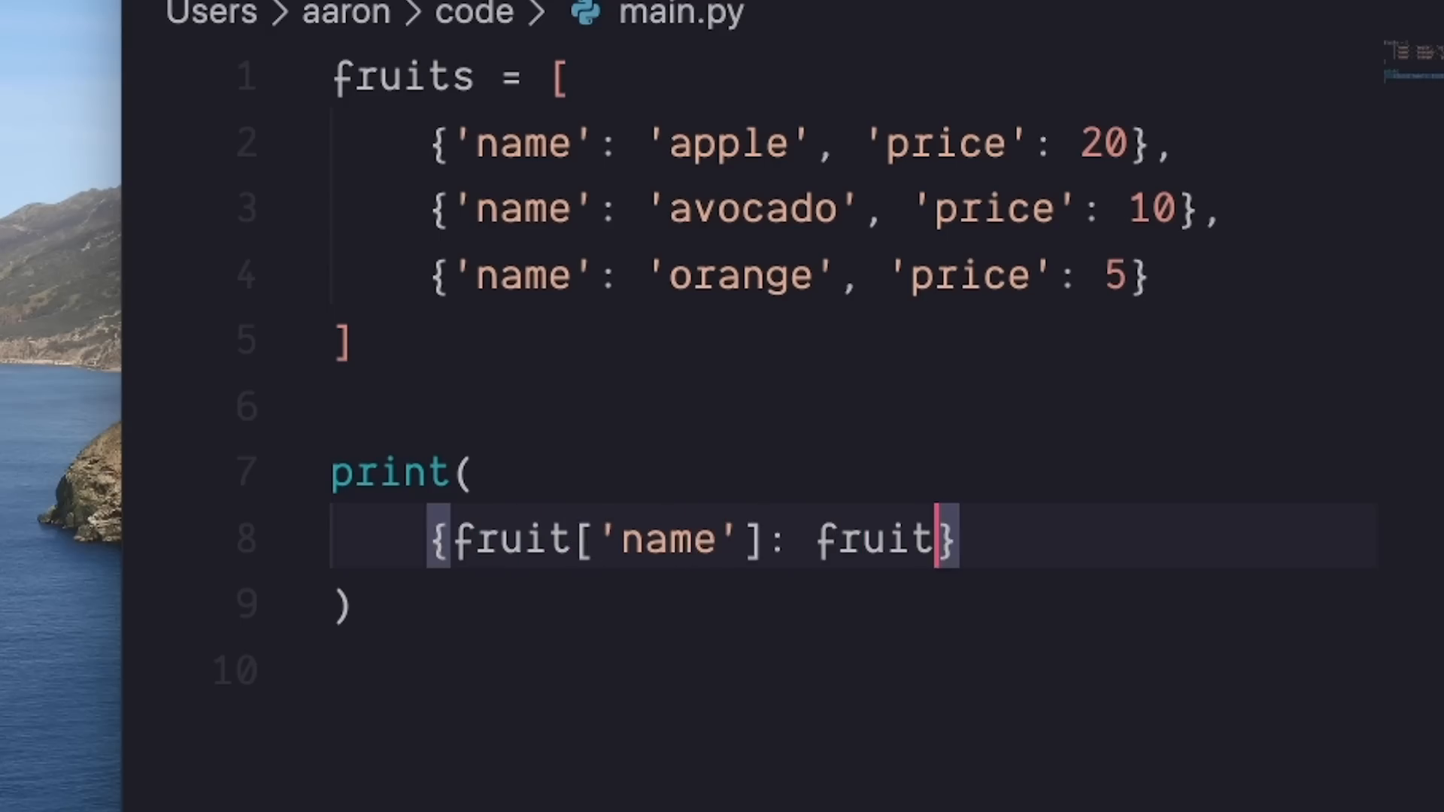
text(['price'])
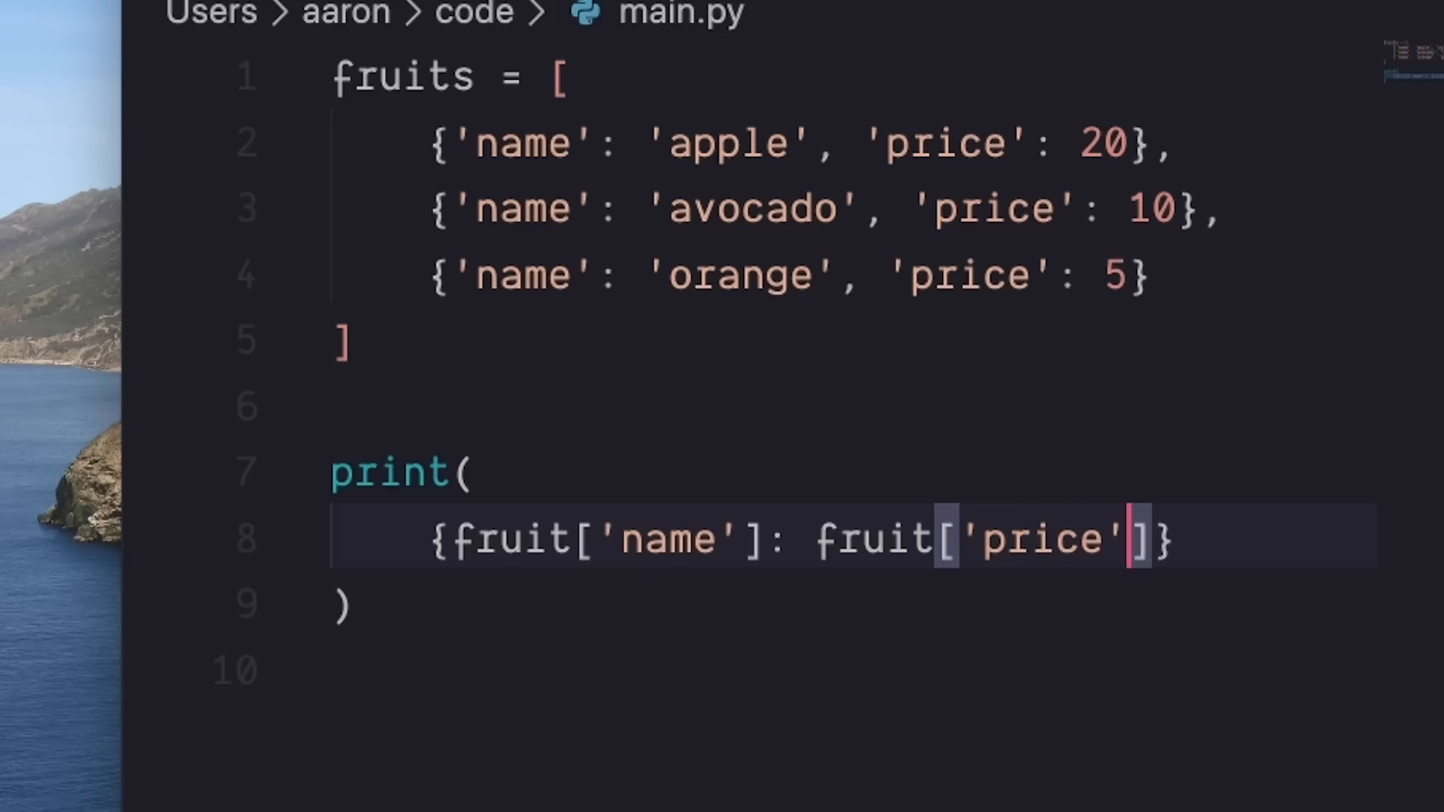
text(for frui)
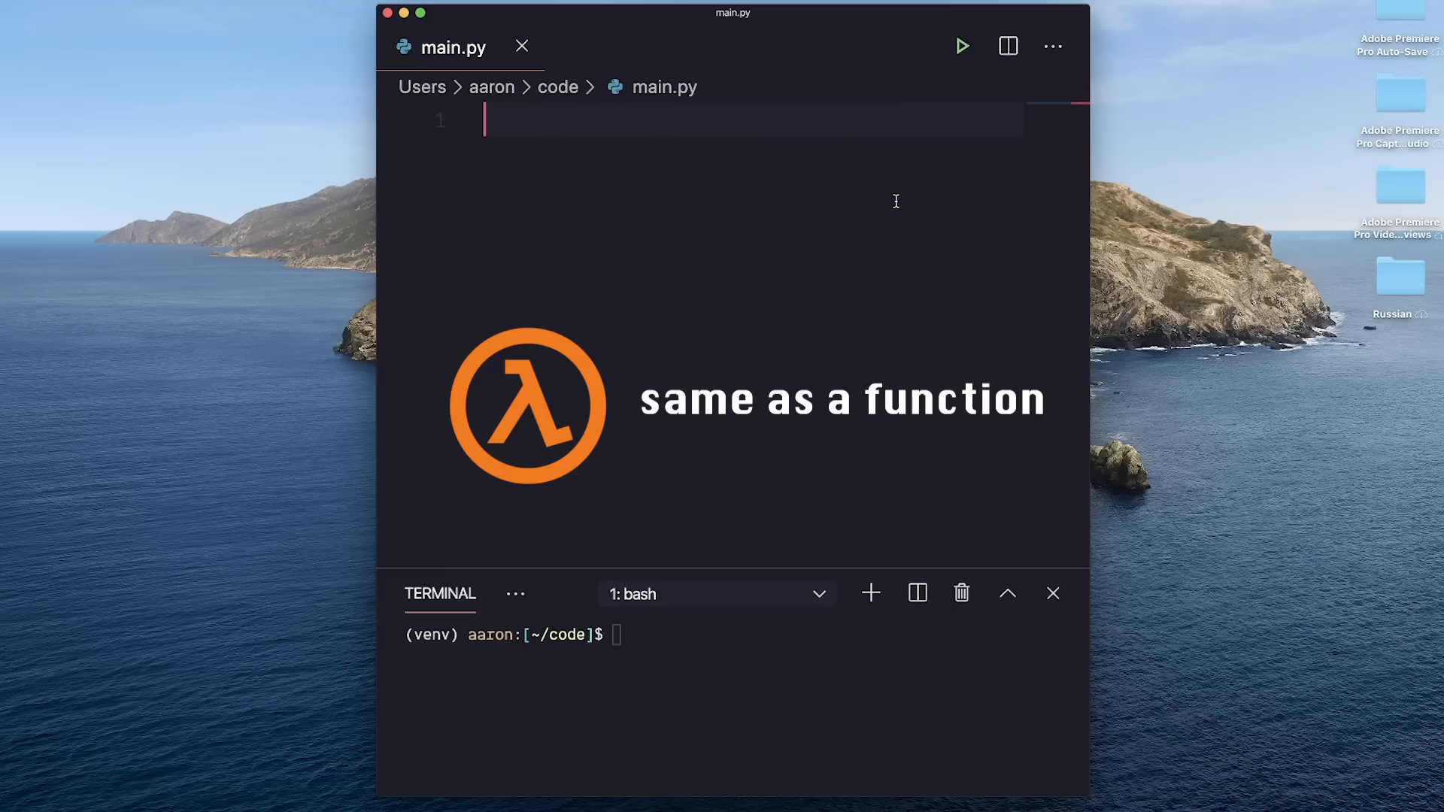
Define add(x, y) and the equivalent add2 = lambda x,y: x + y.
text(deff)
text(return x + y)
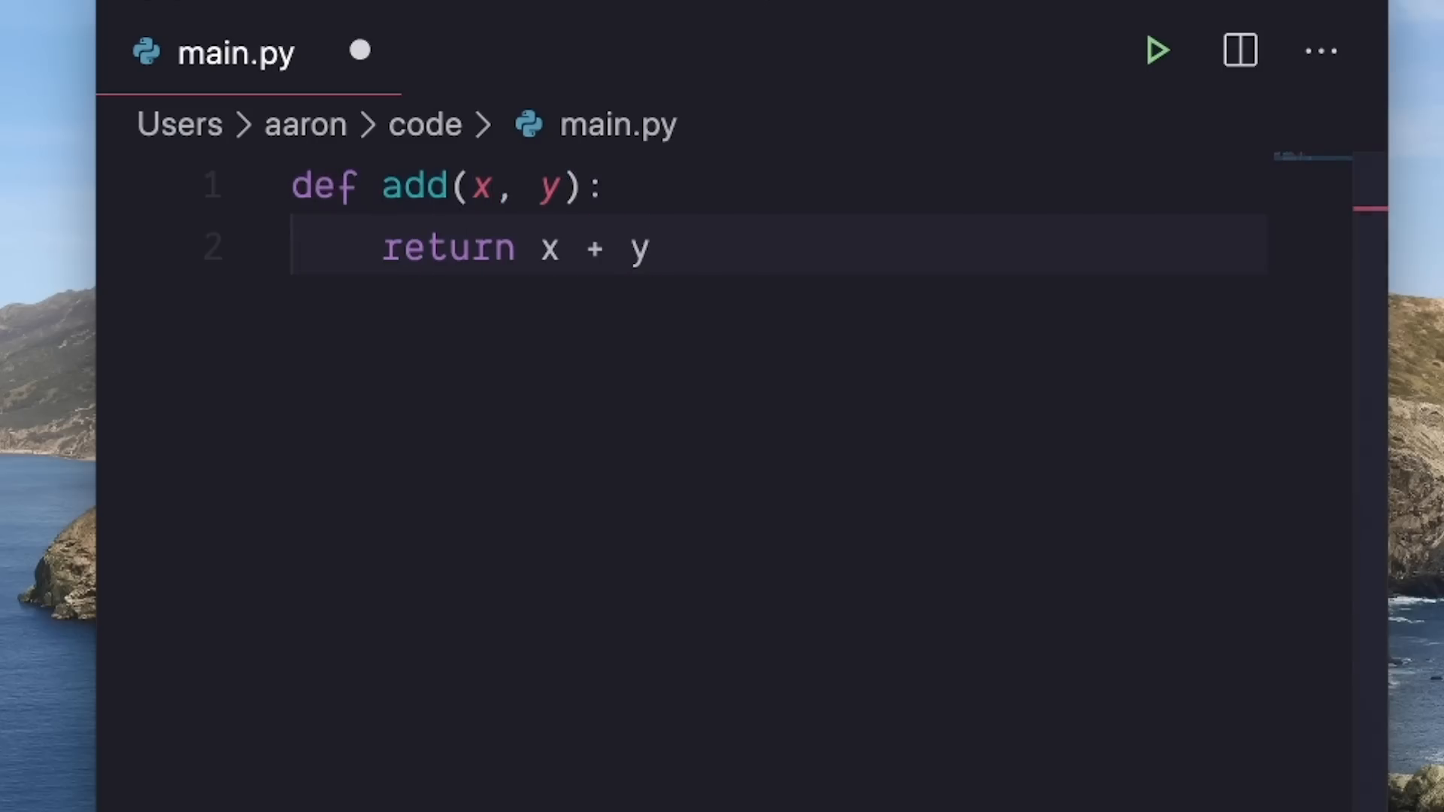
text(add2 =)
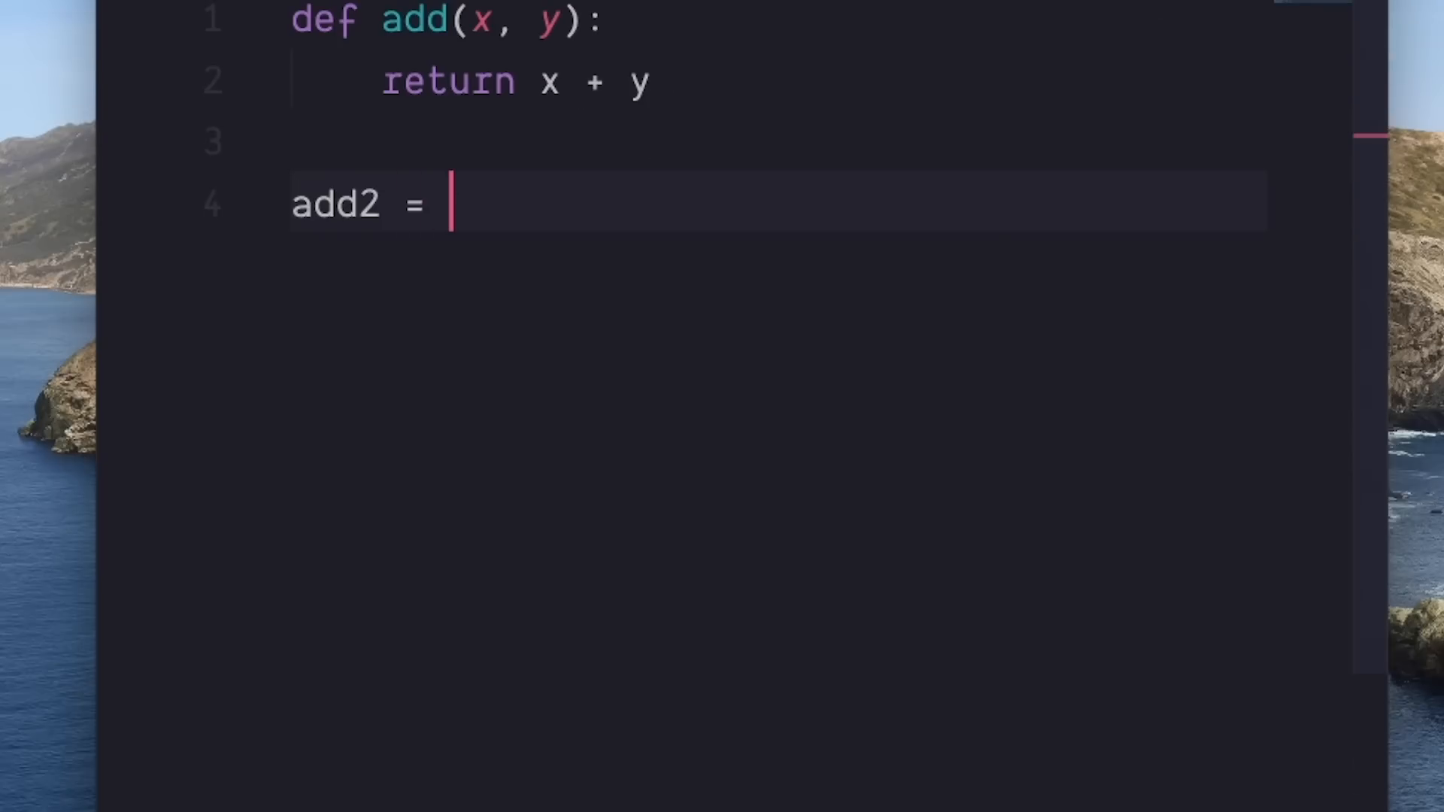
text(lambda x,y: x + y)
text(add)
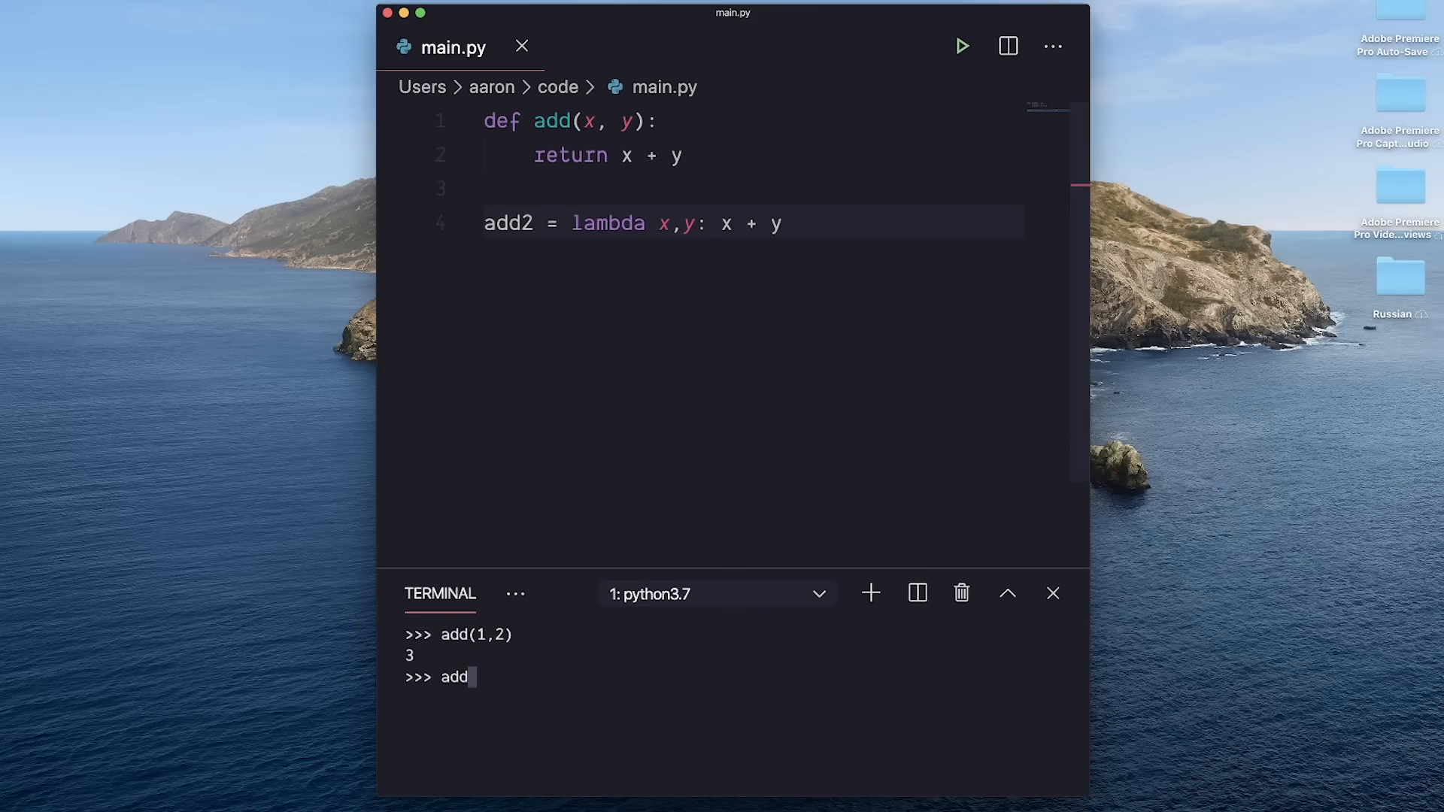
Call add2(1,2) in the Python REPL, then start add3 = lambda x.
text(2(1,2))
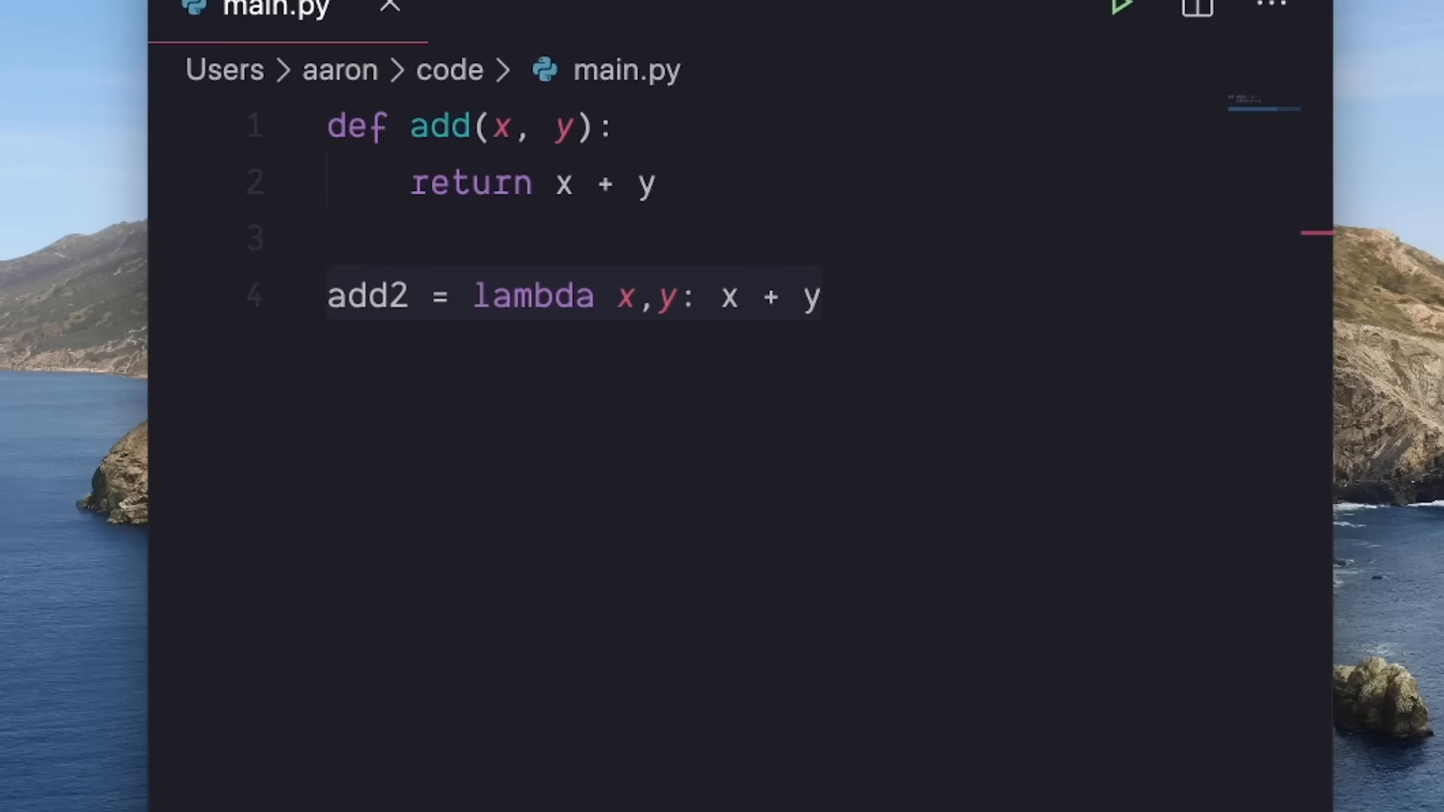
text(add3 = lambda)
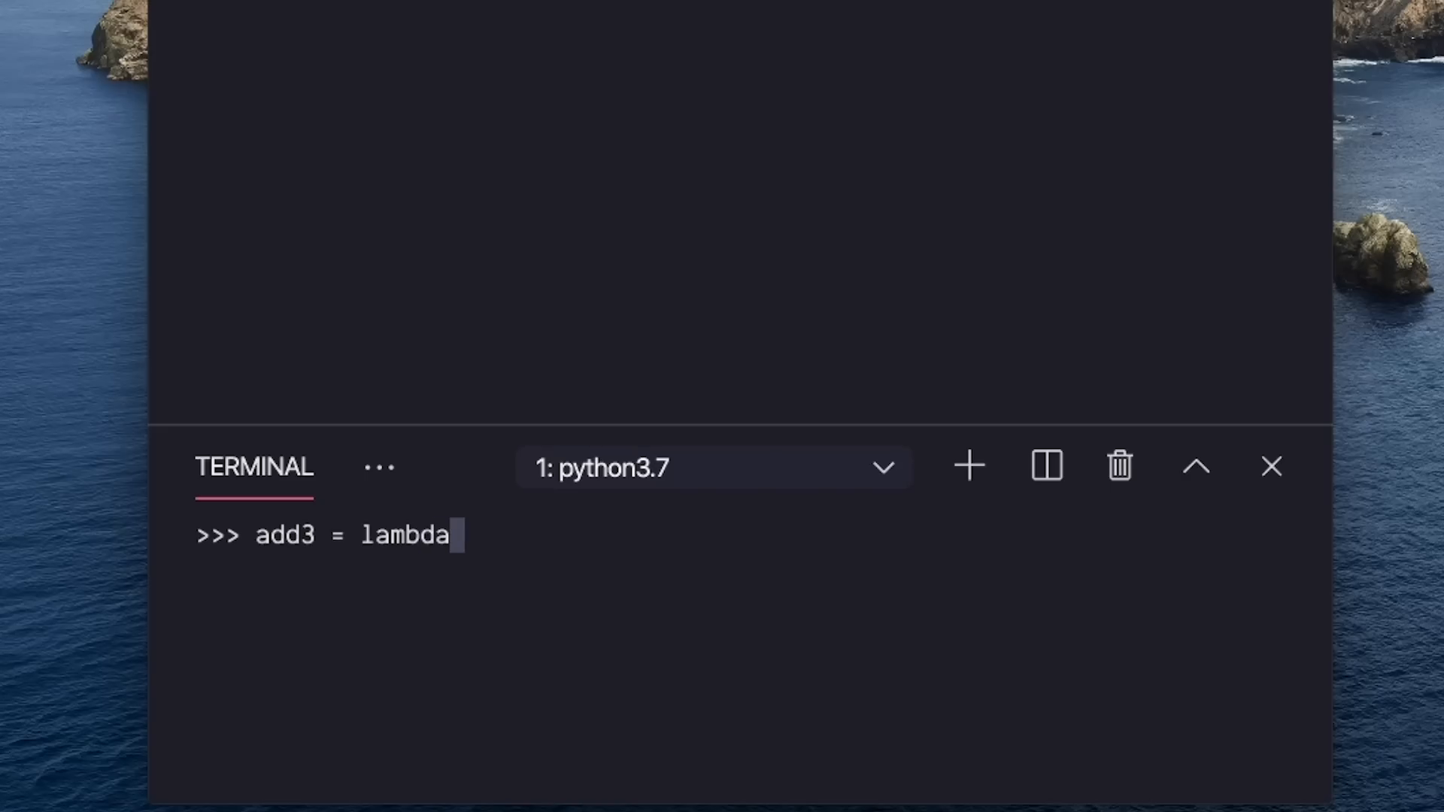
text(x)
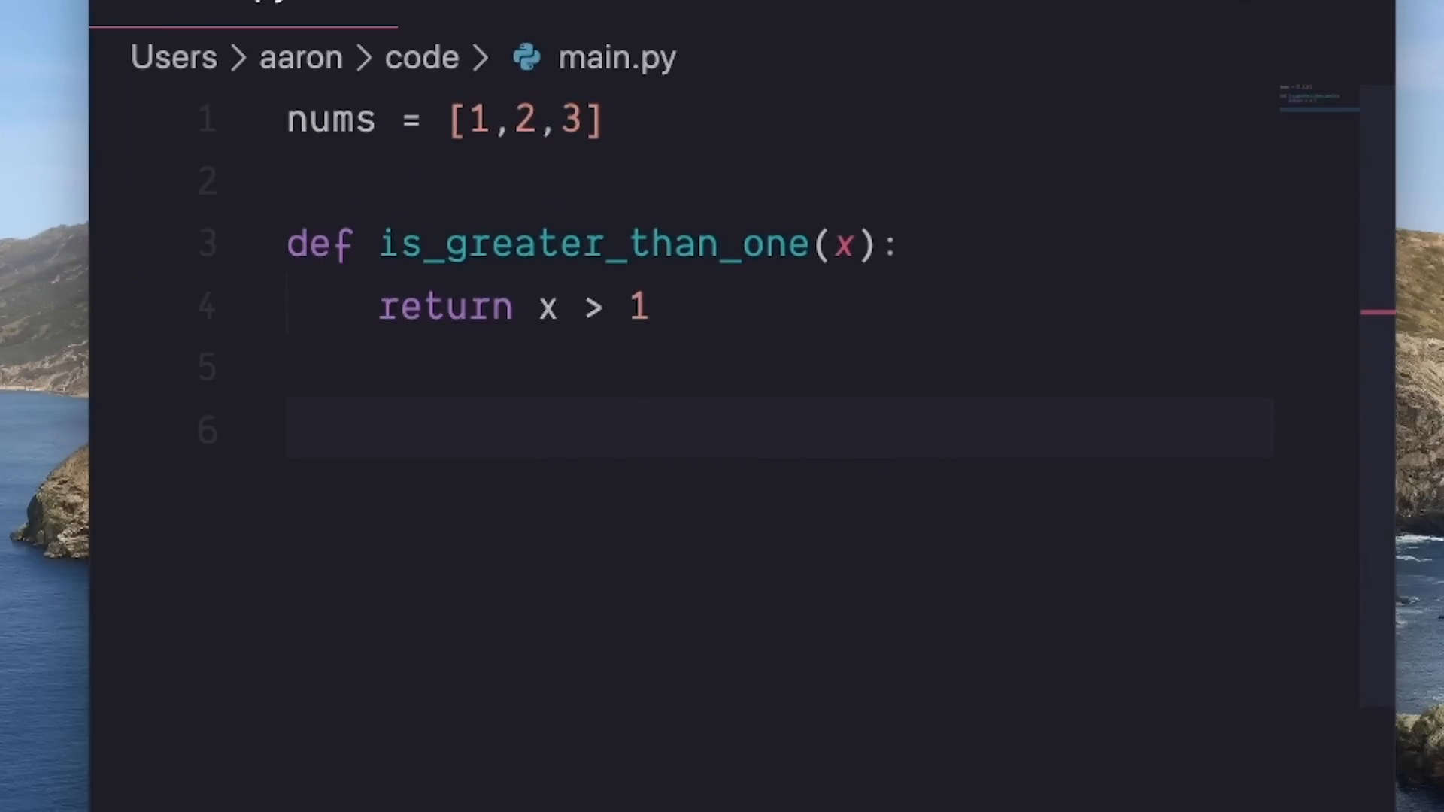
Assign more_than_one_nums = filter(is_greater_than_one, nums) and print it as a list.
text(more_than_one_nums = filter)
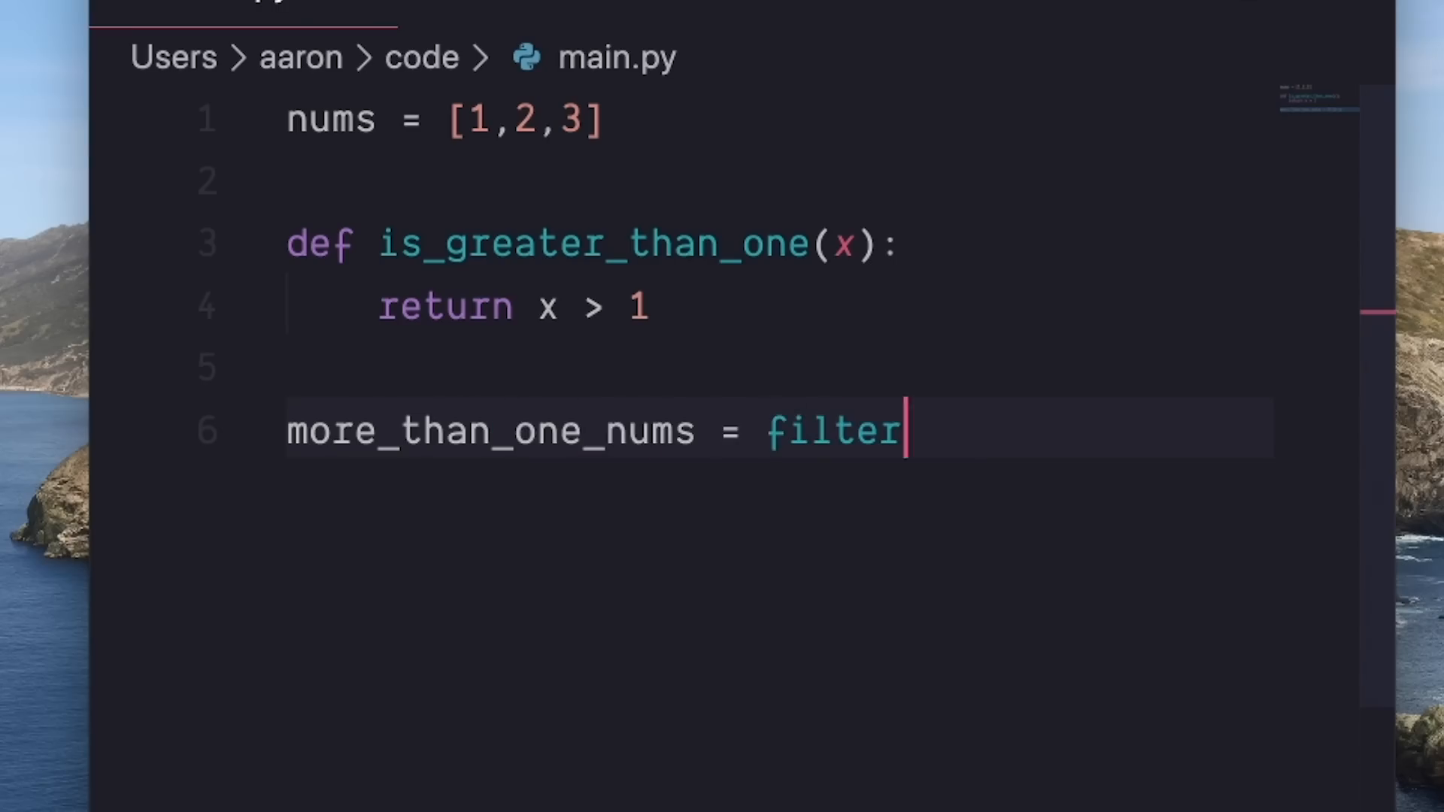
text((i)
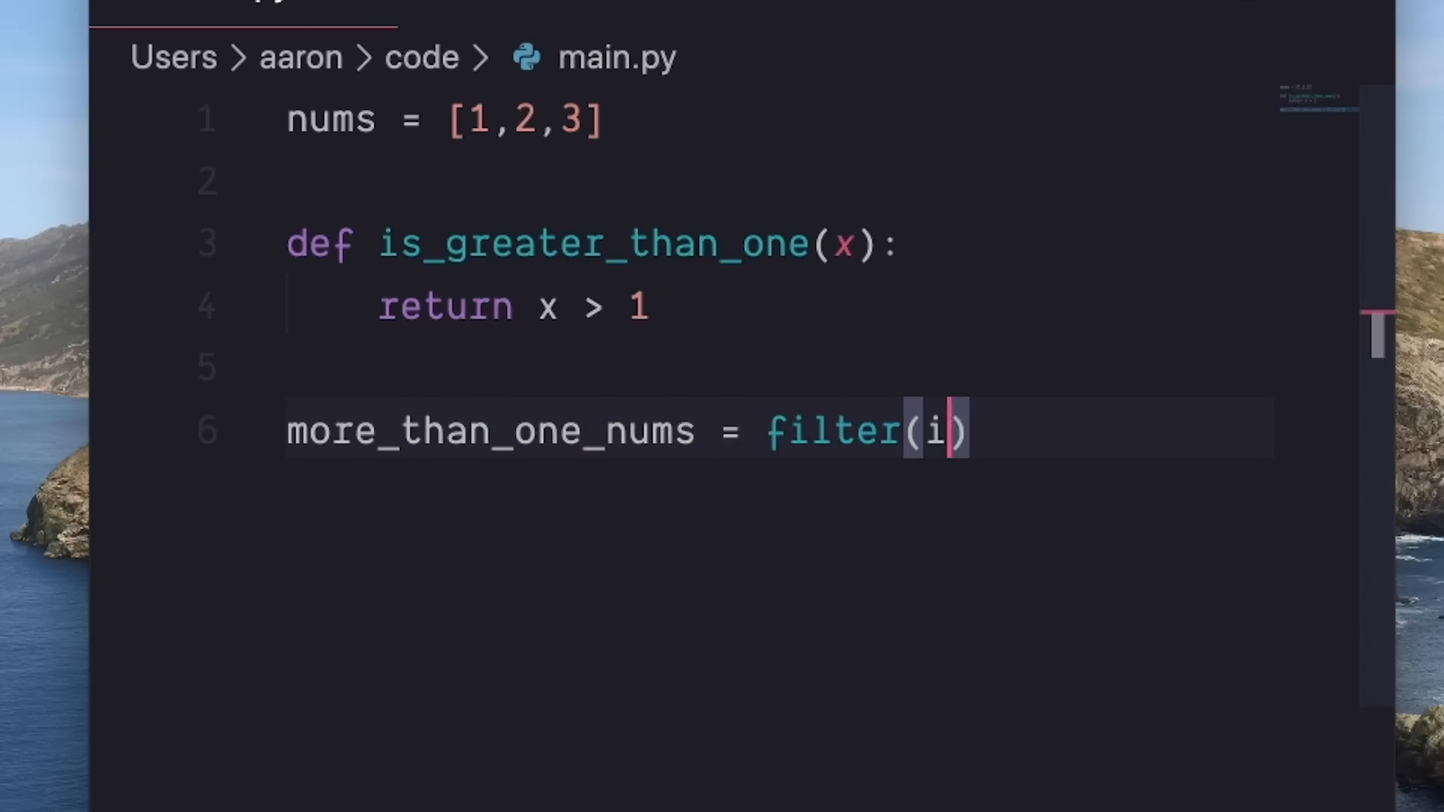
text(s_greater_than_one,)
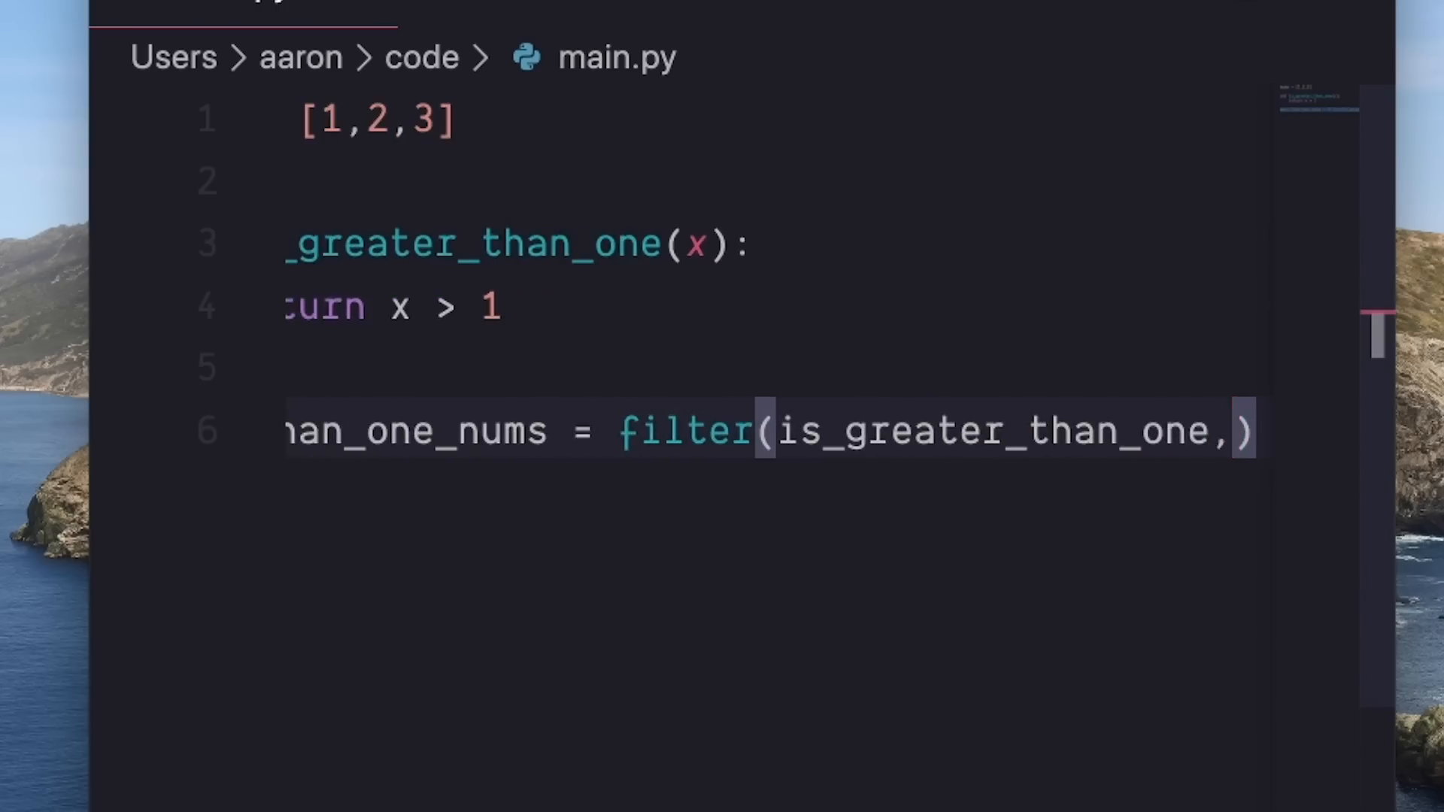
text(nums)
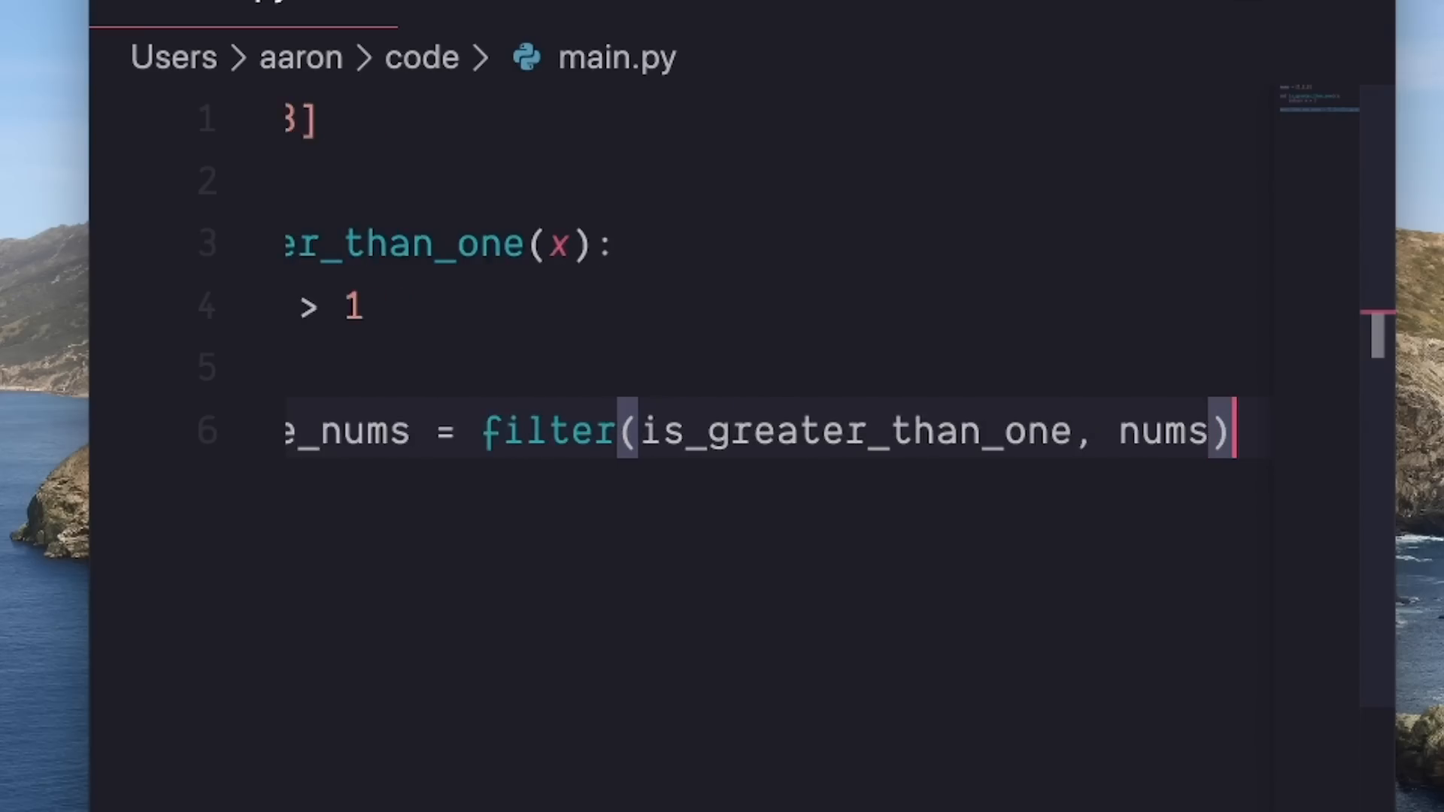
text(pr)
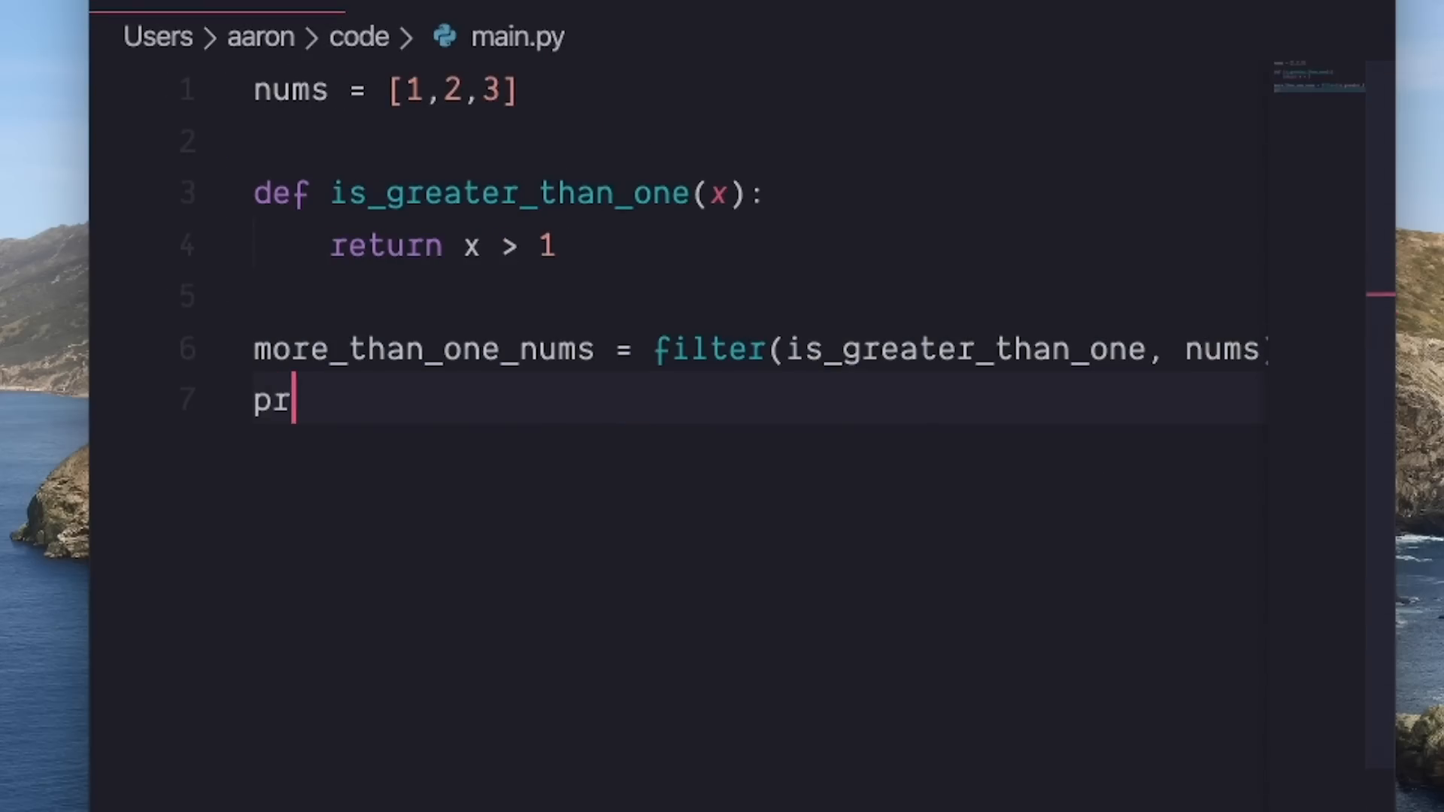
text(int(list))
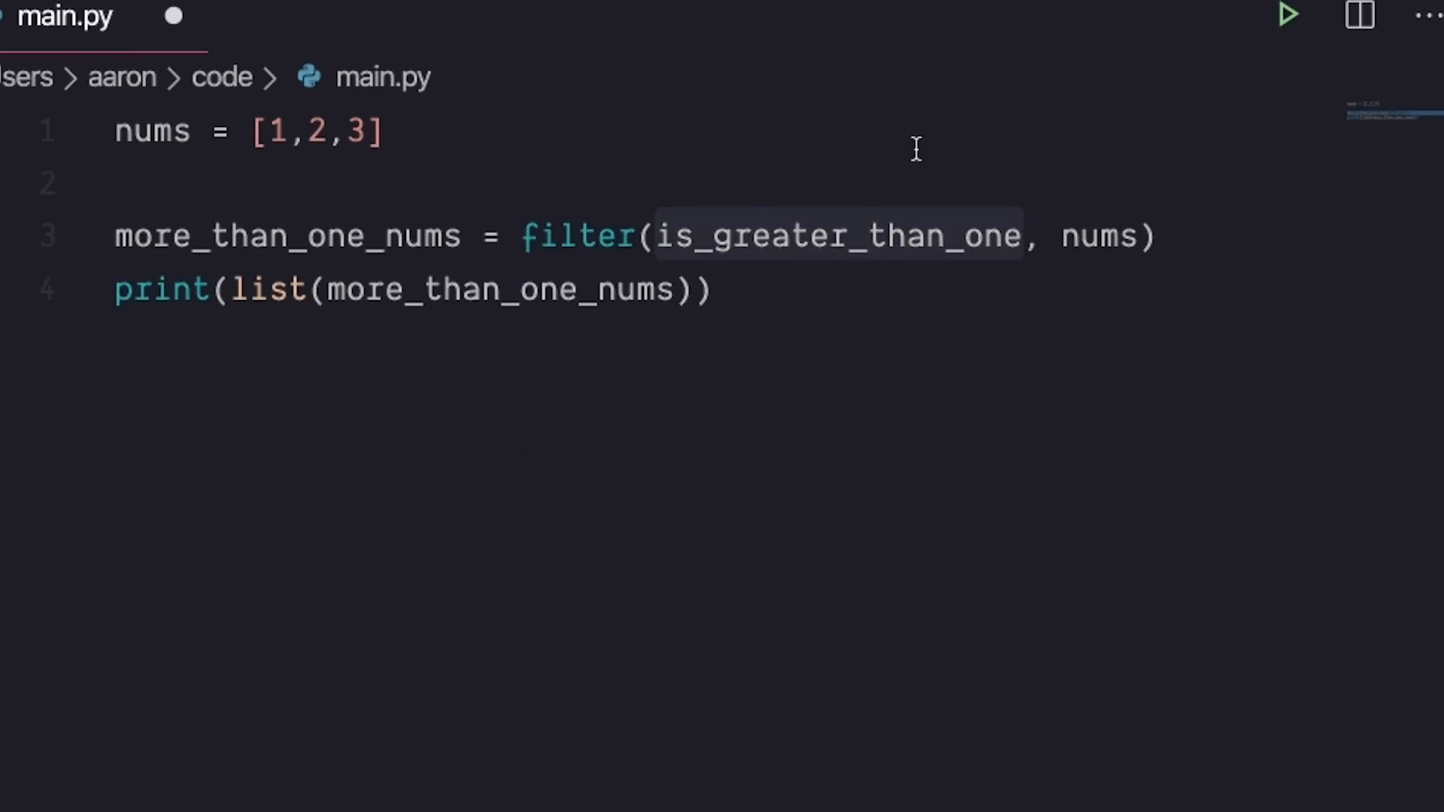
Rewrite the filter to use lambda x: x > 1 over [1,2,3] and rerun main.py, printing [2, 3].
text(lambda x)
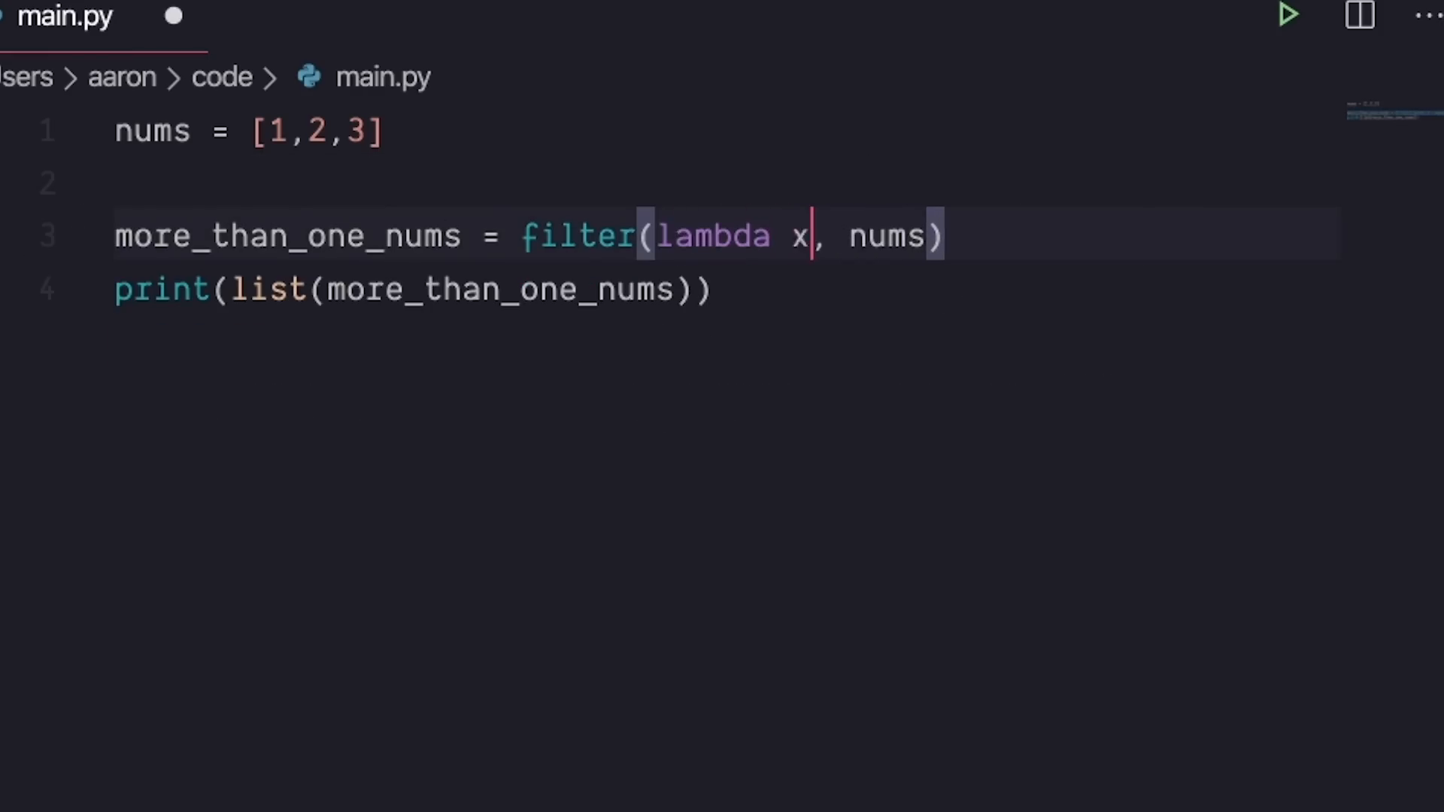
text(: x >)
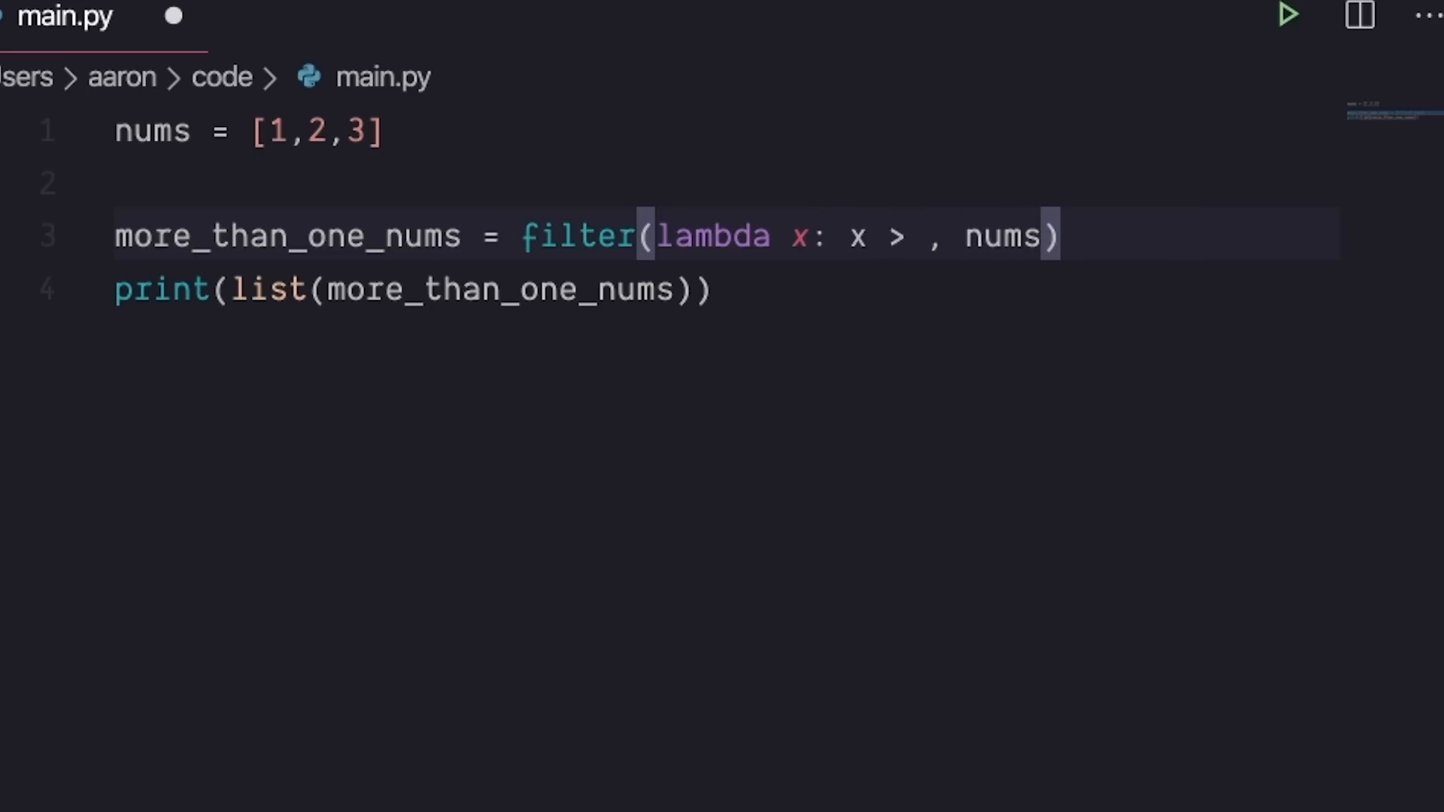
text(1)
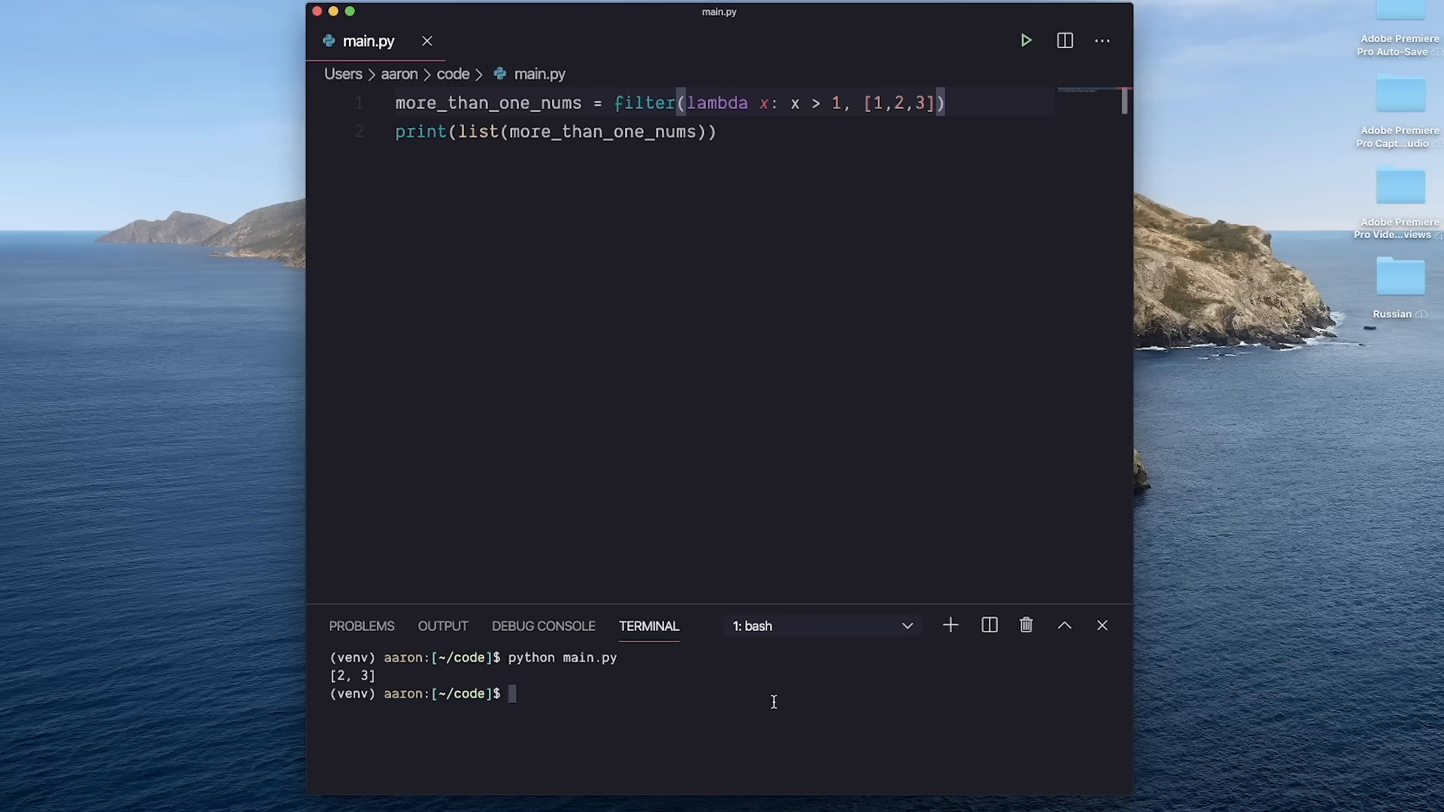
key(Enter)
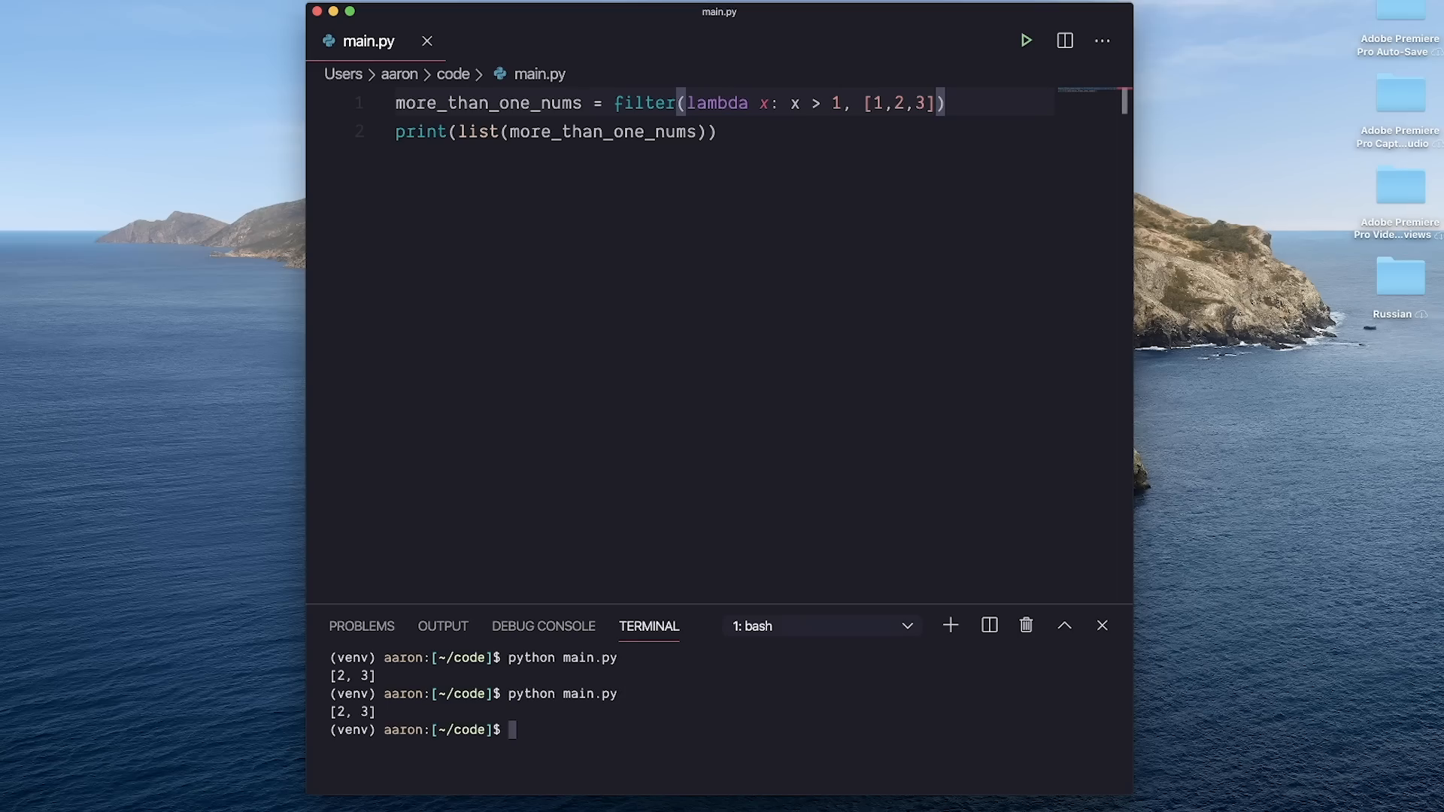